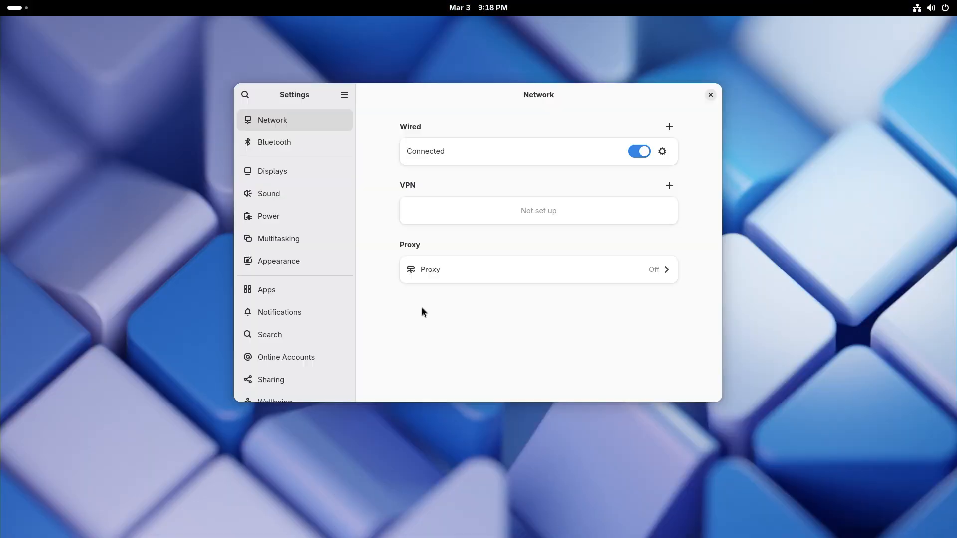
Open Wellbeing and page back to the previous week's screen time of 92h 41m.
{"action": "scroll", "scroll_direction": "down", "scroll_amount": 3}
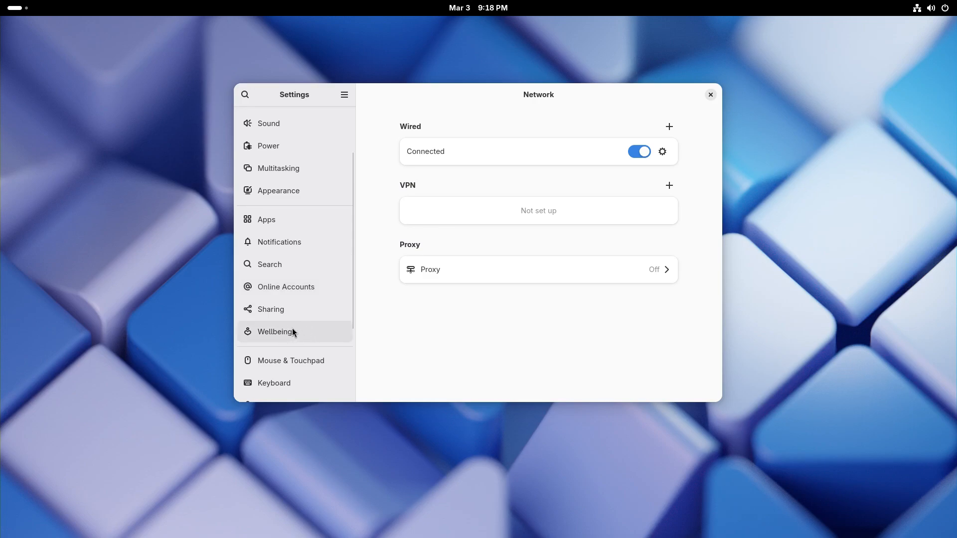
{"action": "left_click", "coordinate": [275, 331]}
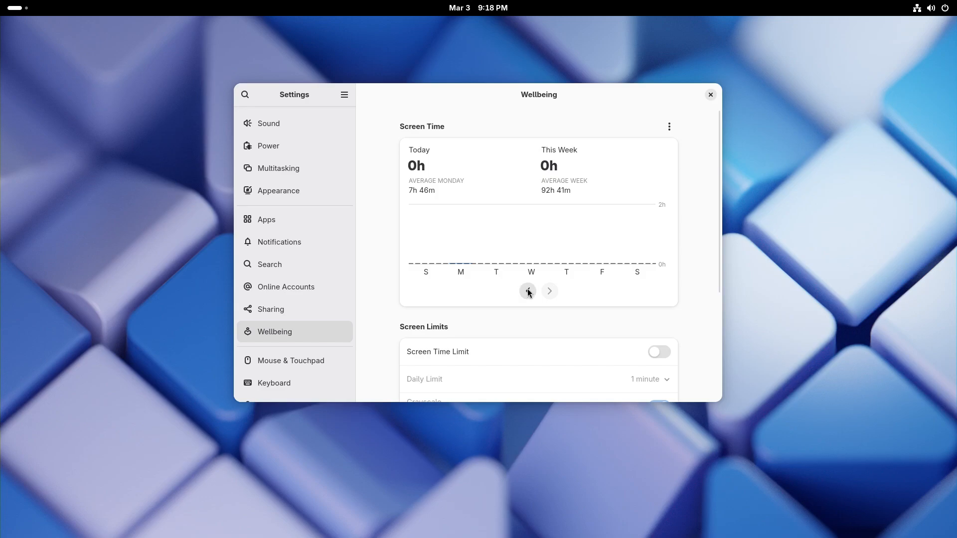
{"action": "left_click", "coordinate": [527, 291]}
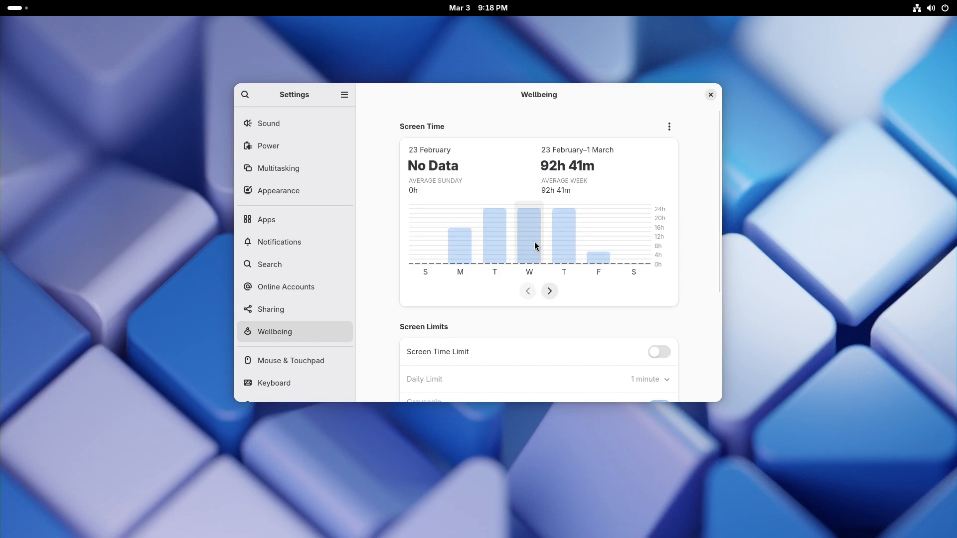
{"action": "left_click", "coordinate": [548, 291]}
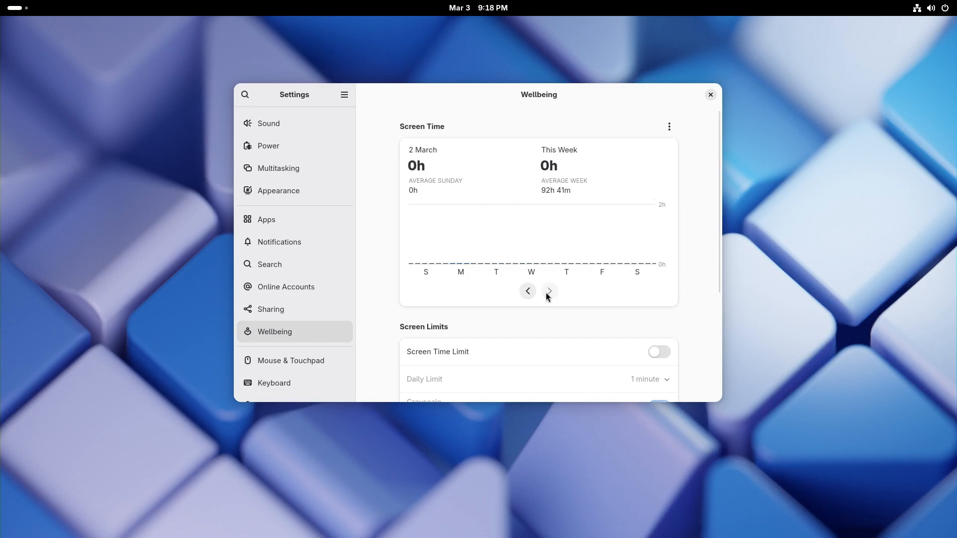
{"action": "left_click", "coordinate": [668, 126]}
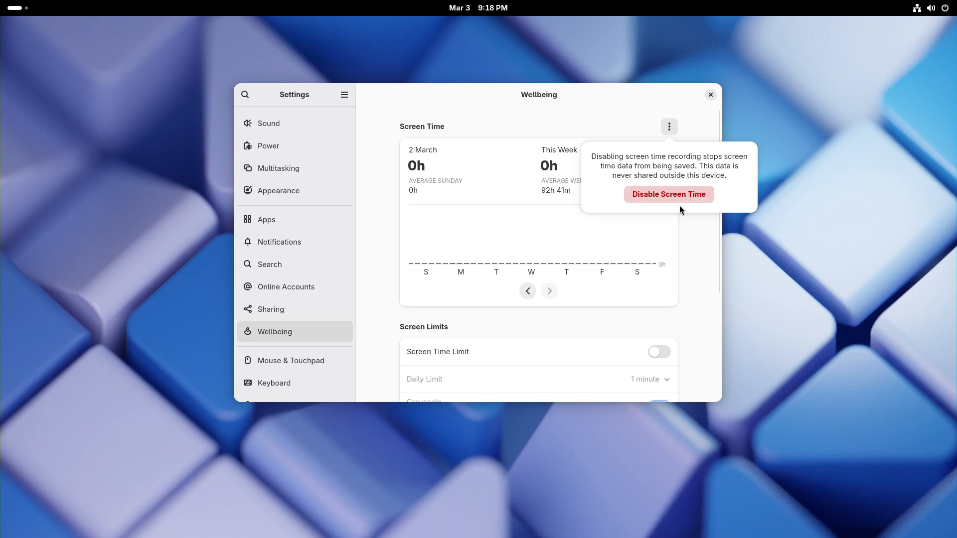
{"action": "mouse_move", "coordinate": [676, 177]}
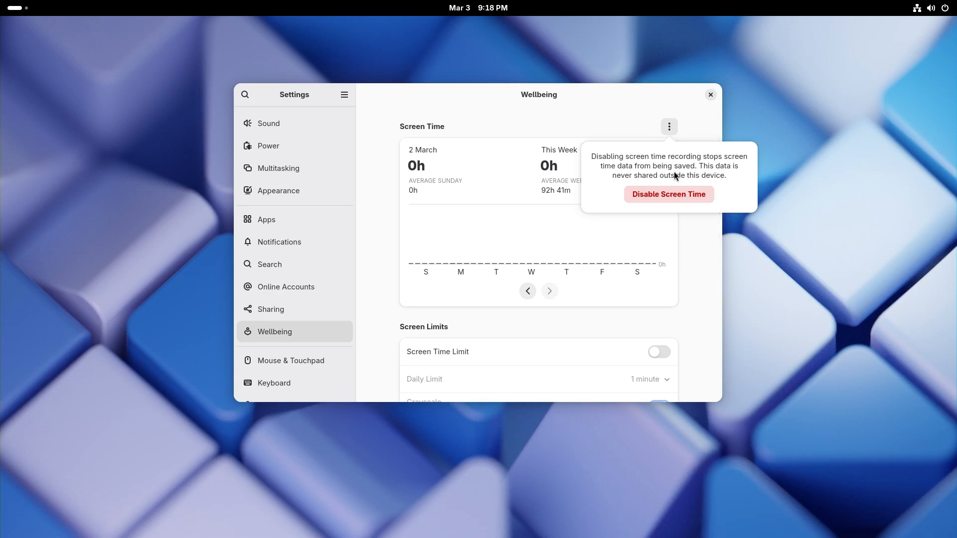
{"action": "left_click", "coordinate": [526, 290]}
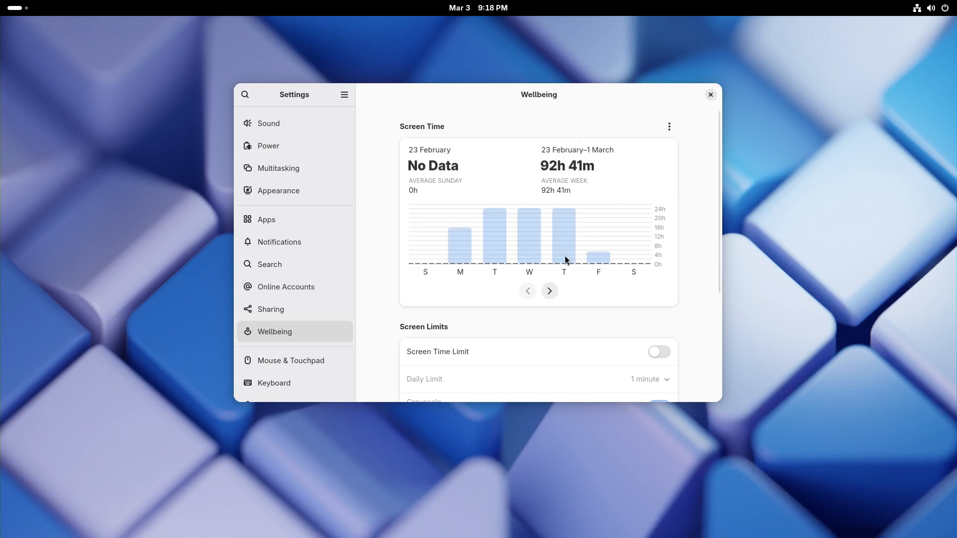
Enable the 1-minute daily Screen Time Limit and switch Grayscale off.
{"action": "scroll", "scroll_direction": "down", "scroll_amount": 3}
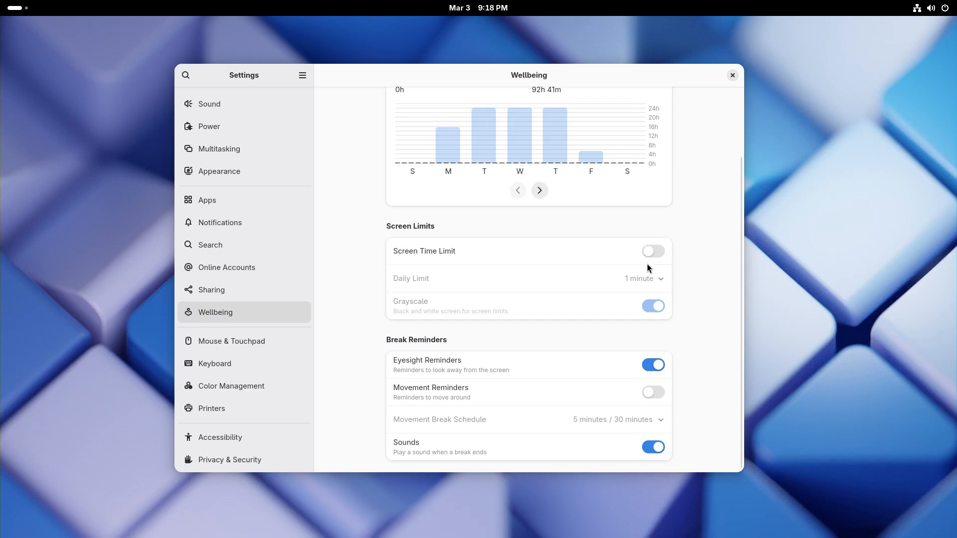
{"action": "left_click", "coordinate": [652, 250]}
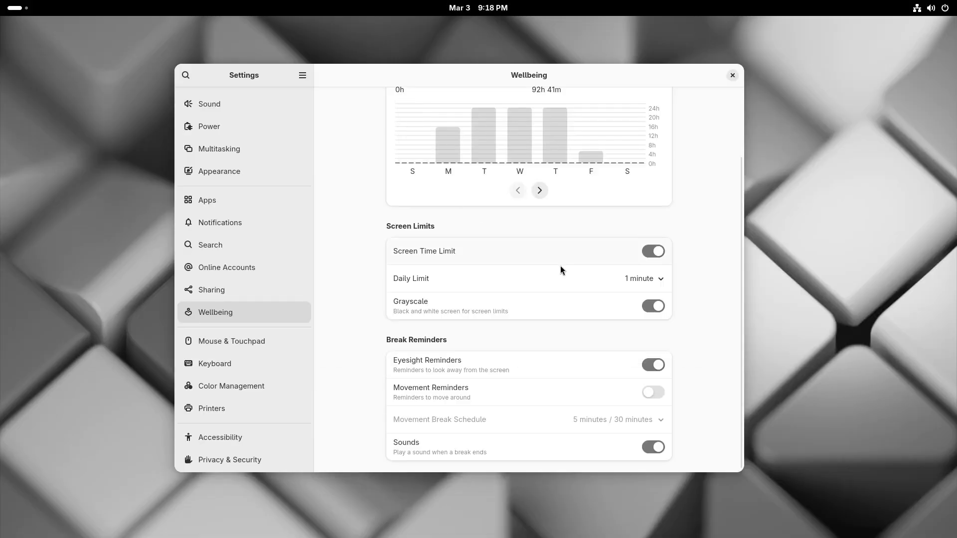
{"action": "left_click", "coordinate": [653, 305]}
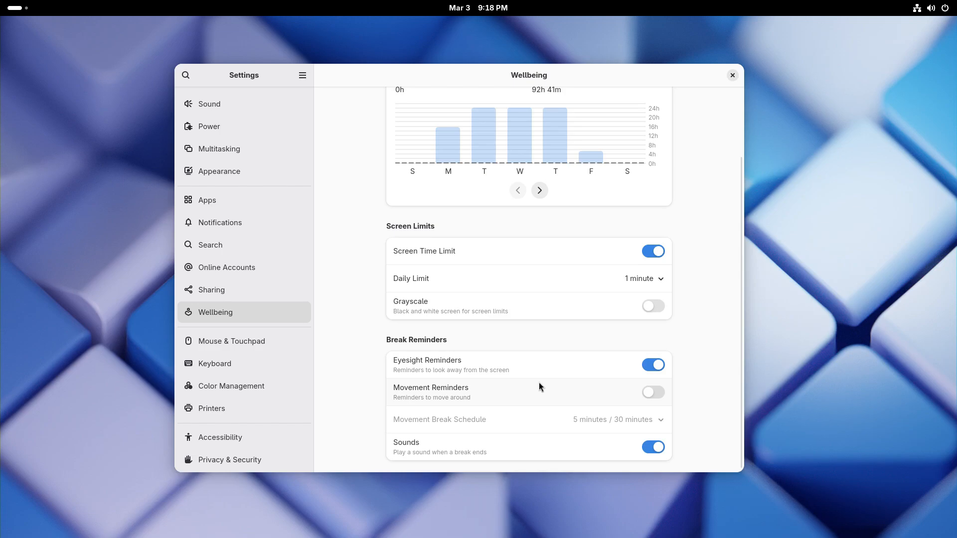
{"action": "mouse_move", "coordinate": [431, 373]}
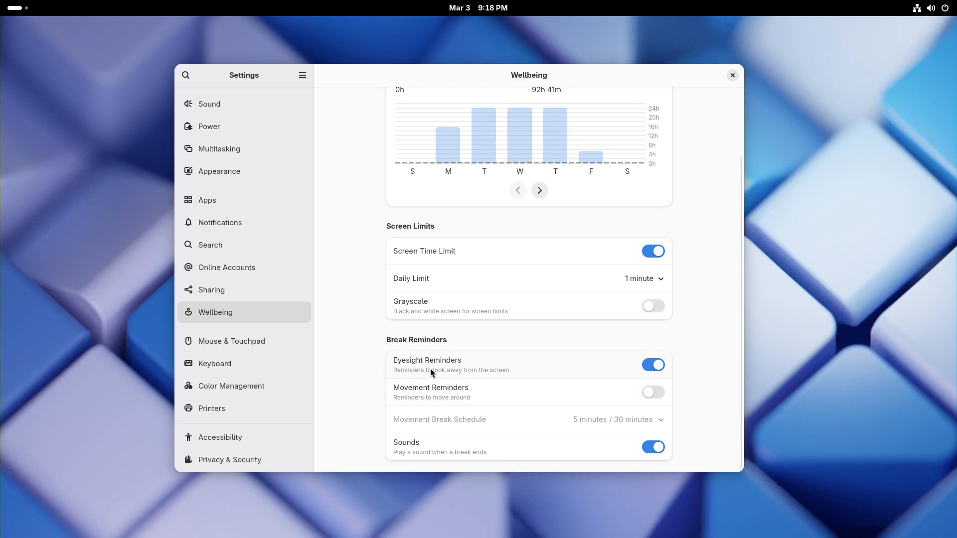
{"action": "mouse_move", "coordinate": [652, 407]}
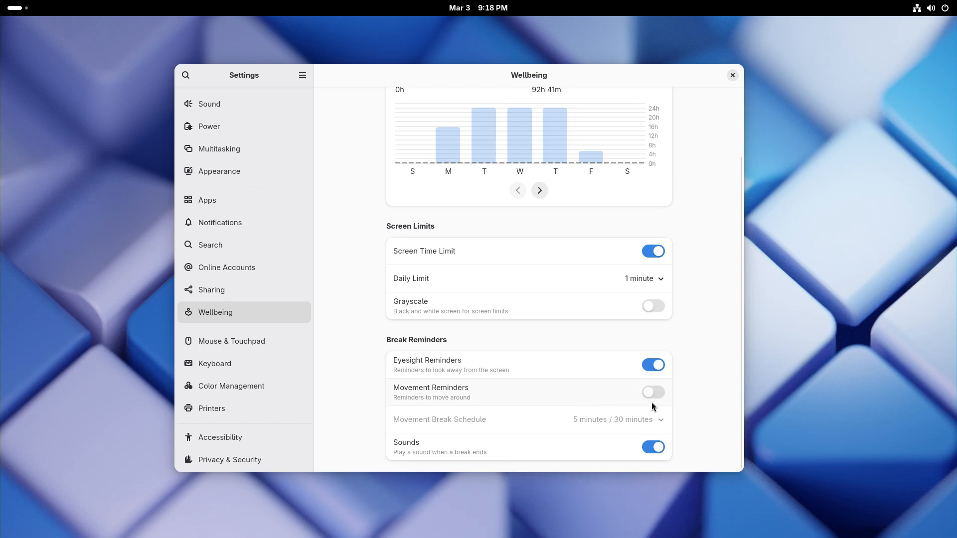
Enable Movement Reminders and view the break schedule options, left at 5 minutes / 30 minutes.
{"action": "left_click", "coordinate": [653, 392]}
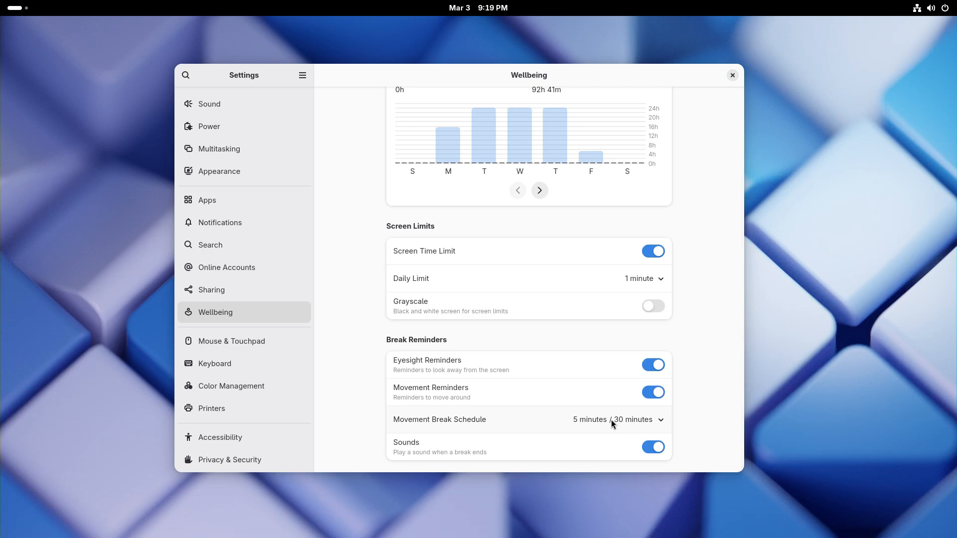
{"action": "left_click", "coordinate": [617, 419]}
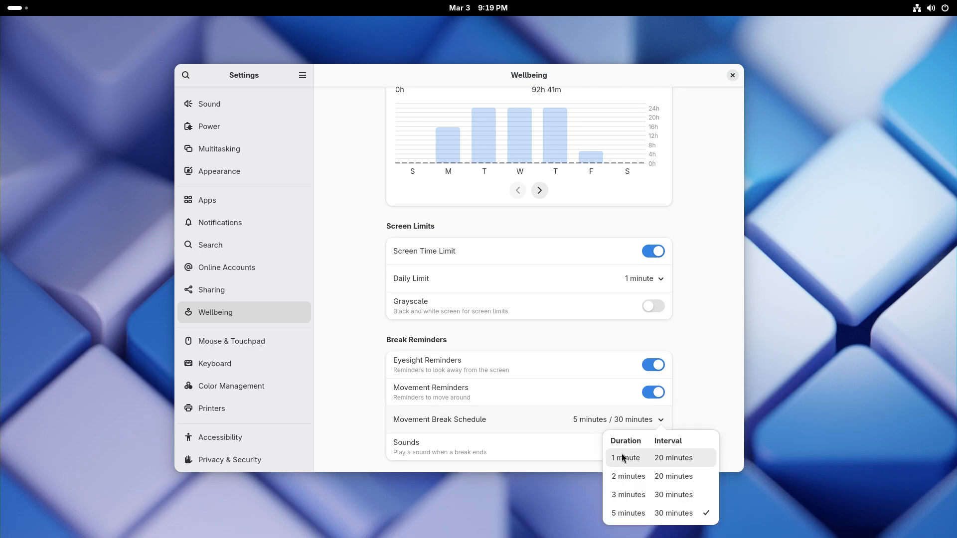
{"action": "mouse_move", "coordinate": [628, 513]}
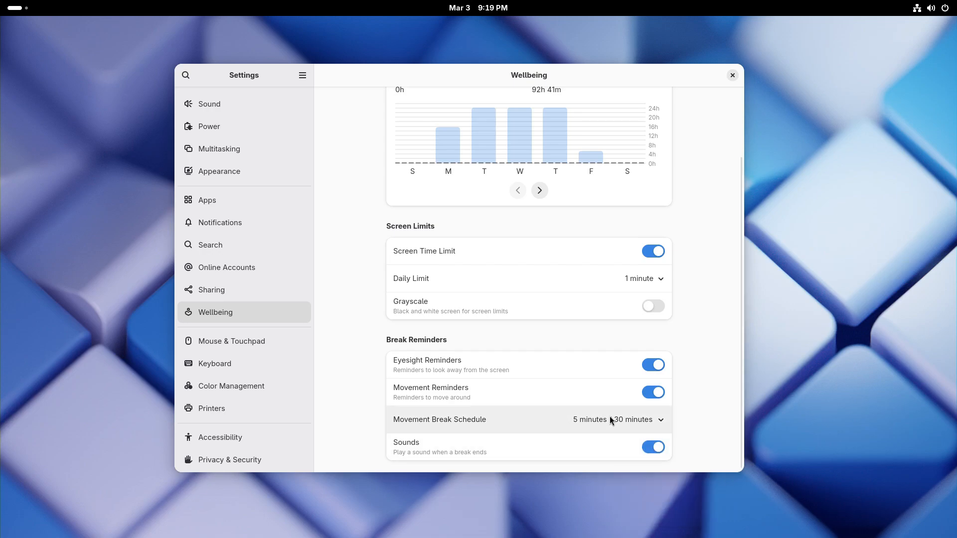
{"action": "left_click", "coordinate": [617, 419]}
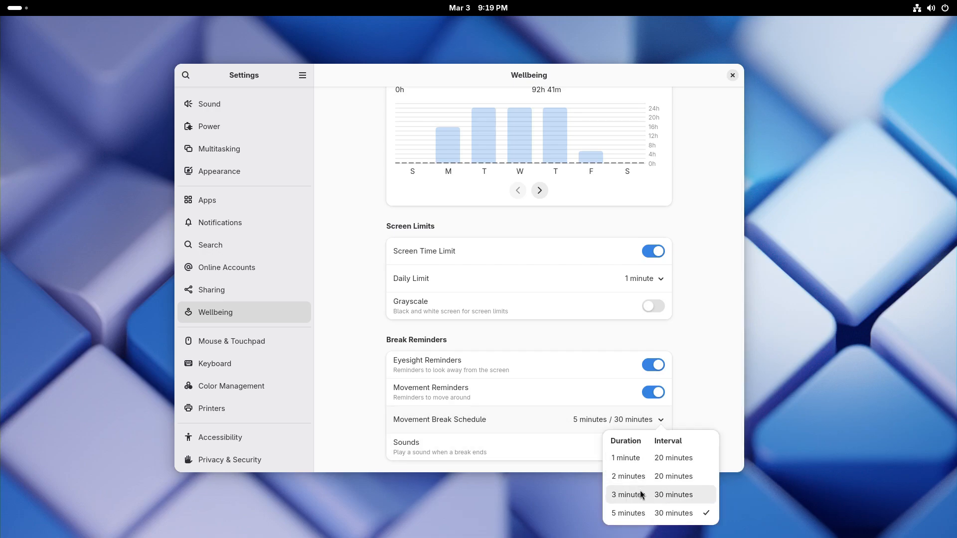
{"action": "mouse_move", "coordinate": [671, 476]}
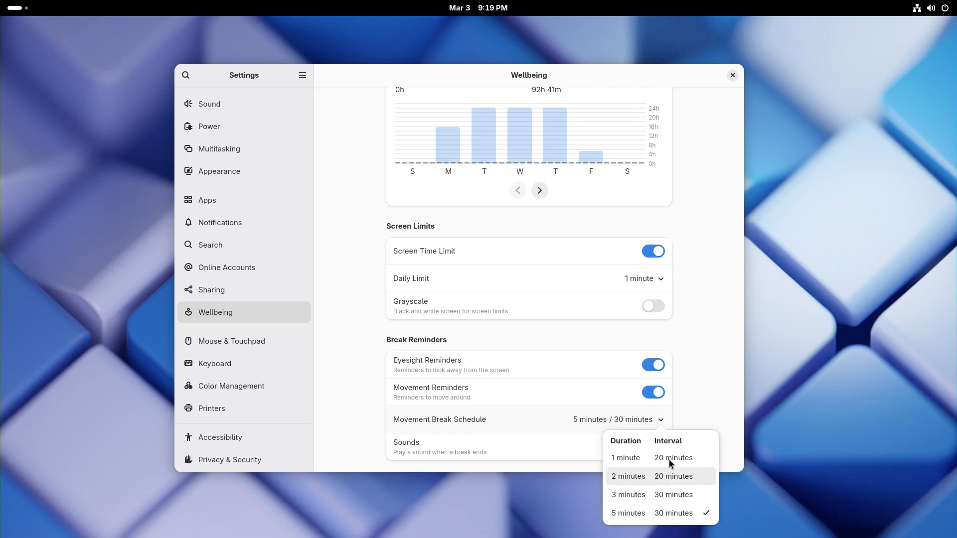
{"action": "mouse_move", "coordinate": [718, 468]}
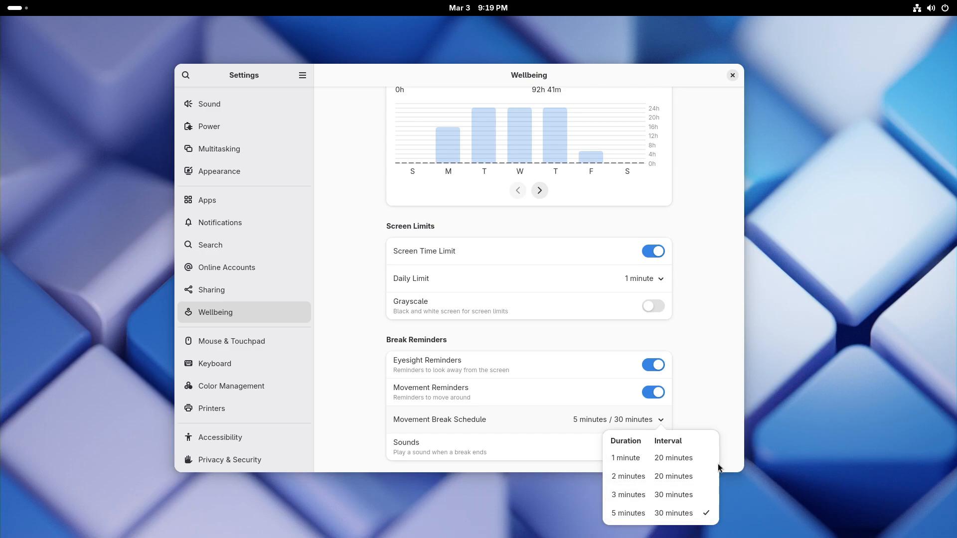
{"action": "left_click", "coordinate": [653, 446]}
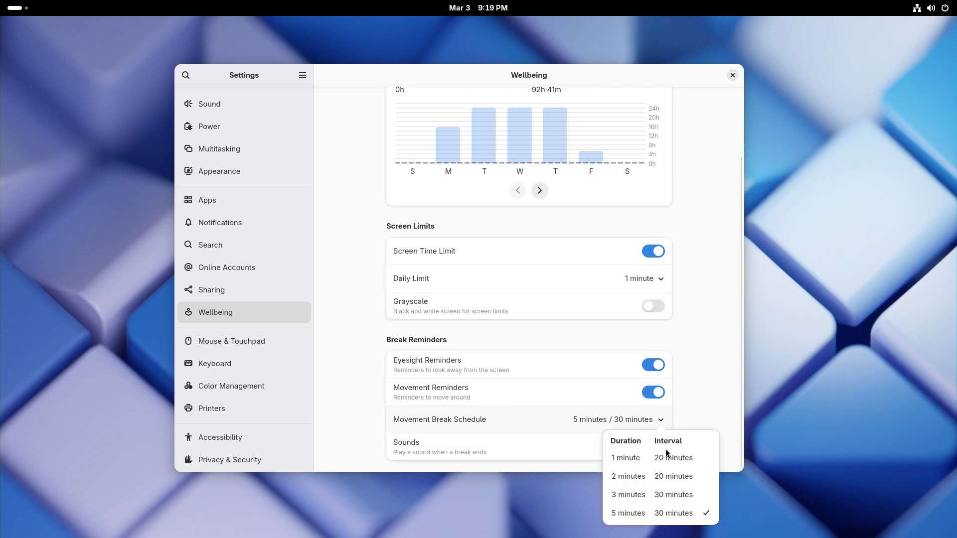
{"action": "mouse_move", "coordinate": [702, 392]}
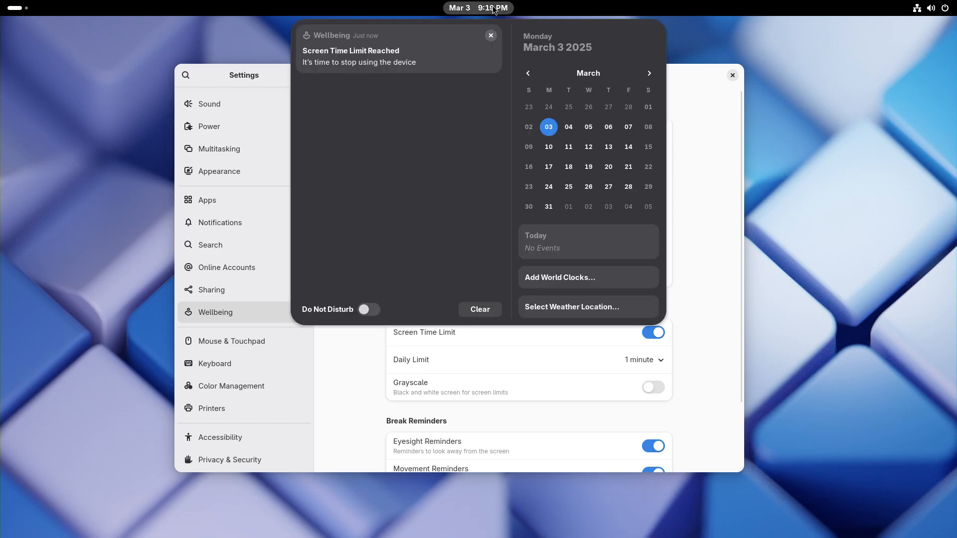
{"action": "mouse_move", "coordinate": [473, 127]}
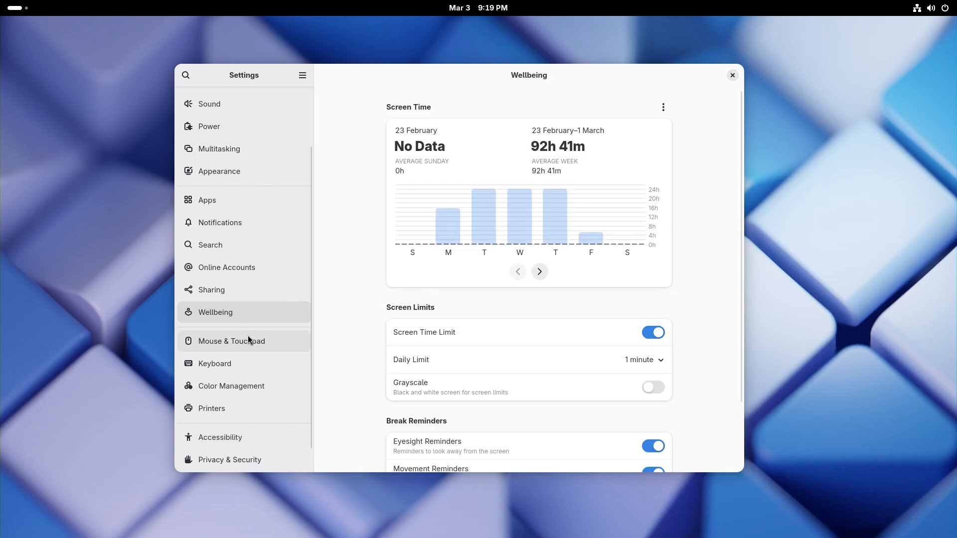
Toggle Dark Style in Quick Settings on, off and back on.
{"action": "left_click", "coordinate": [929, 8]}
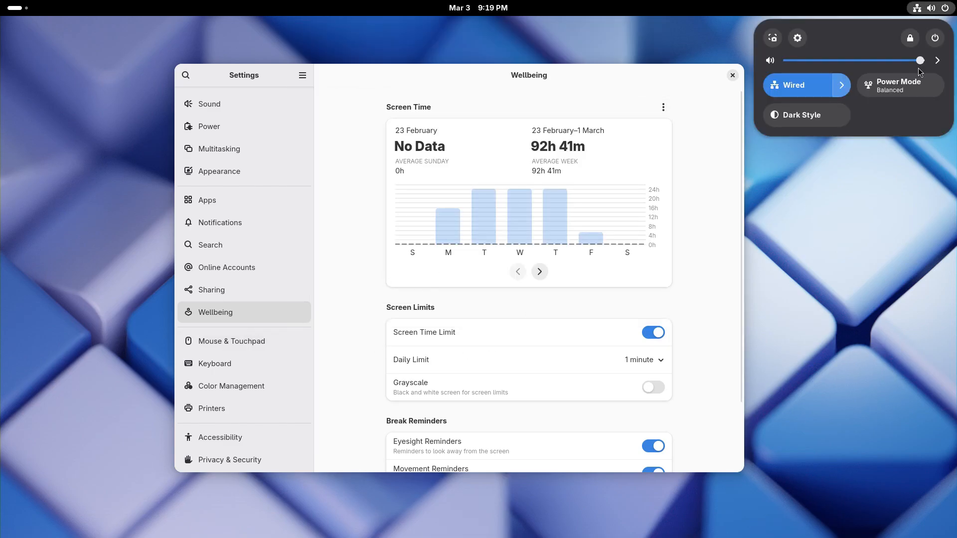
{"action": "left_click", "coordinate": [805, 114]}
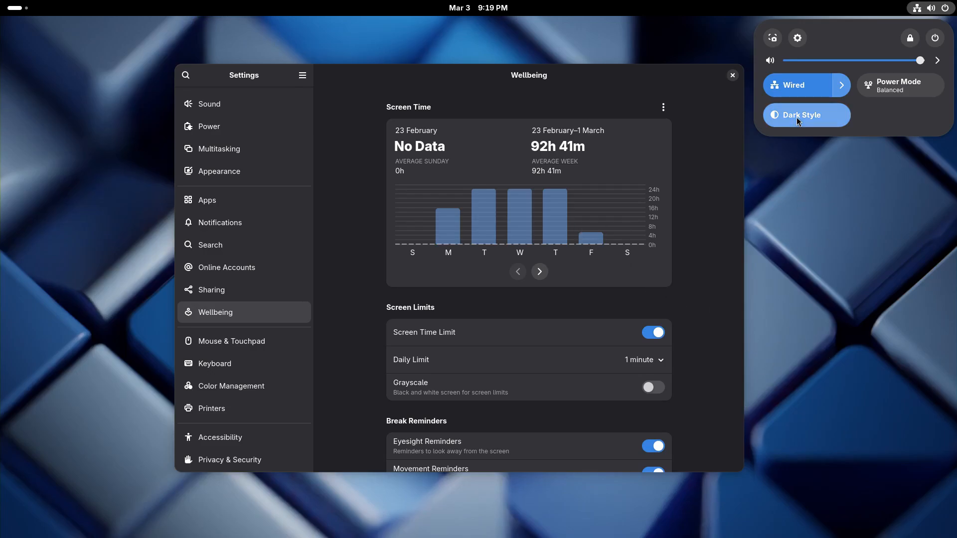
{"action": "left_click", "coordinate": [801, 115]}
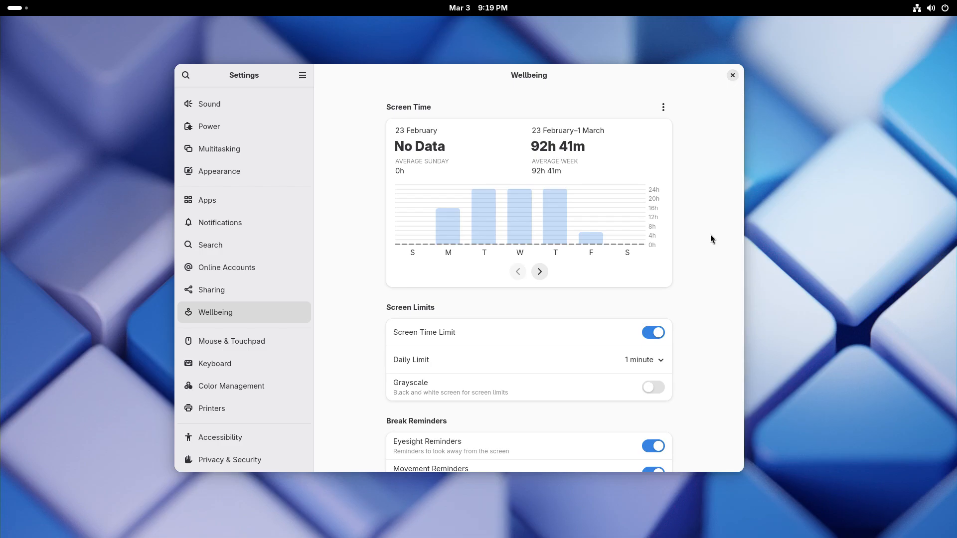
{"action": "left_click", "coordinate": [805, 115]}
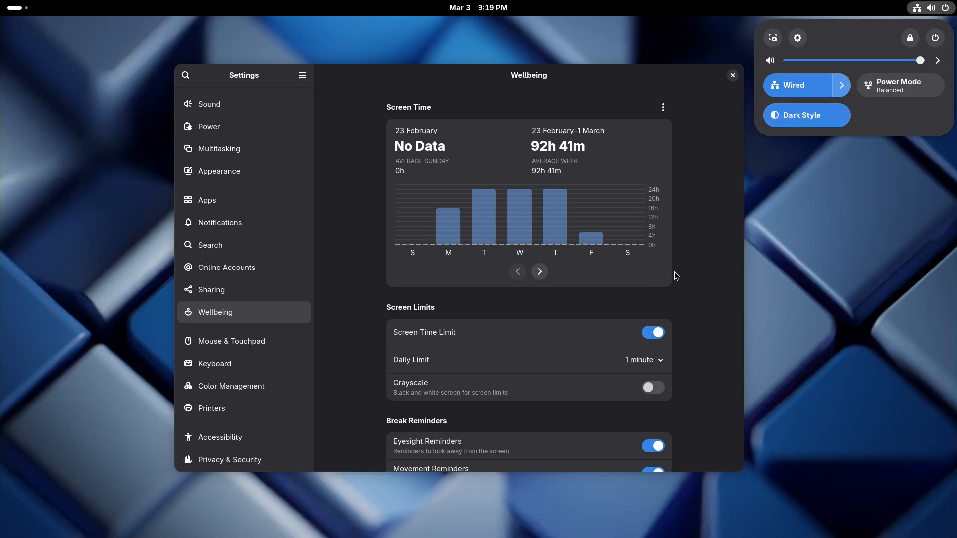
{"action": "left_click", "coordinate": [805, 115]}
{"action": "type", "text": "audio"}
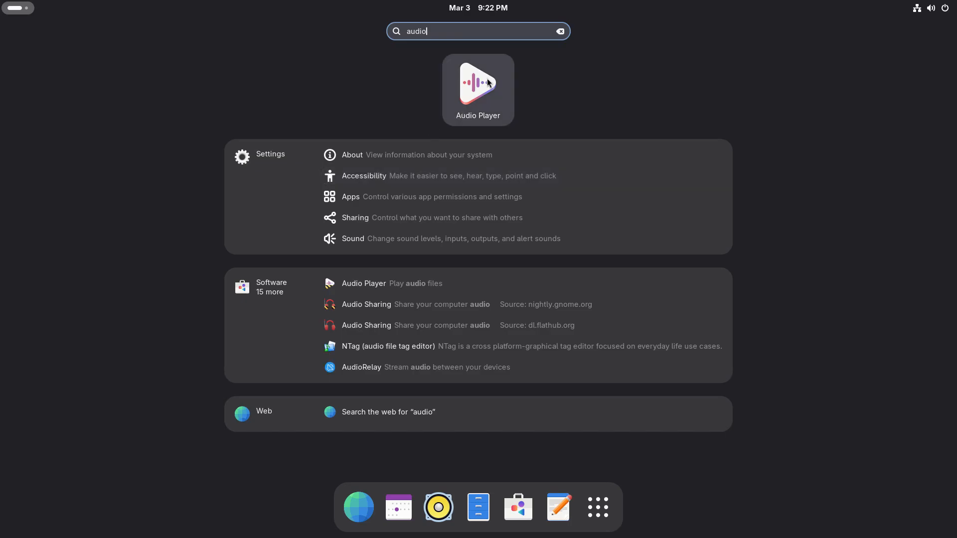
Launch Audio Player, view its About dialog (version 48.0.alpha), then close the player.
{"action": "left_click", "coordinate": [477, 88]}
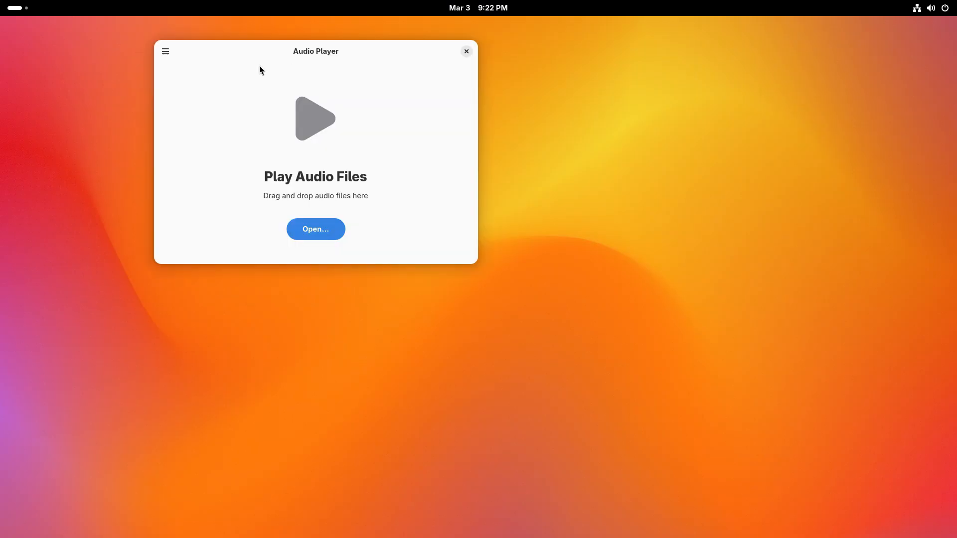
{"action": "left_click", "coordinate": [164, 51]}
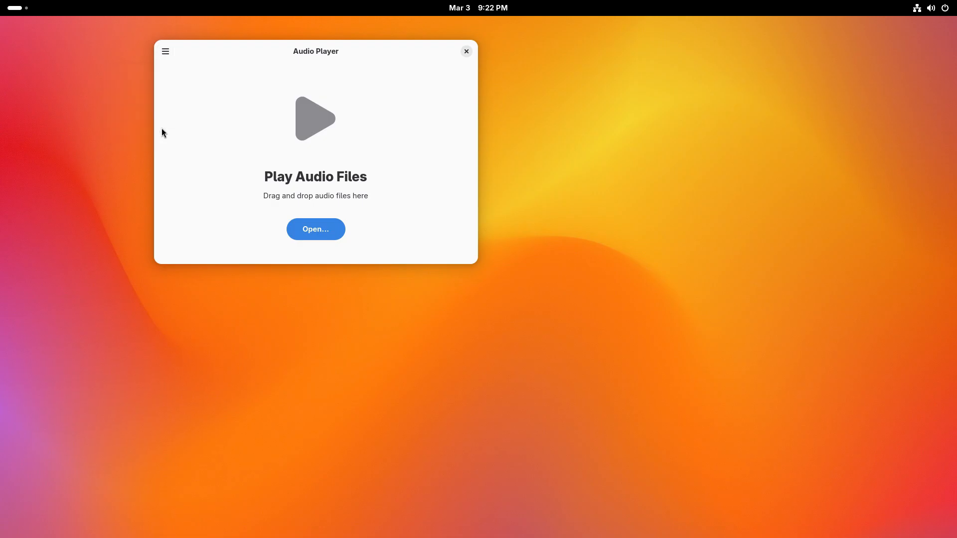
{"action": "left_click", "coordinate": [165, 51]}
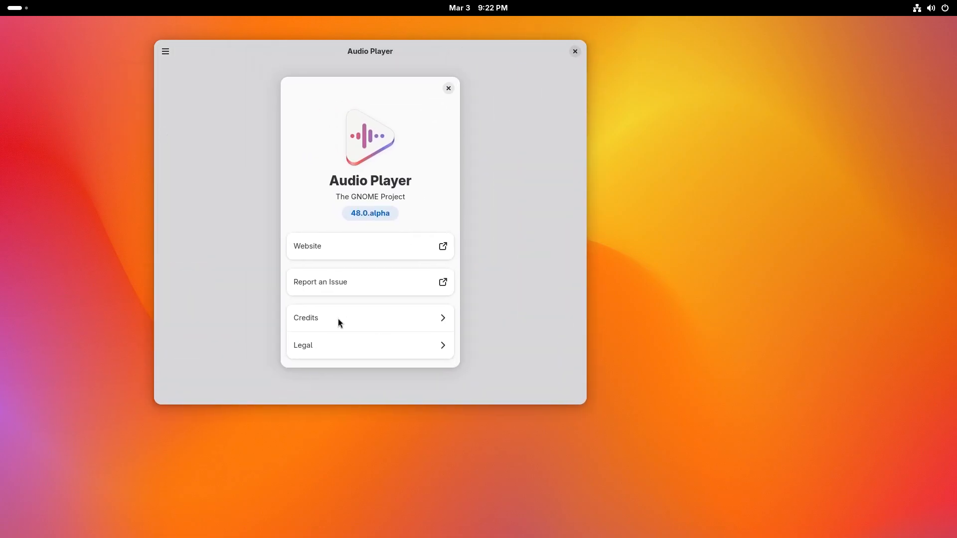
{"action": "mouse_move", "coordinate": [370, 197]}
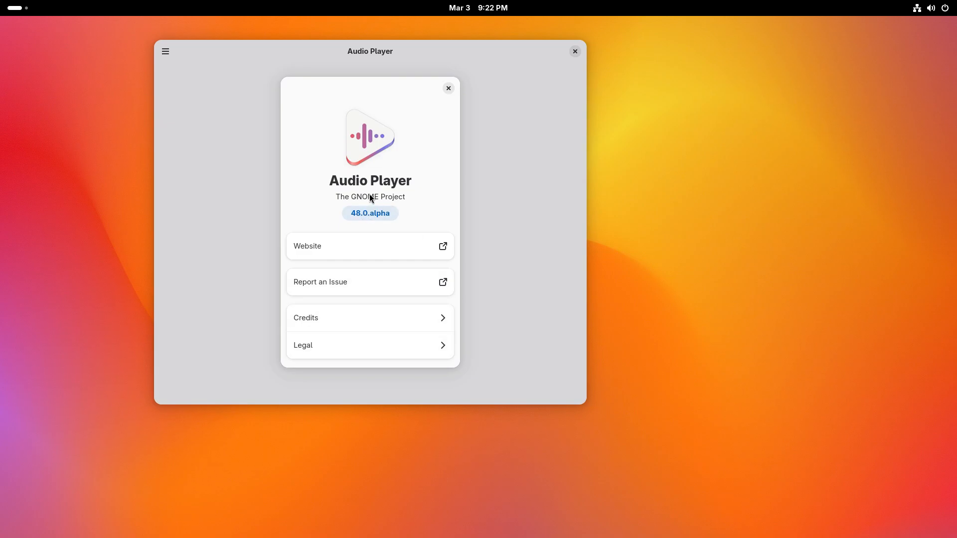
{"action": "left_click", "coordinate": [448, 88]}
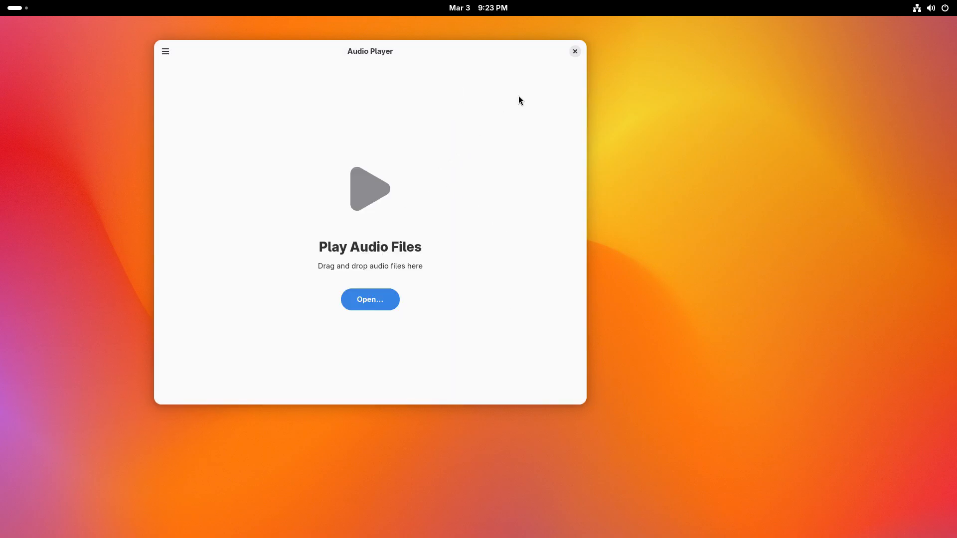
{"action": "left_click", "coordinate": [574, 51]}
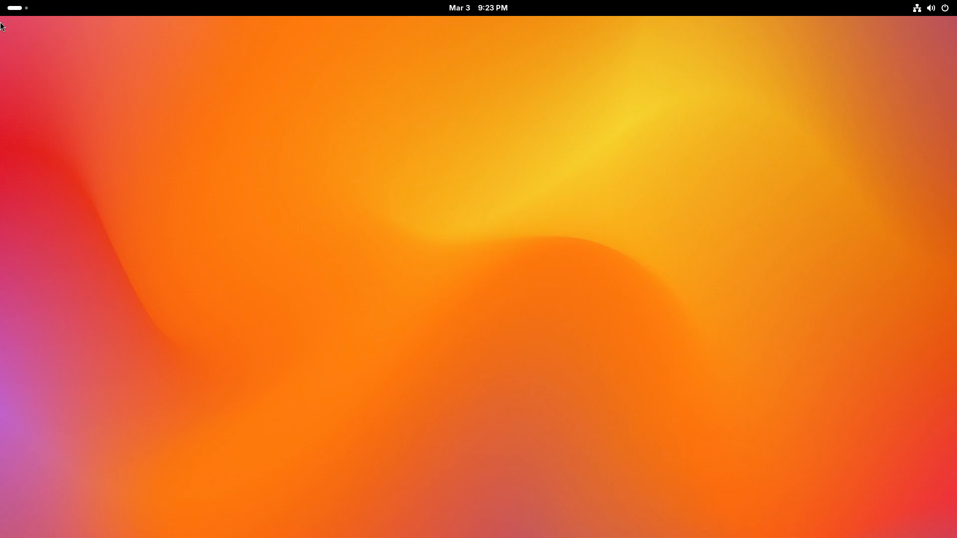
Play Opening Up.mp3 from the Downloads folder in Files.
{"action": "left_click", "coordinate": [12, 8]}
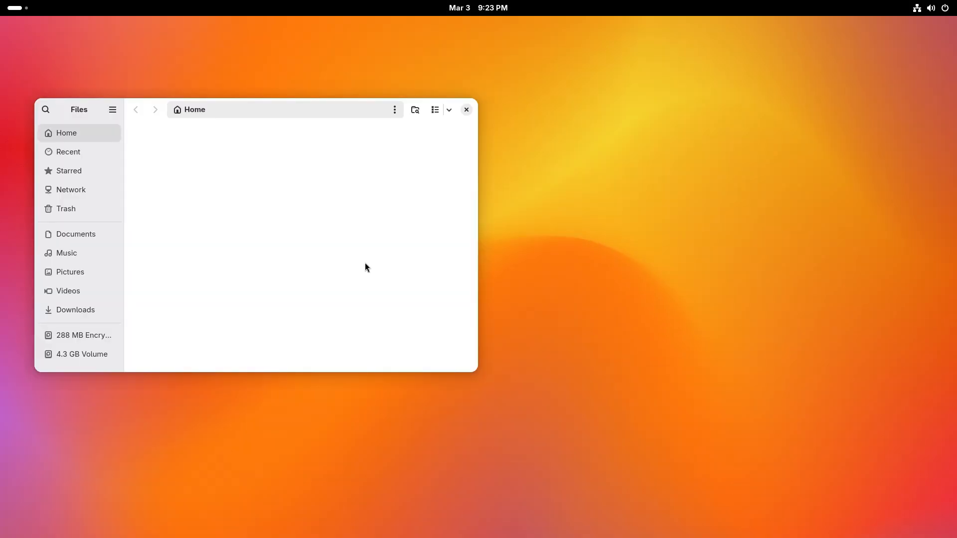
{"action": "left_click", "coordinate": [75, 309]}
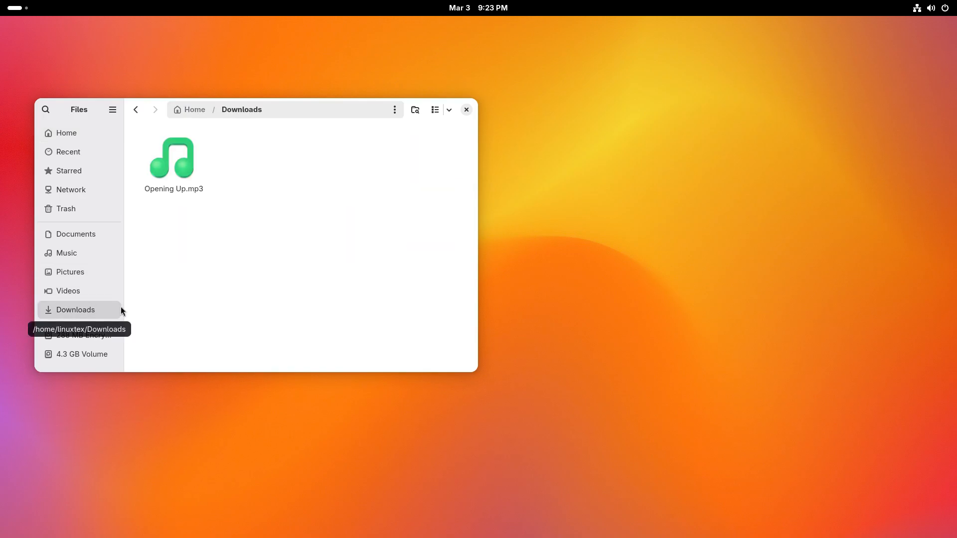
{"action": "double_click", "coordinate": [173, 158]}
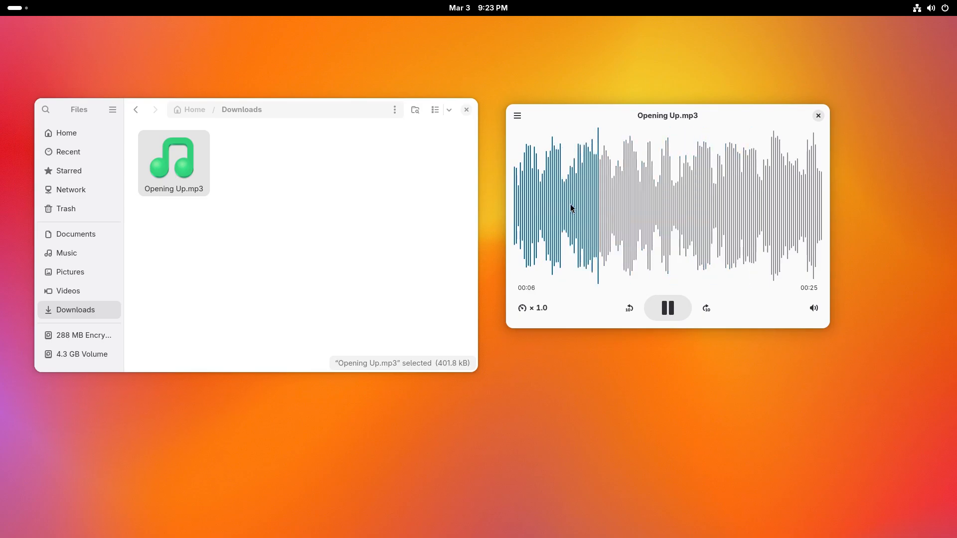
Try playback speeds of 2.9× and 2.2×, reset to 1.0×, skip back ten seconds, adjust volume.
{"action": "left_click", "coordinate": [516, 115]}
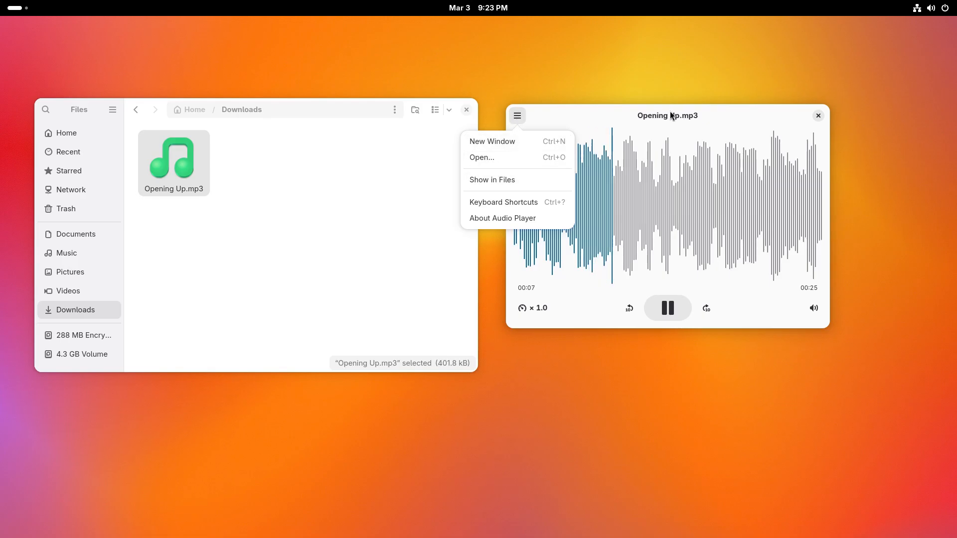
{"action": "left_click", "coordinate": [532, 307]}
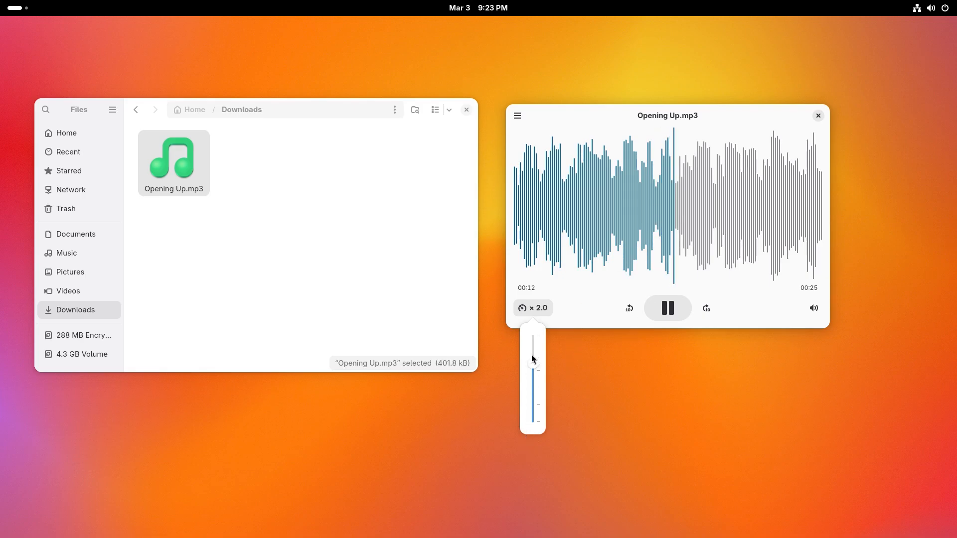
{"action": "left_click_drag", "start_coordinate": [532, 359], "coordinate": [532, 335]}
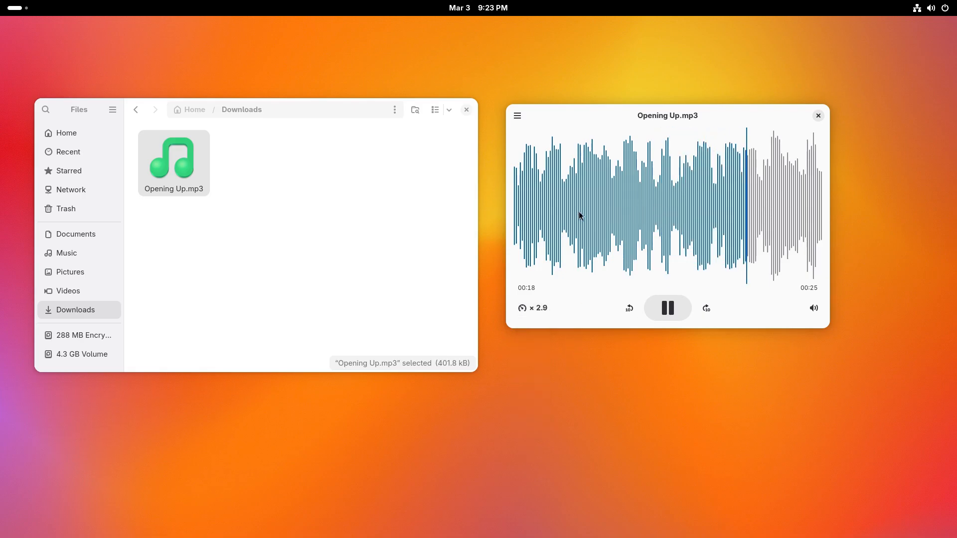
{"action": "left_click", "coordinate": [532, 308]}
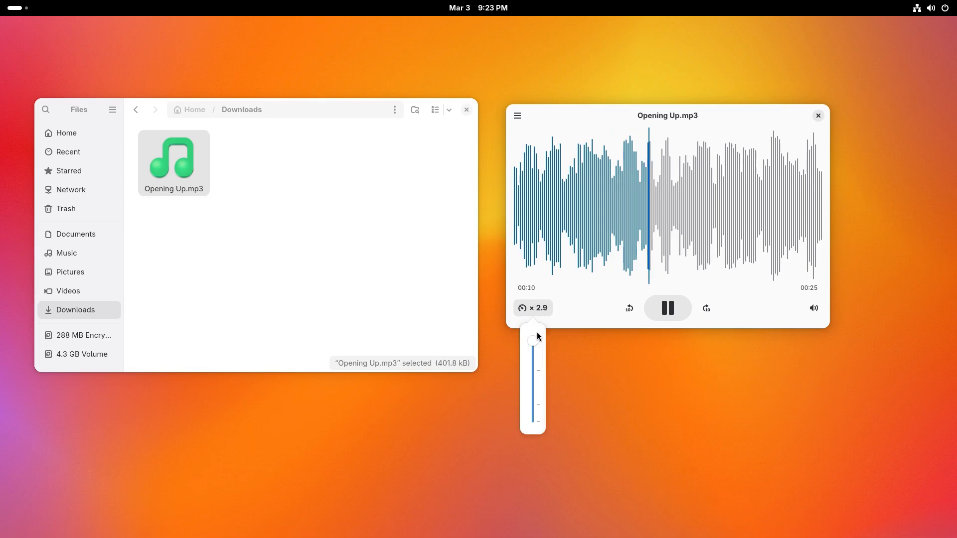
{"action": "left_click_drag", "start_coordinate": [536, 339], "coordinate": [535, 364]}
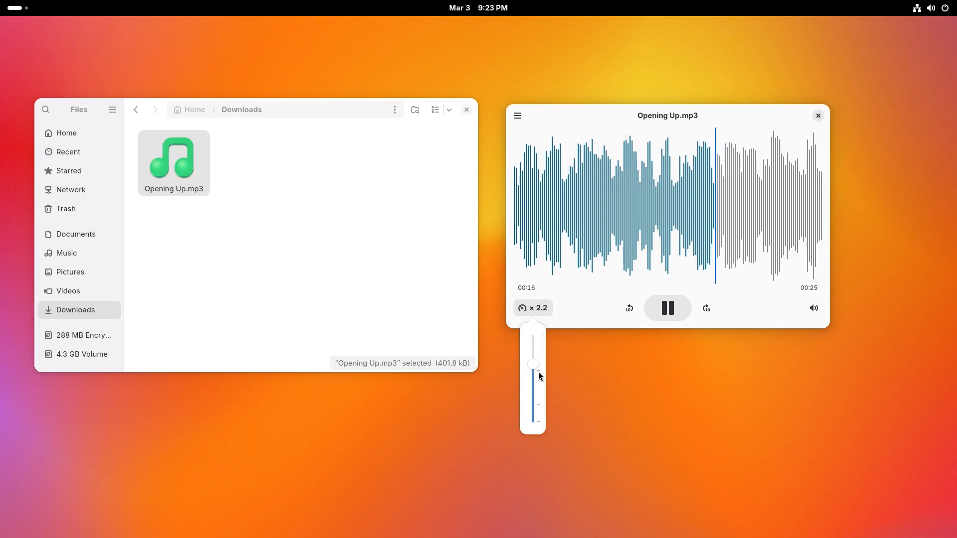
{"action": "left_click_drag", "start_coordinate": [536, 364], "coordinate": [533, 403]}
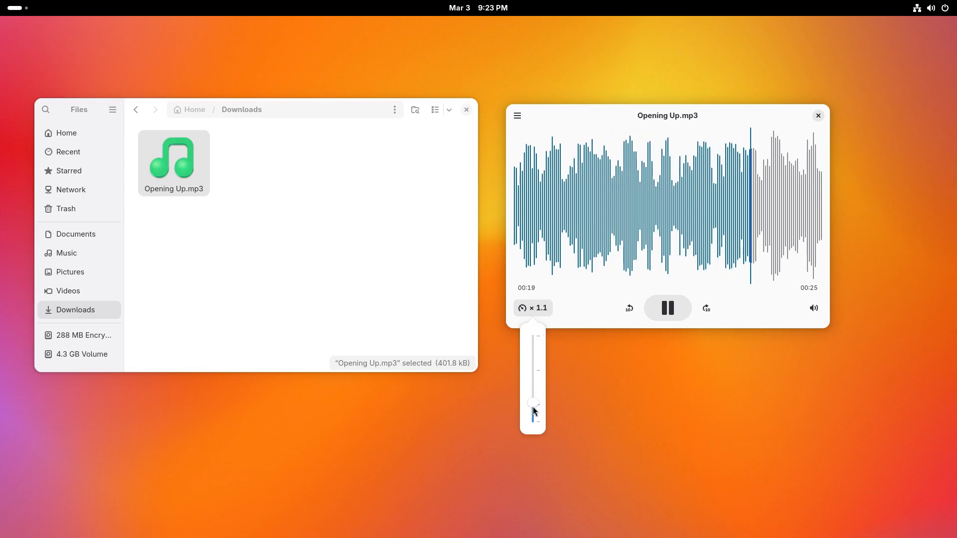
{"action": "left_click", "coordinate": [533, 308]}
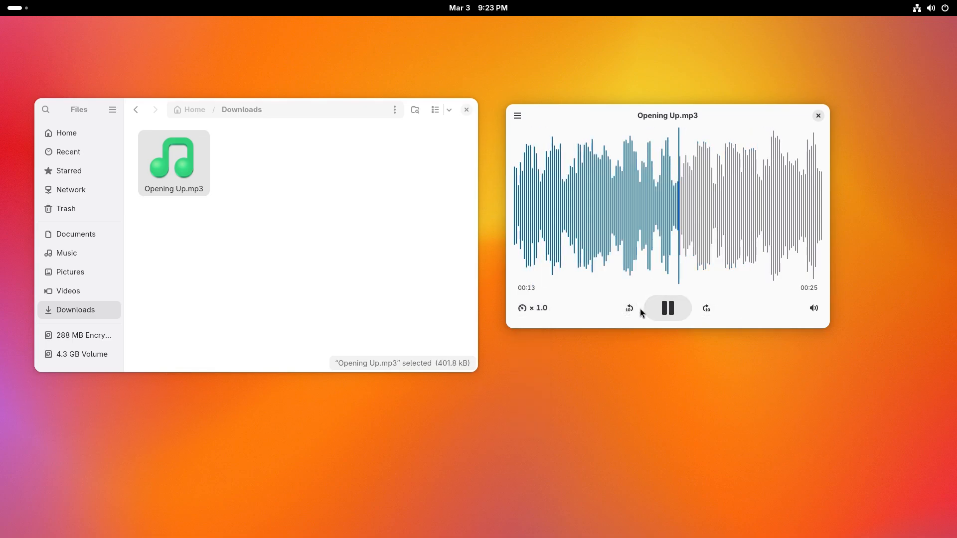
{"action": "left_click", "coordinate": [812, 307]}
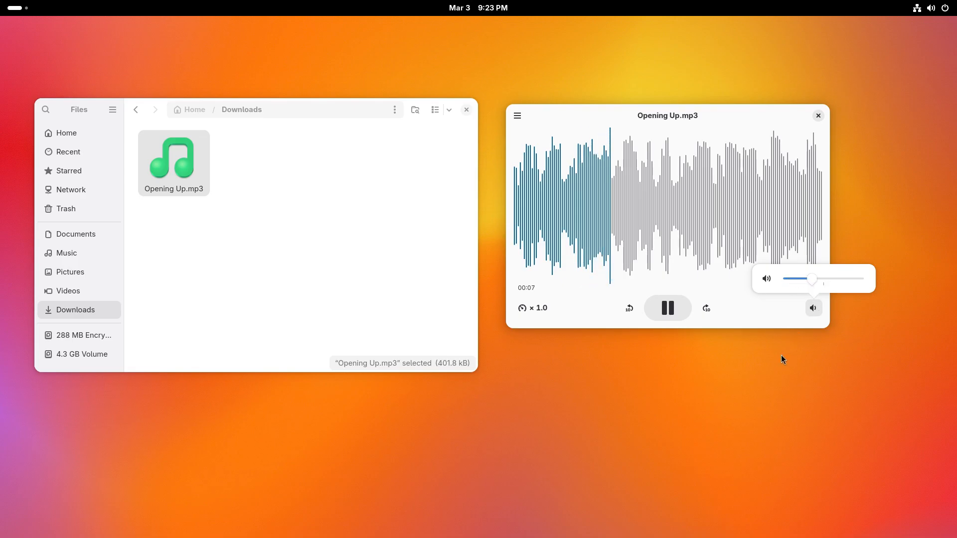
{"action": "left_click_drag", "start_coordinate": [812, 280], "coordinate": [840, 279]}
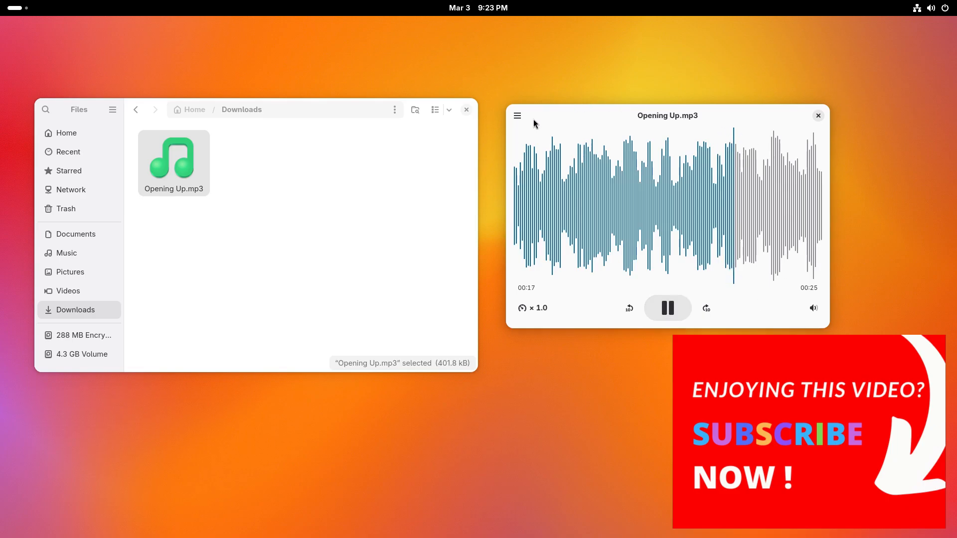
{"action": "left_click", "coordinate": [516, 115]}
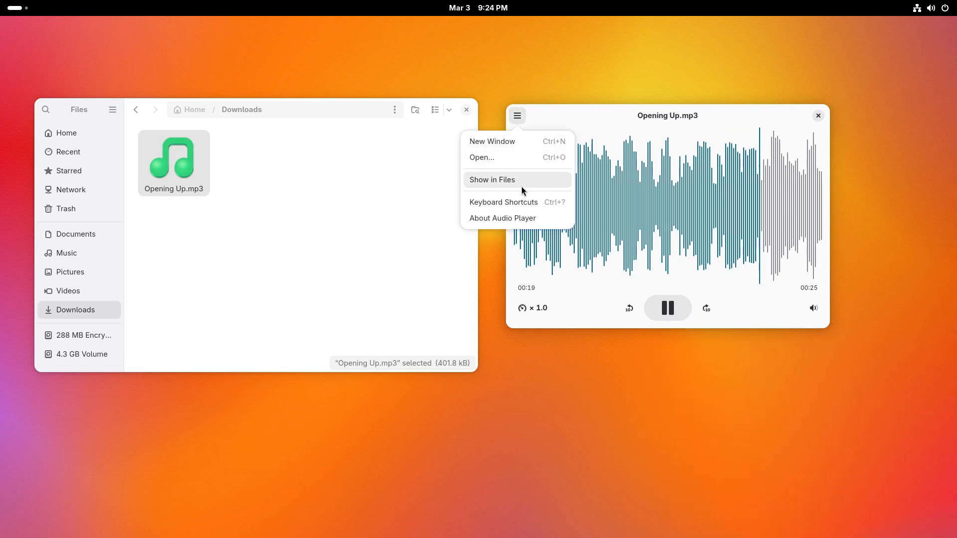
{"action": "left_click", "coordinate": [503, 202]}
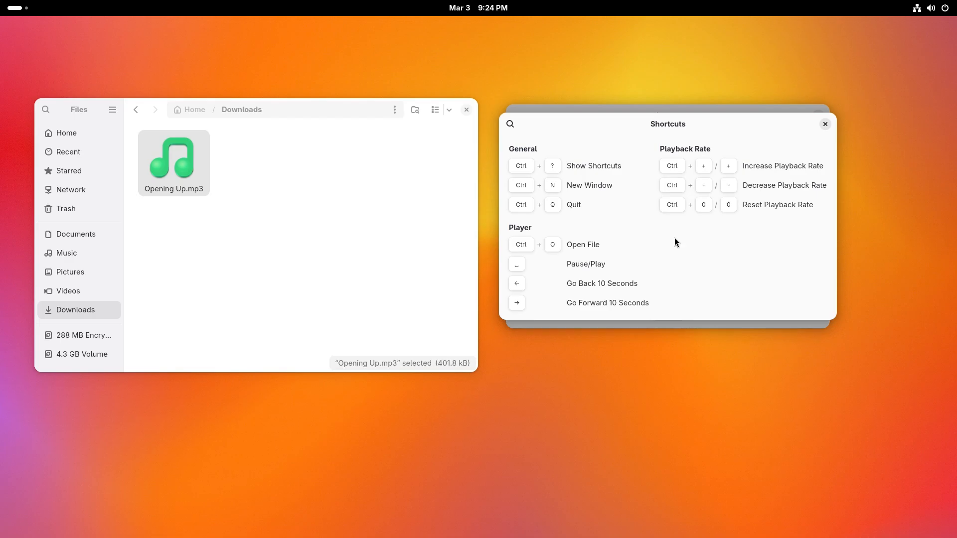
{"action": "mouse_move", "coordinate": [585, 282]}
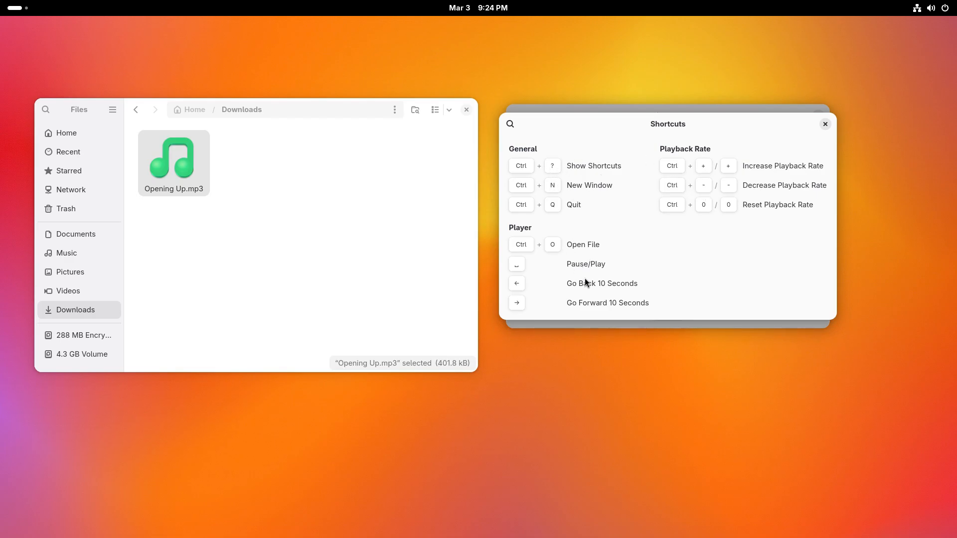
{"action": "left_click", "coordinate": [825, 124]}
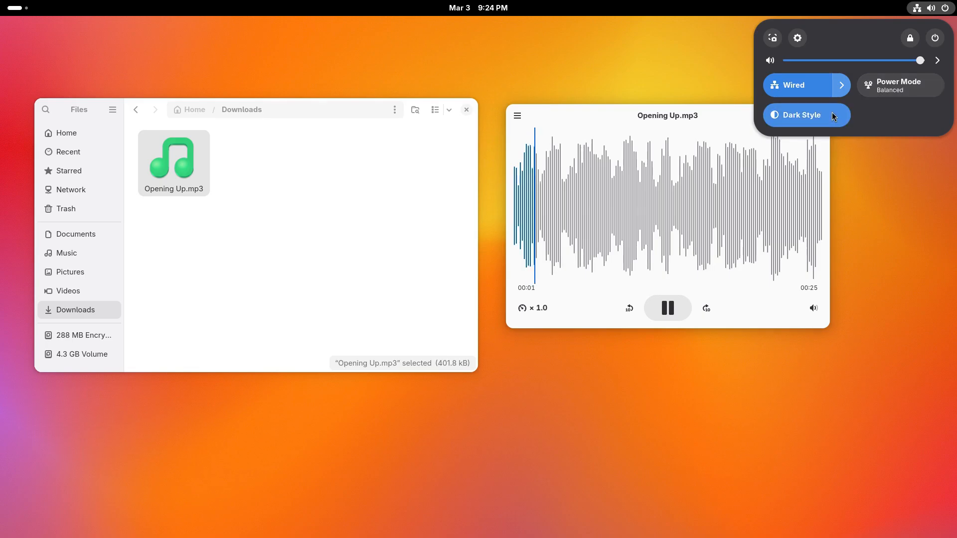
{"action": "left_click", "coordinate": [802, 114]}
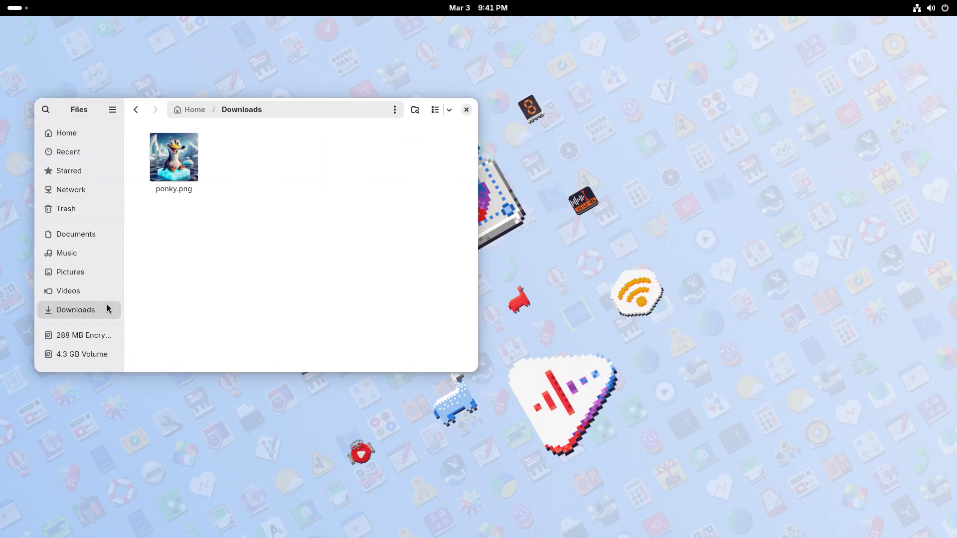
Open ponky.png, hide the details panel, zoom in, then fit the whole image.
{"action": "double_click", "coordinate": [174, 157]}
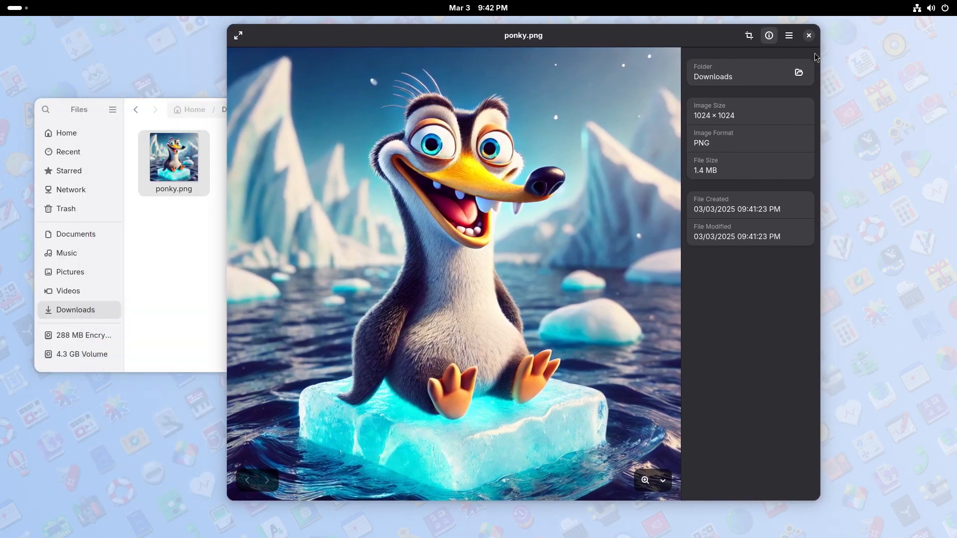
{"action": "mouse_move", "coordinate": [783, 77]}
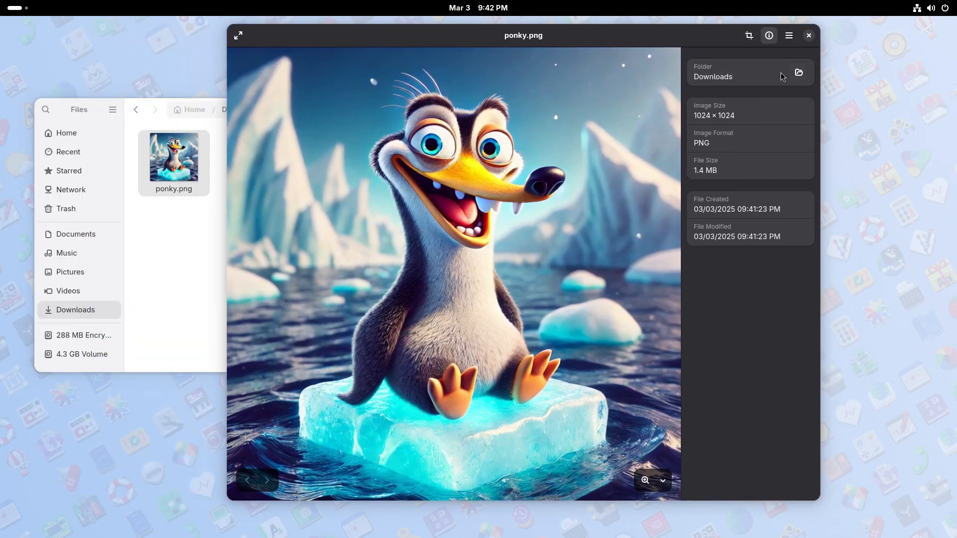
{"action": "left_click", "coordinate": [769, 36]}
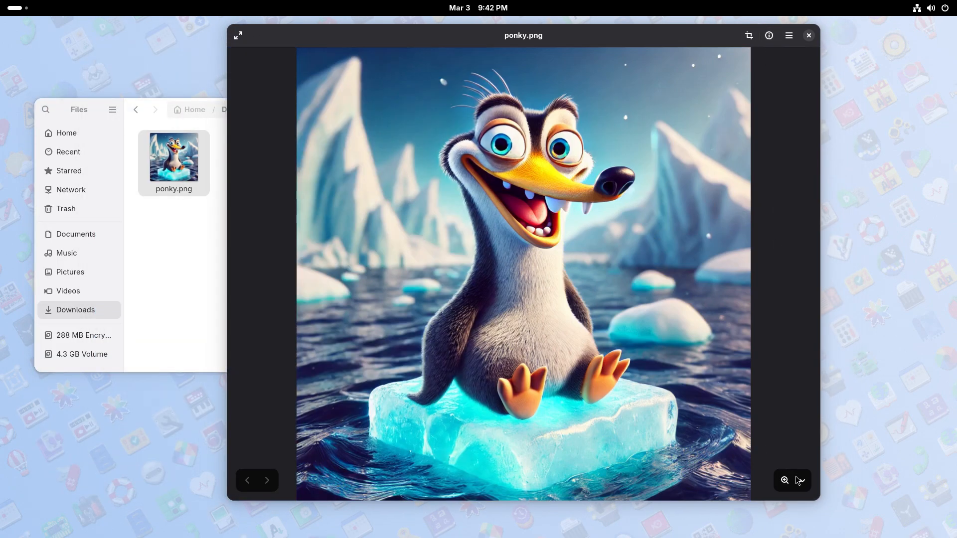
{"action": "left_click", "coordinate": [784, 480]}
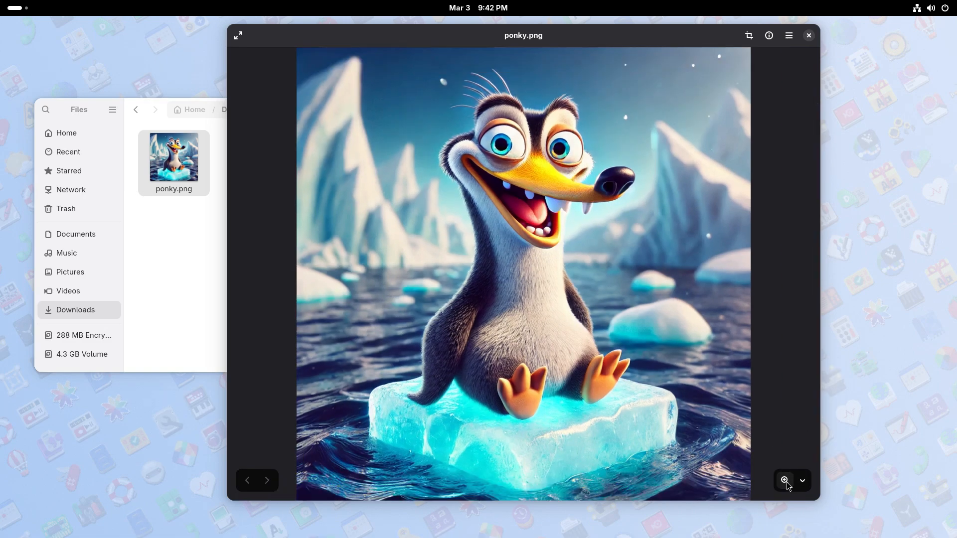
{"action": "left_click", "coordinate": [784, 481]}
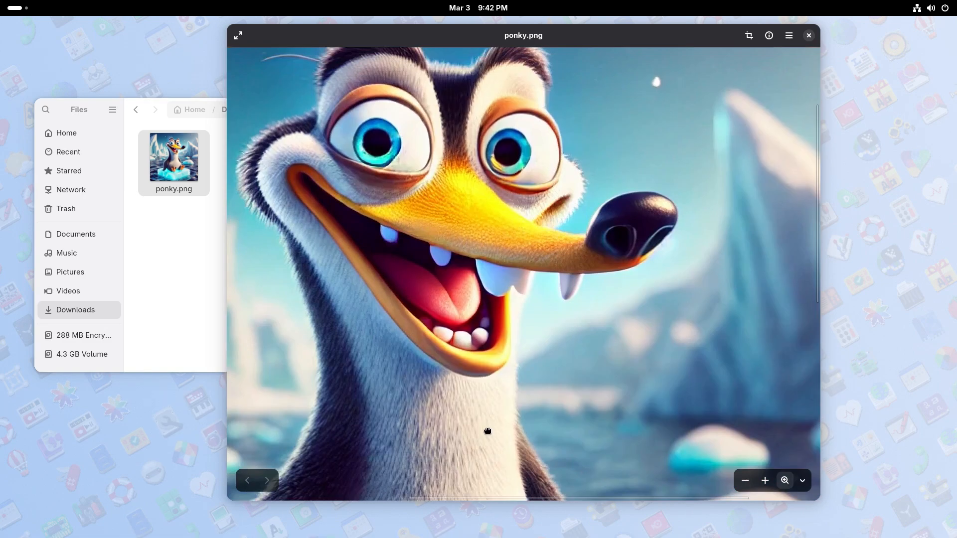
{"action": "left_click", "coordinate": [744, 481]}
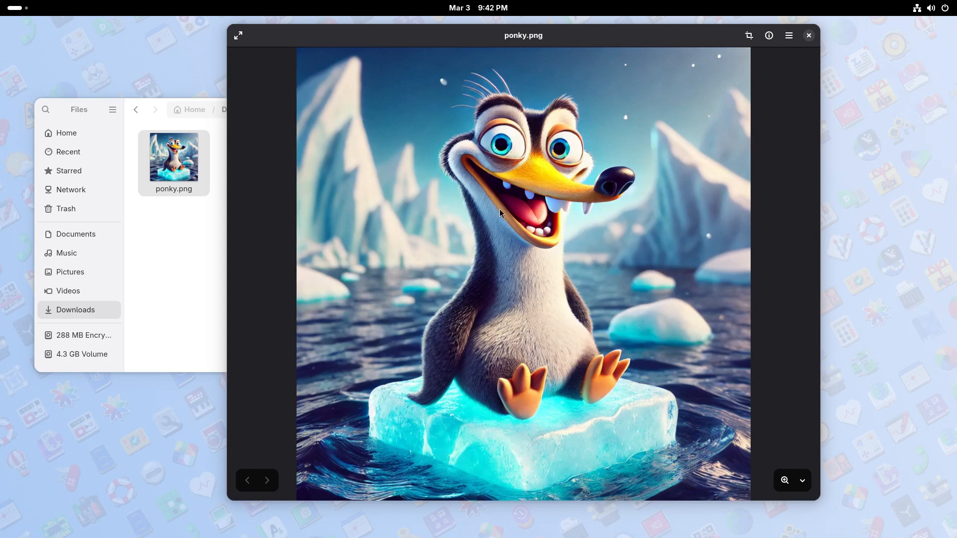
{"action": "left_click", "coordinate": [748, 34]}
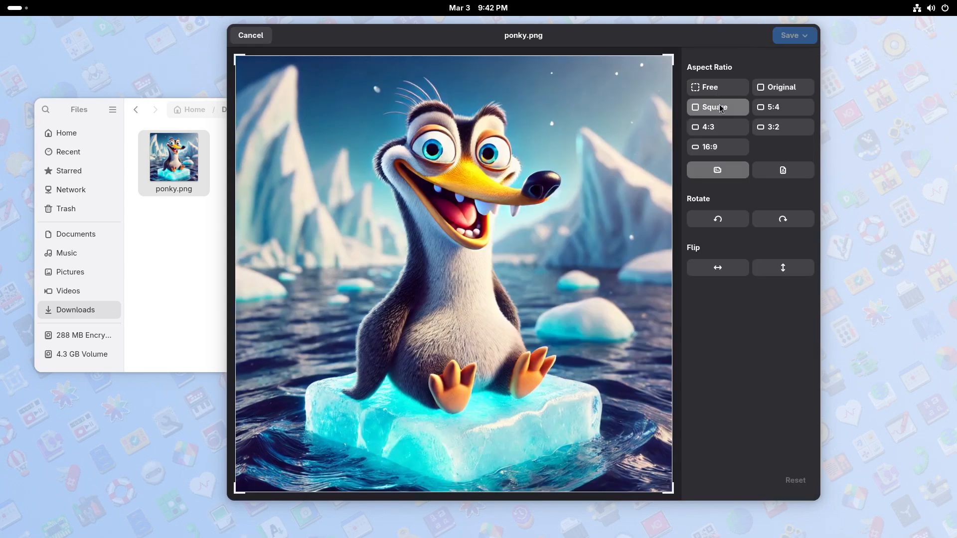
Crop square around the penguin, then try rotating and flipping the image.
{"action": "left_click", "coordinate": [714, 106]}
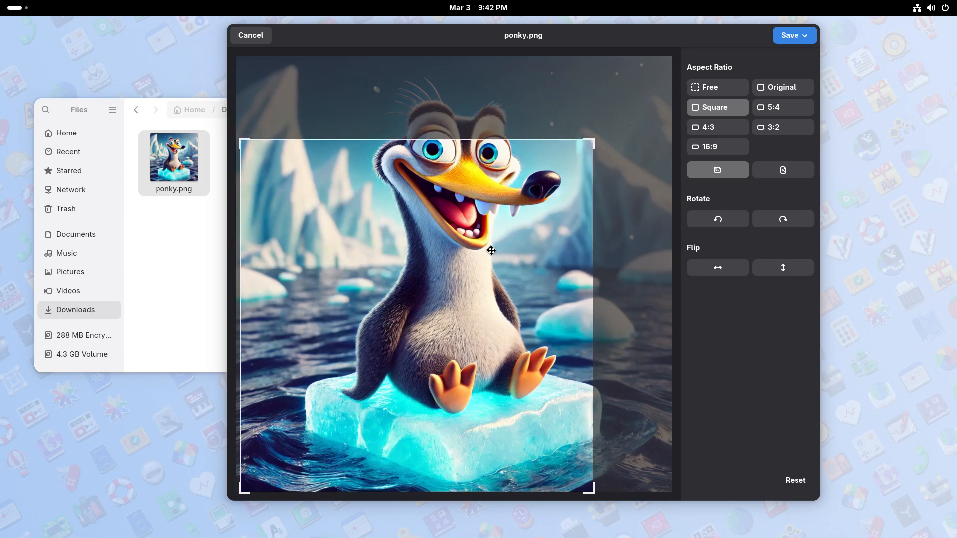
{"action": "left_click_drag", "start_coordinate": [589, 489], "coordinate": [638, 422]}
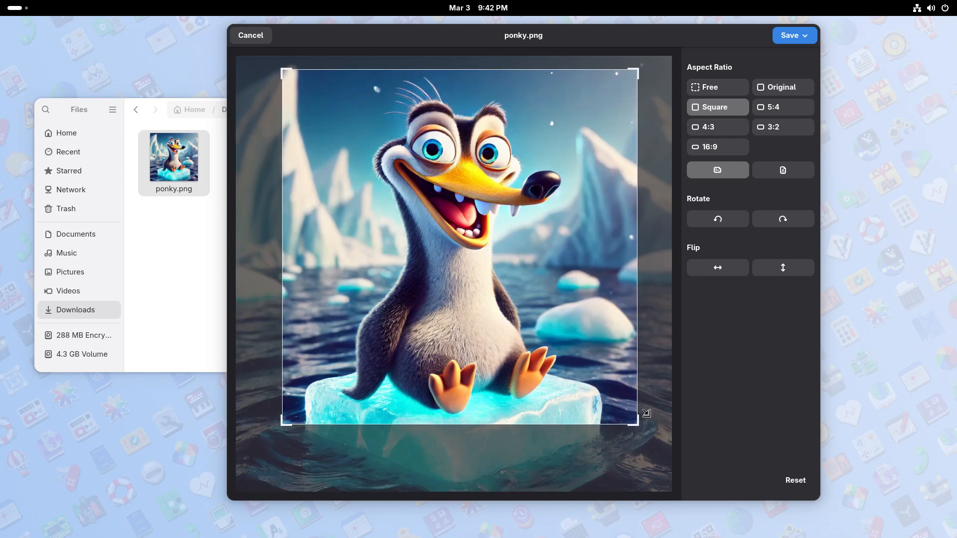
{"action": "left_click", "coordinate": [717, 218]}
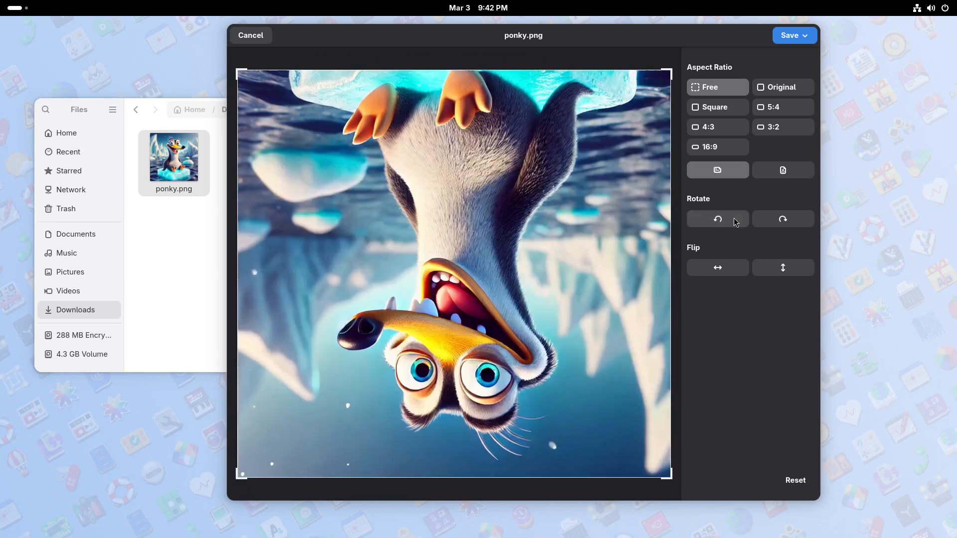
{"action": "left_click", "coordinate": [782, 220]}
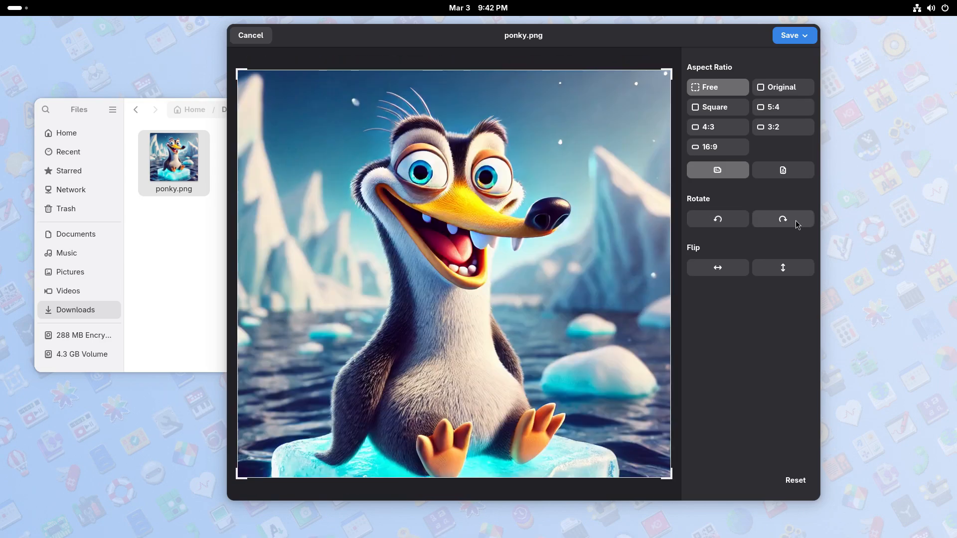
{"action": "left_click", "coordinate": [717, 267]}
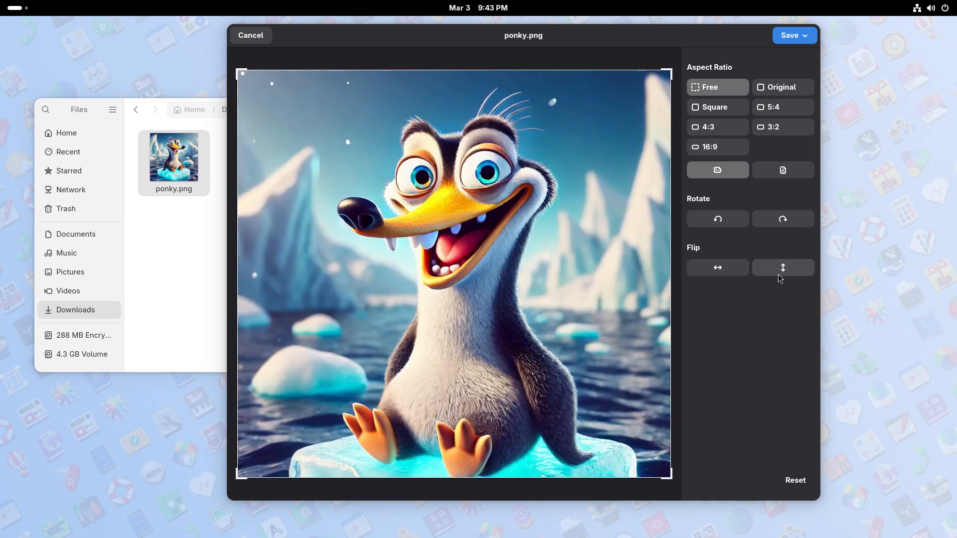
{"action": "left_click", "coordinate": [783, 267]}
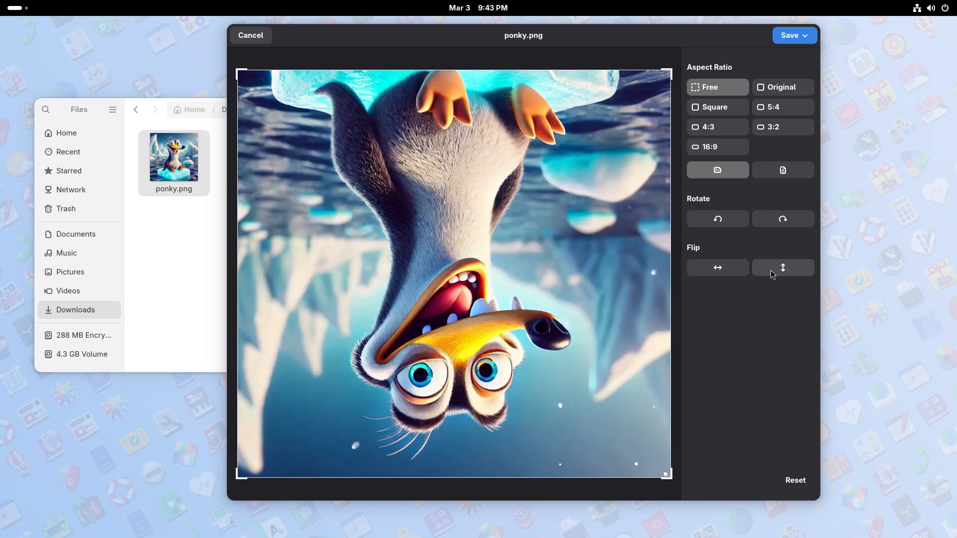
{"action": "left_click", "coordinate": [782, 267]}
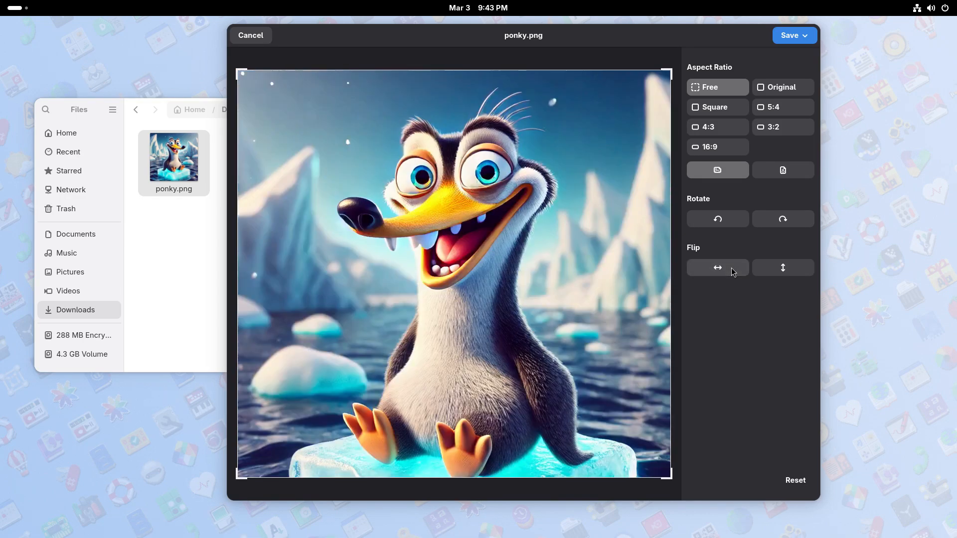
Switch the crop to a free aspect ratio, then to original proportions.
{"action": "left_click", "coordinate": [717, 267]}
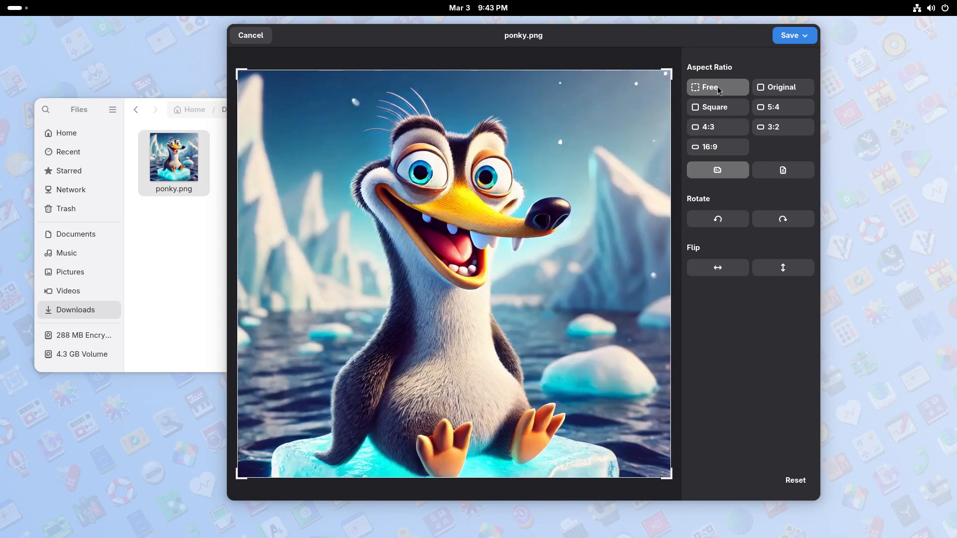
{"action": "left_click", "coordinate": [793, 35]}
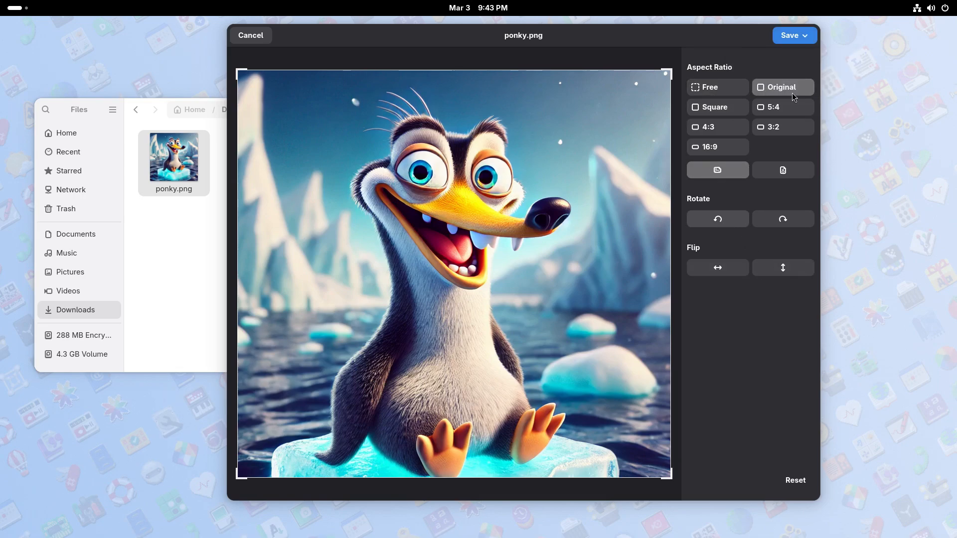
{"action": "left_click", "coordinate": [793, 35]}
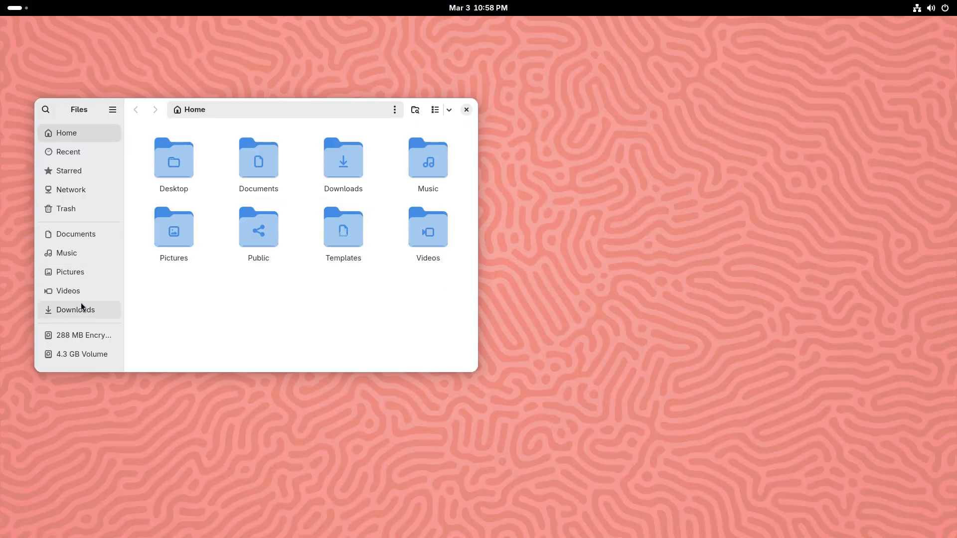
Check the Open With apps for document.pdf, cancel, then open it.
{"action": "right_click", "coordinate": [258, 156]}
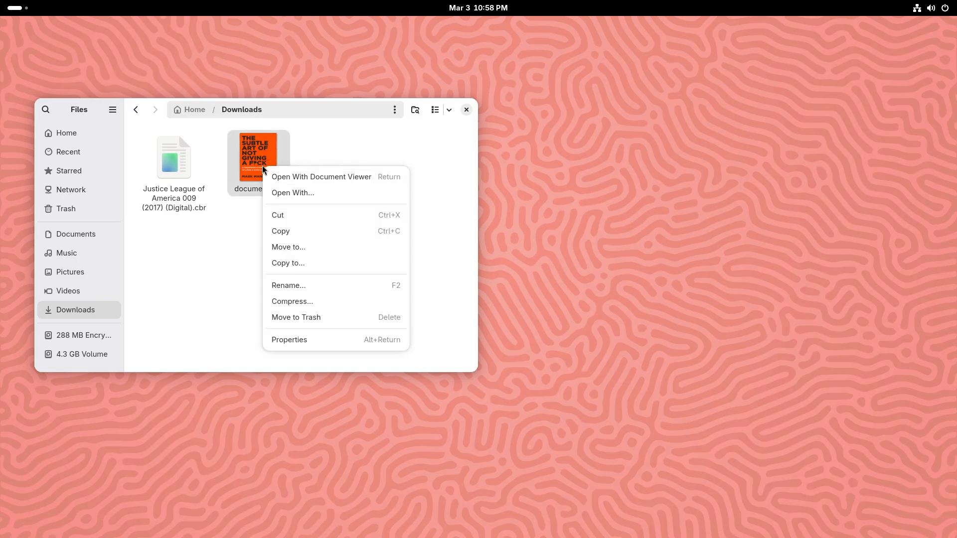
{"action": "left_click", "coordinate": [293, 193]}
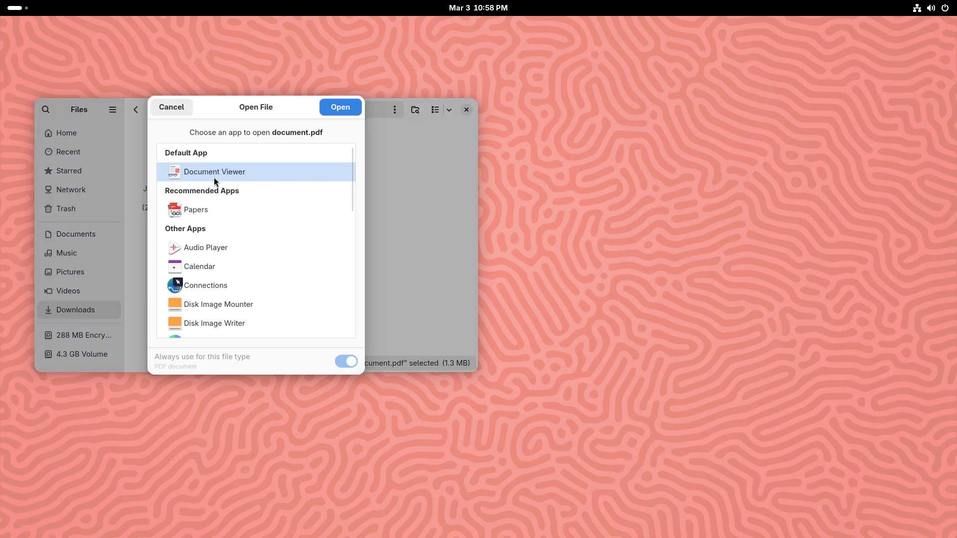
{"action": "mouse_move", "coordinate": [215, 171]}
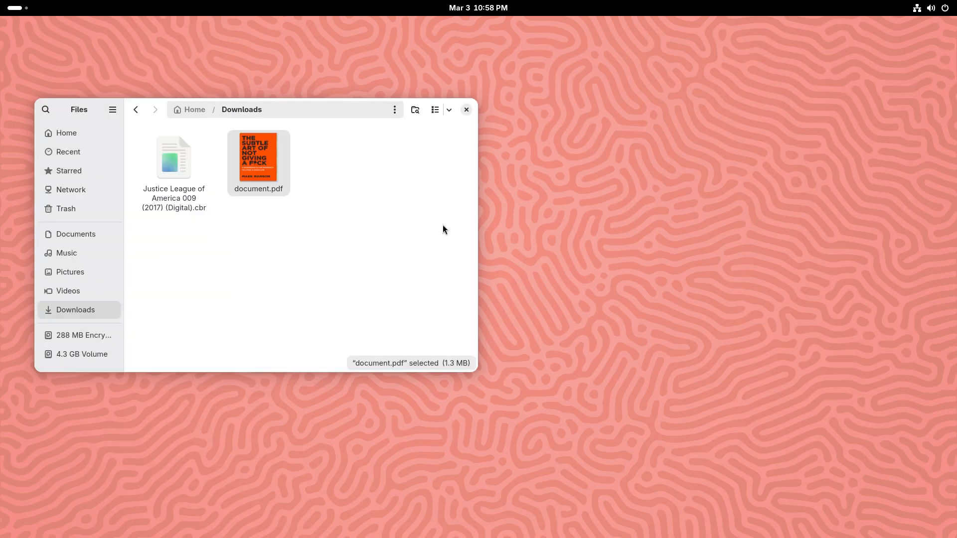
{"action": "double_click", "coordinate": [258, 156]}
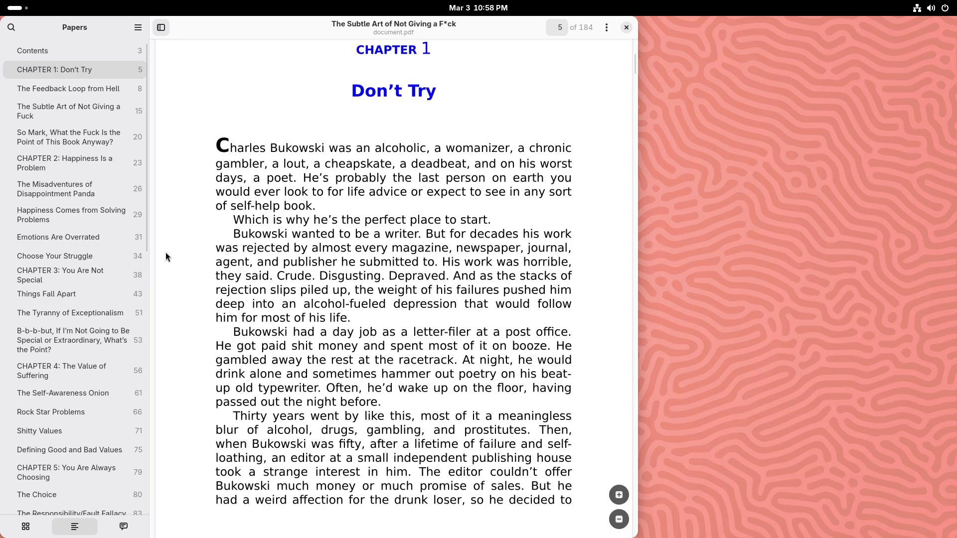
Jump to 'Emotions Are Overrated' on page 31, turn night mode off, and browse annotation options.
{"action": "left_click", "coordinate": [58, 237]}
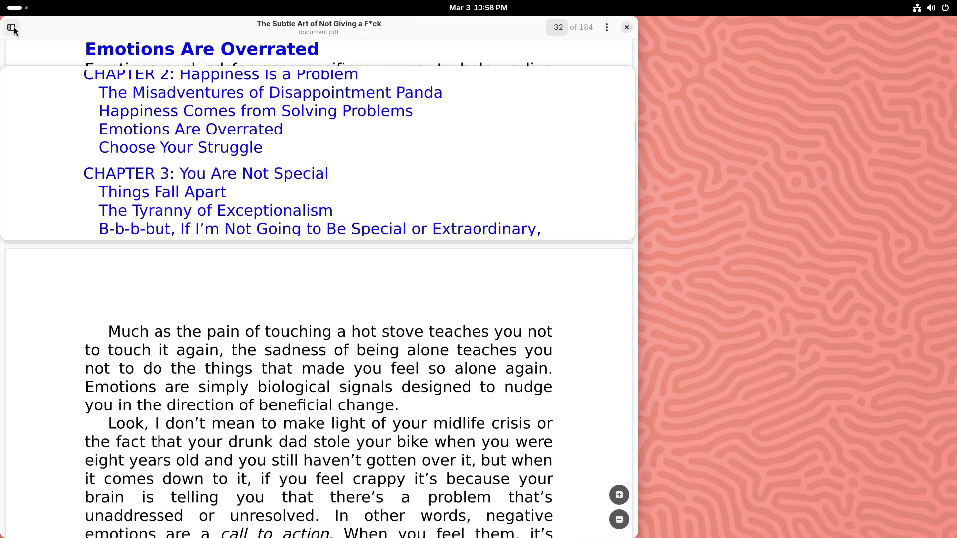
{"action": "left_click", "coordinate": [138, 28]}
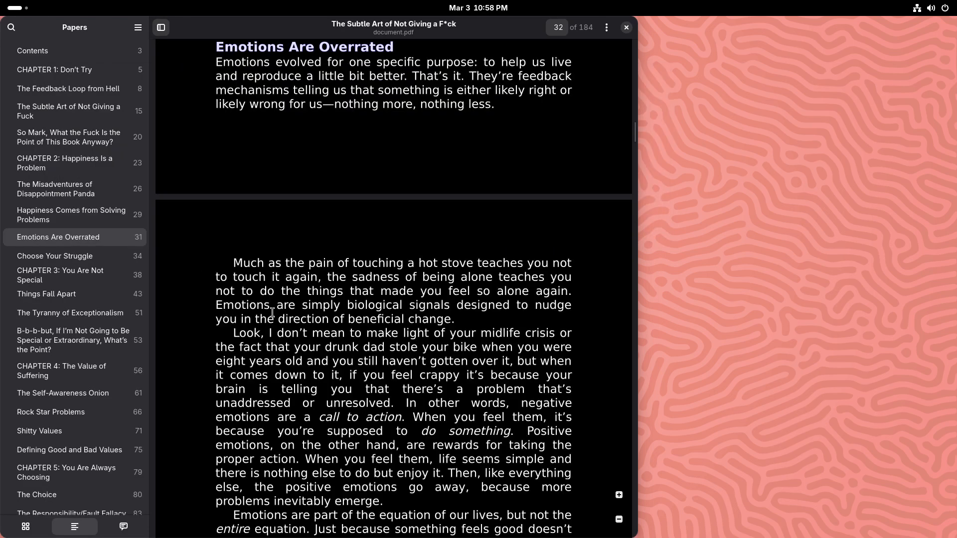
{"action": "scroll", "scroll_direction": "up", "scroll_amount": 3}
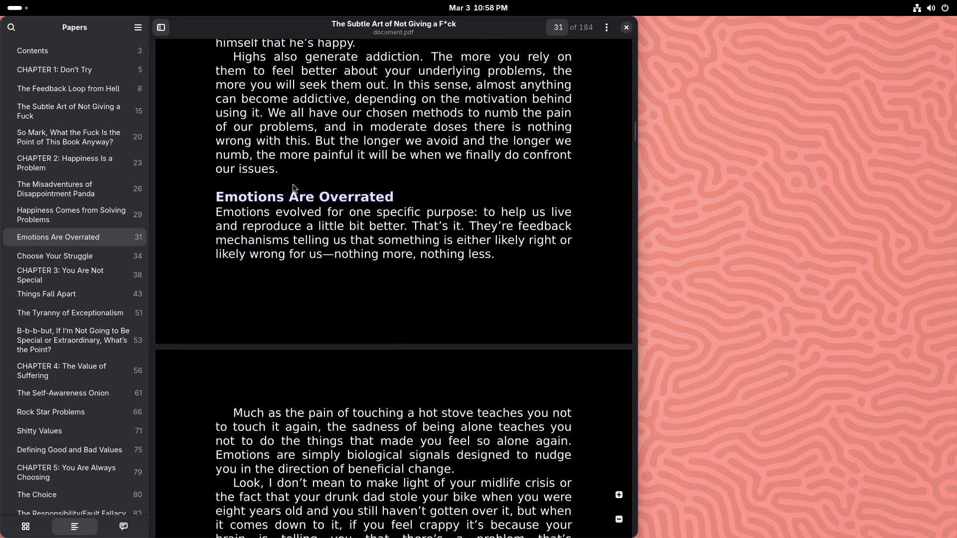
{"action": "left_click", "coordinate": [138, 28]}
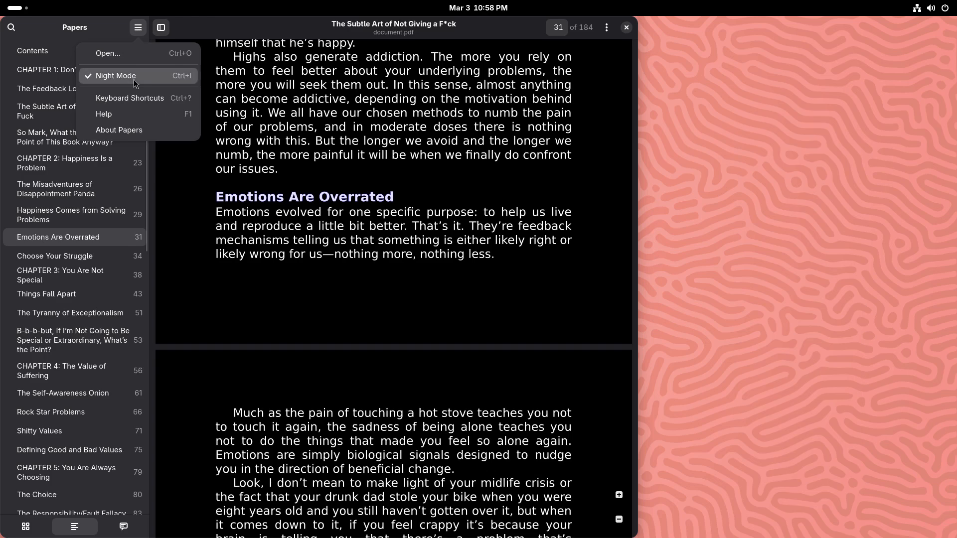
{"action": "left_click", "coordinate": [606, 27]}
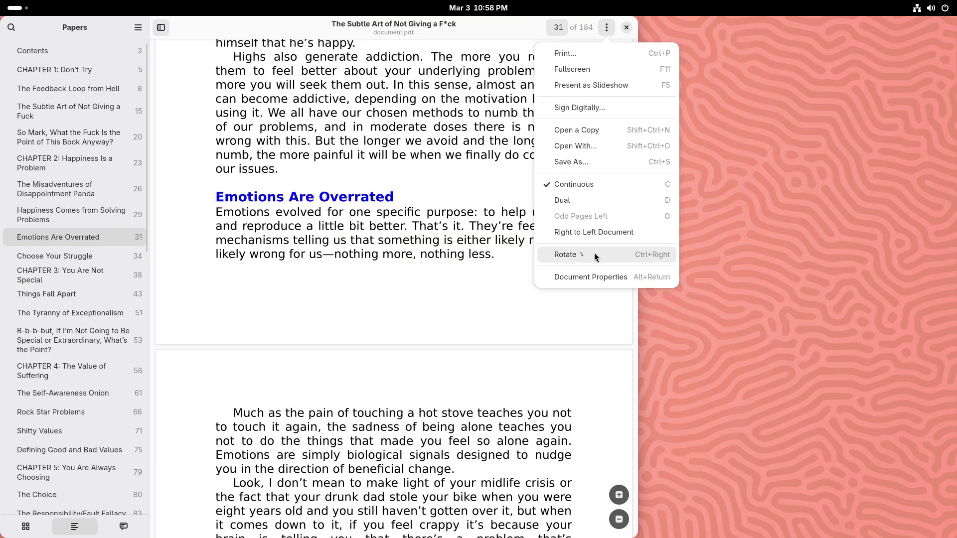
{"action": "mouse_move", "coordinate": [592, 108]}
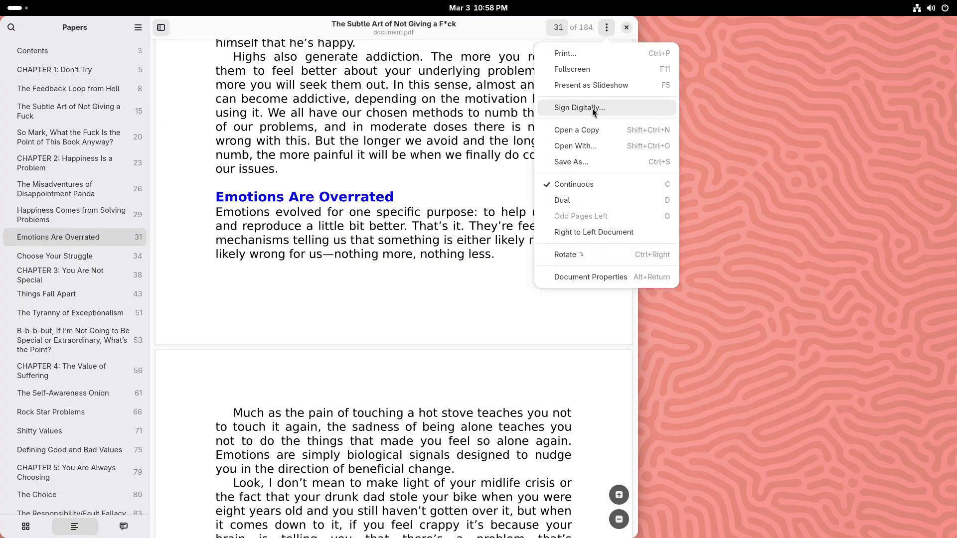
{"action": "left_click", "coordinate": [606, 27]}
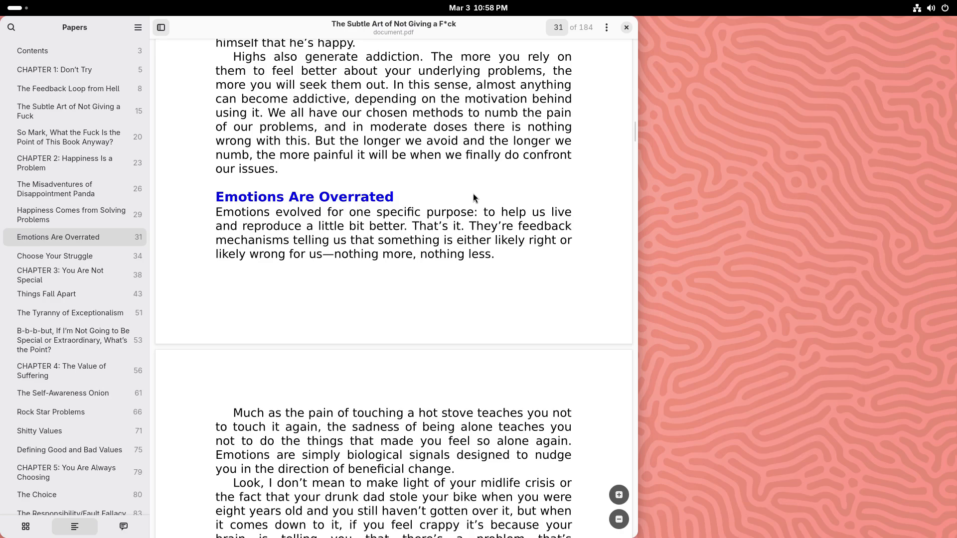
{"action": "double_click", "coordinate": [450, 211]}
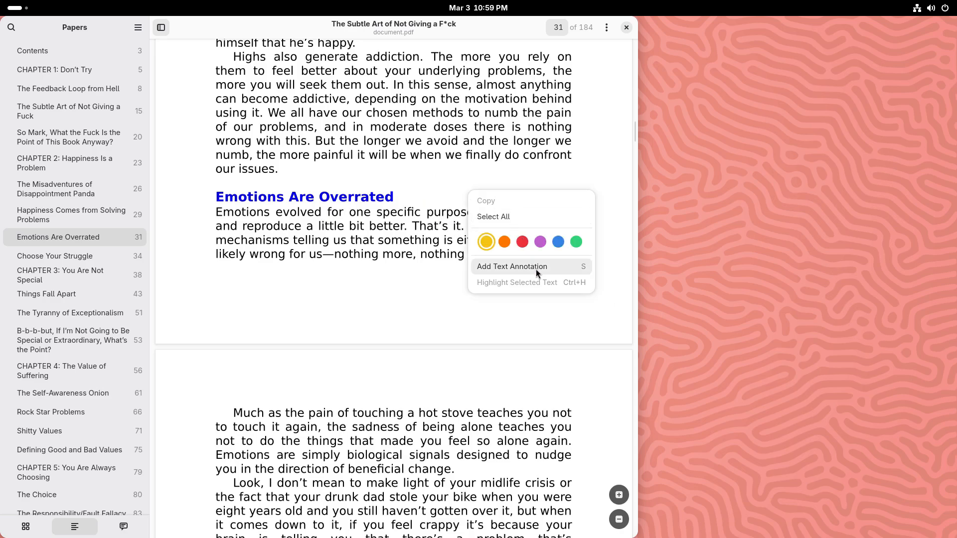
Add a yellow note saying 'Good chapter' beside the Emotions Are Overrated heading.
{"action": "left_click", "coordinate": [512, 267]}
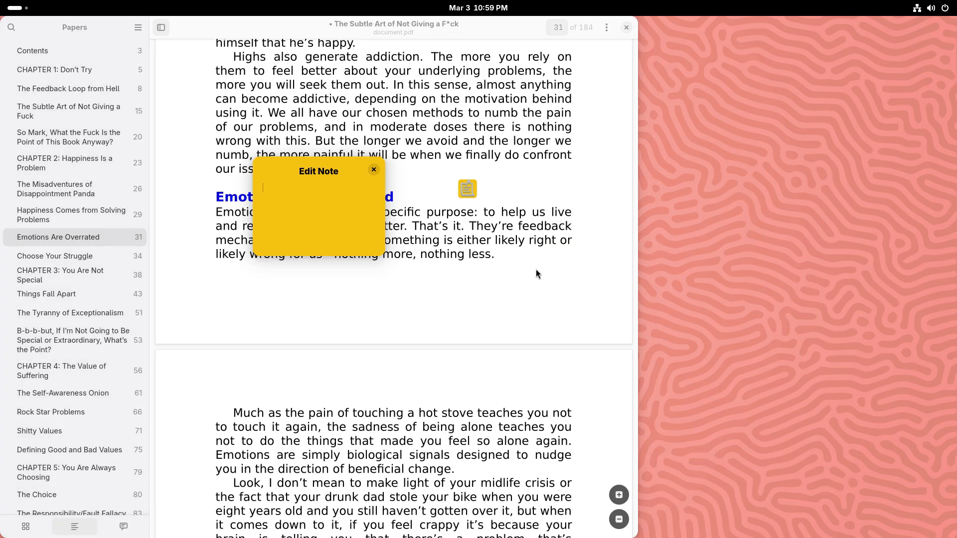
{"action": "type", "text": "Good ch"}
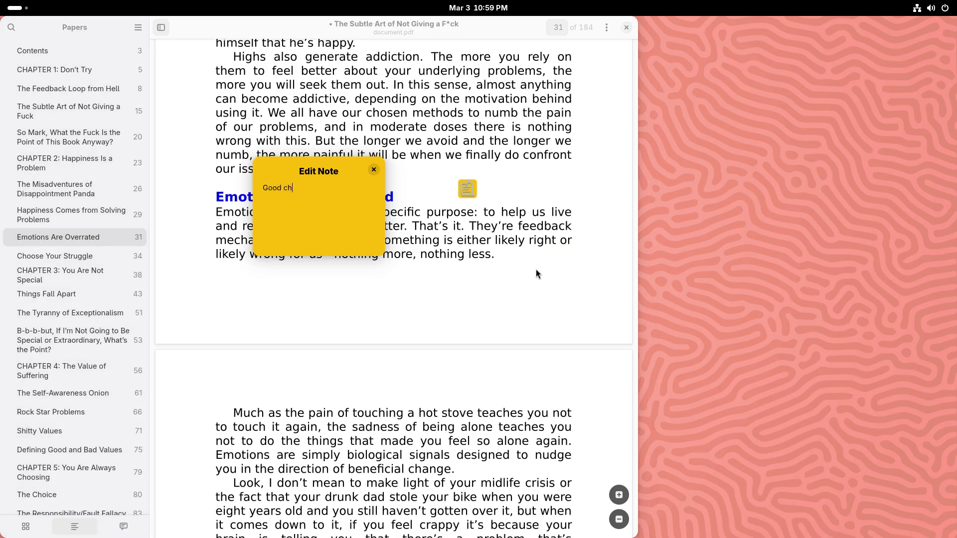
{"action": "type", "text": "apter"}
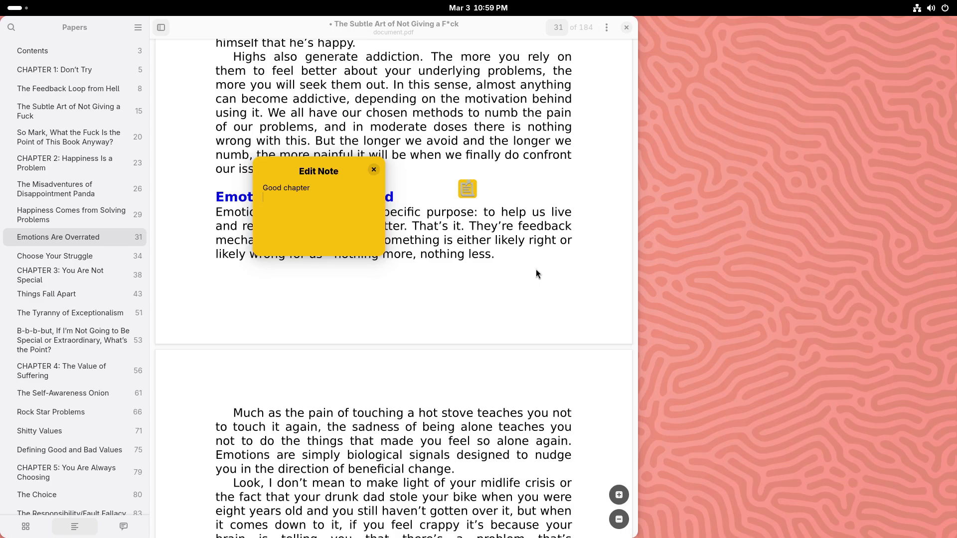
{"action": "left_click", "coordinate": [374, 169]}
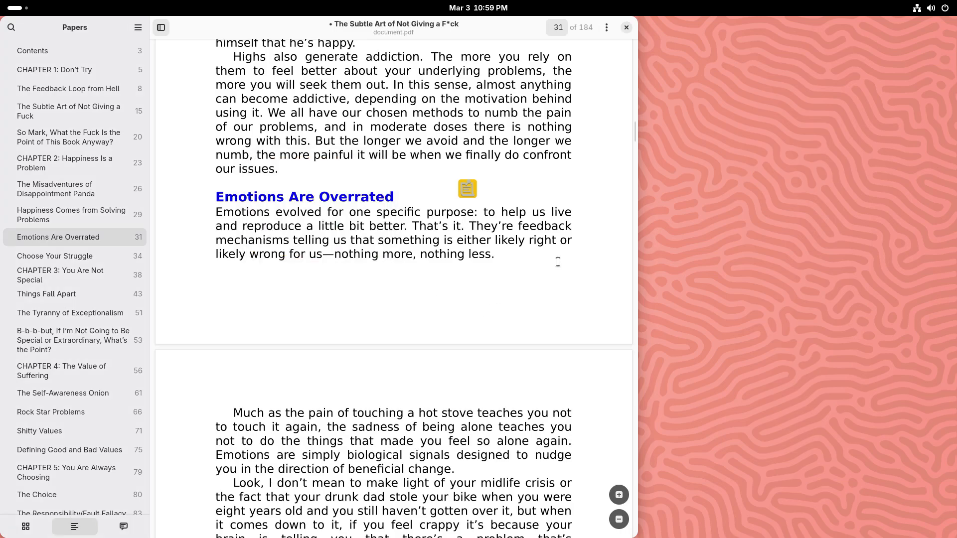
Add a blue note saying 'Read again' below the paragraph.
{"action": "right_click", "coordinate": [557, 261]}
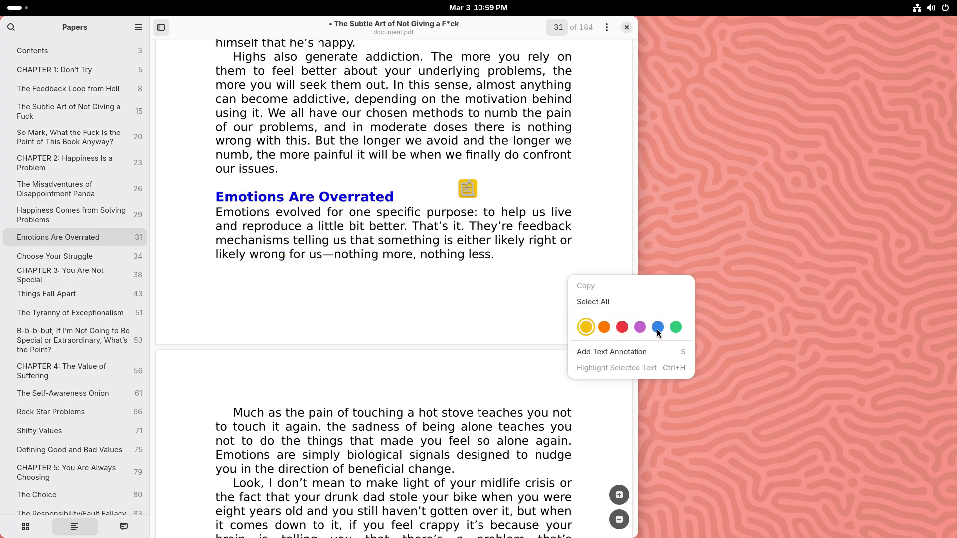
{"action": "left_click", "coordinate": [611, 351]}
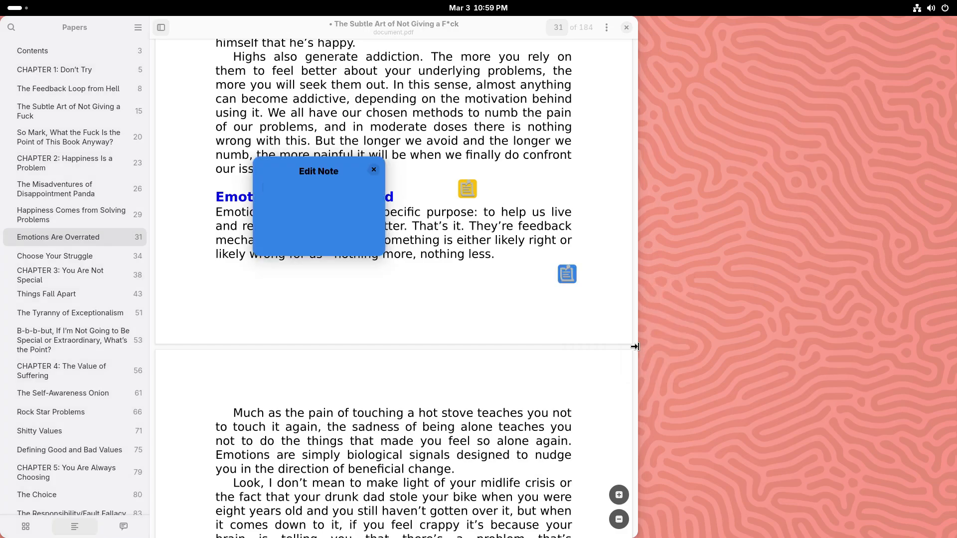
{"action": "type", "text": "Read a"}
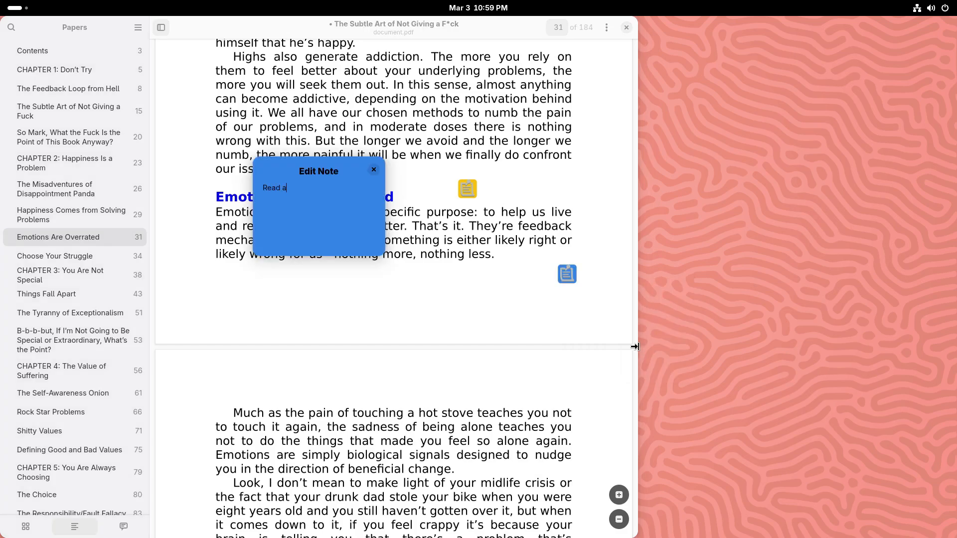
{"action": "type", "text": "gain"}
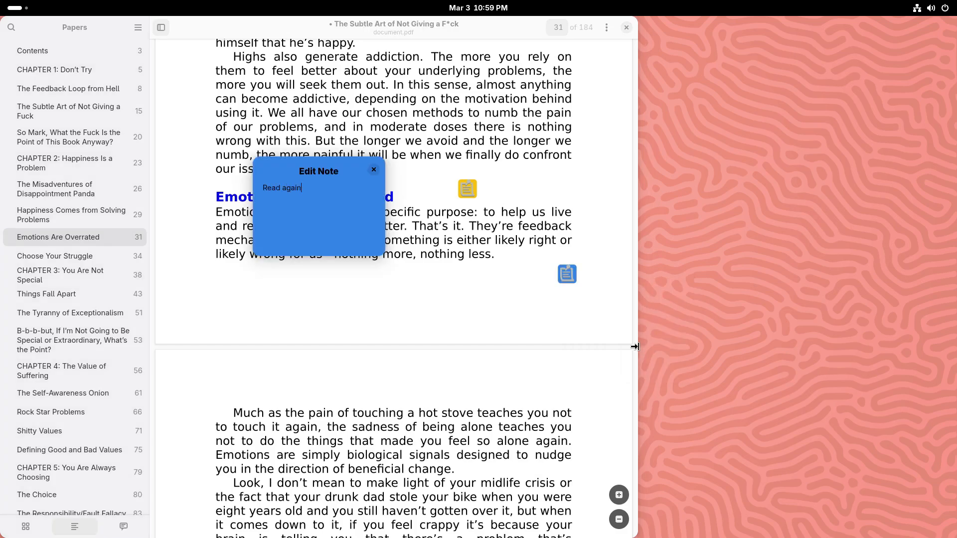
{"action": "type", "text": "Good chapter"}
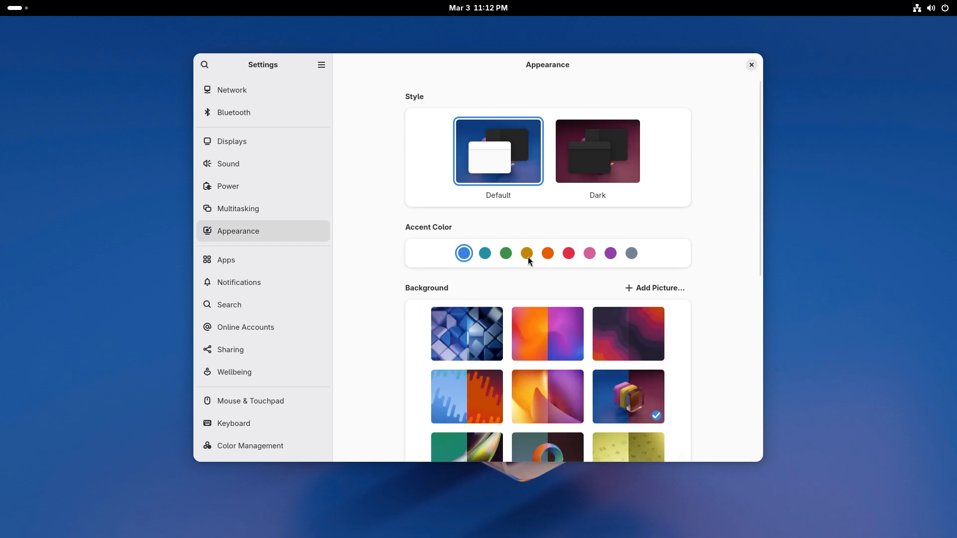
Change the accent colour to red, then view the Network and Bluetooth pages.
{"action": "left_click", "coordinate": [526, 253]}
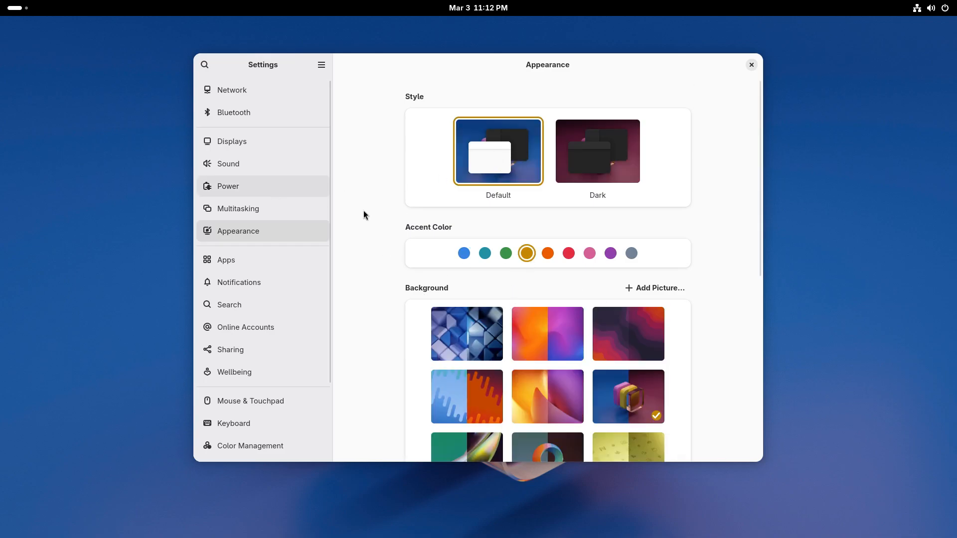
{"action": "left_click", "coordinate": [568, 253]}
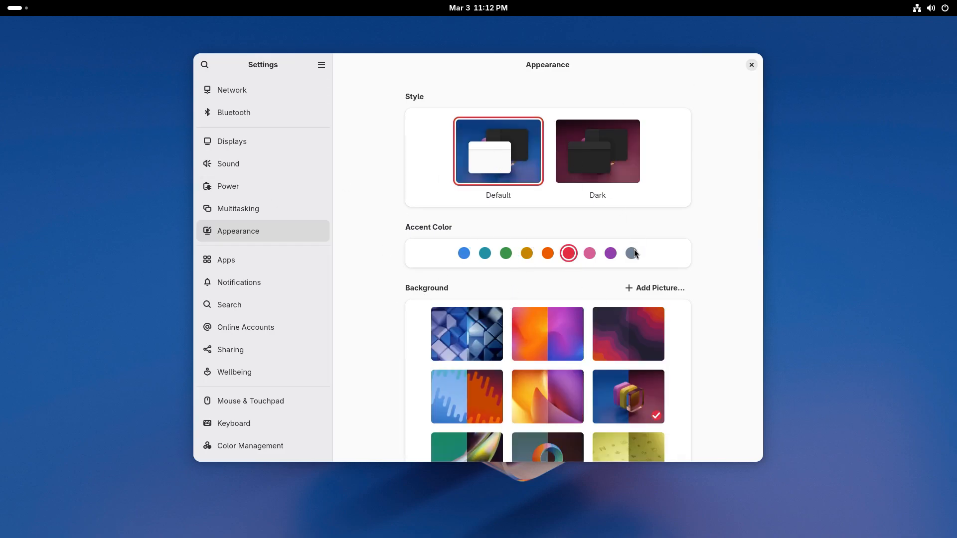
{"action": "left_click", "coordinate": [231, 90]}
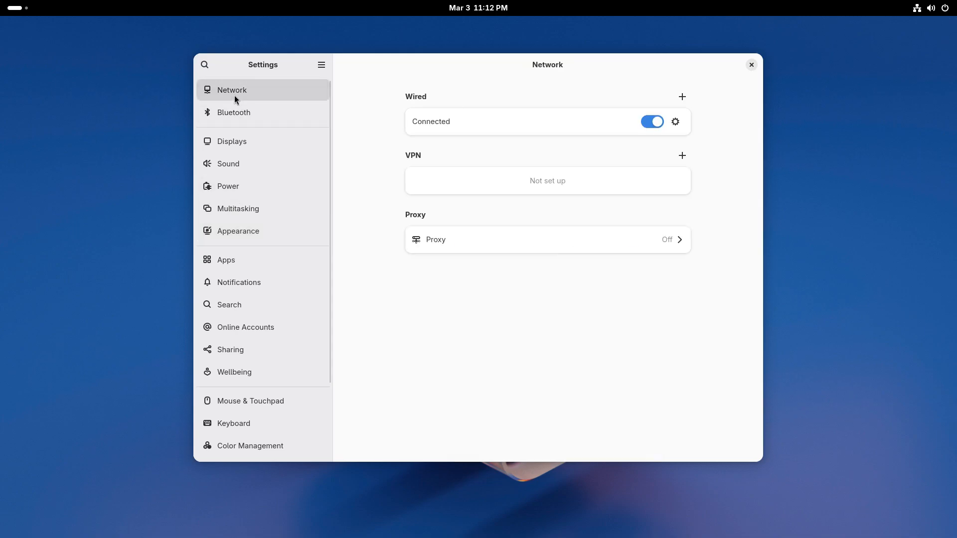
{"action": "left_click", "coordinate": [234, 112]}
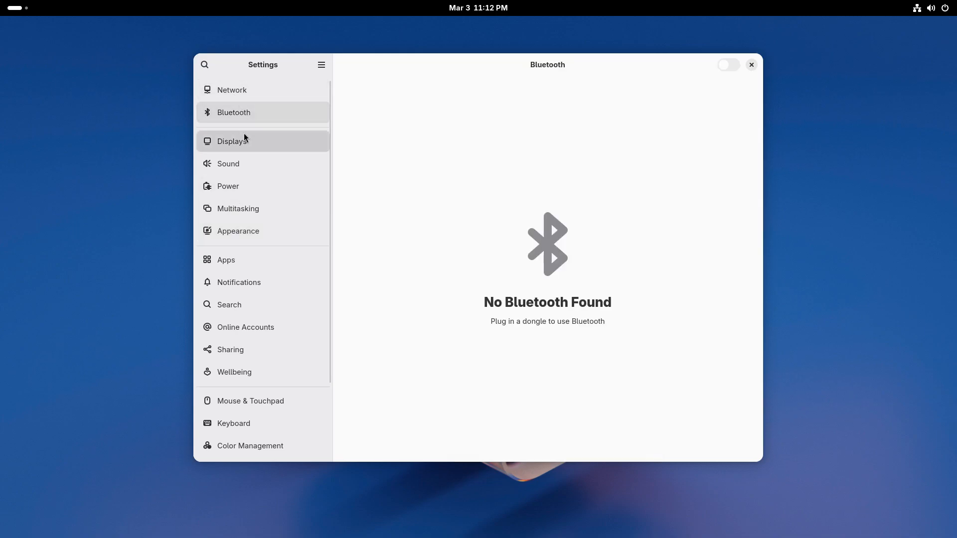
View Displays and its Night Light page, which is unavailable in a virtual machine.
{"action": "left_click", "coordinate": [232, 141]}
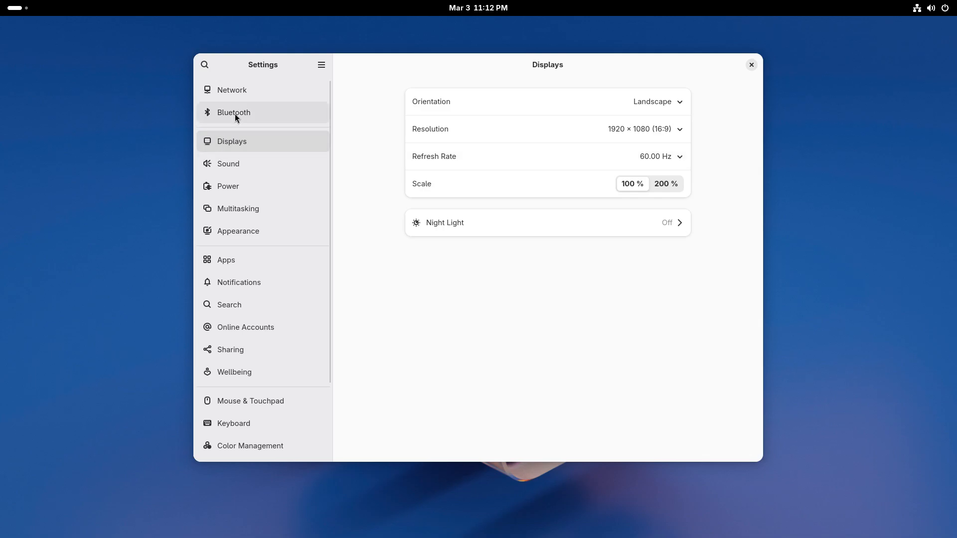
{"action": "mouse_move", "coordinate": [655, 101]}
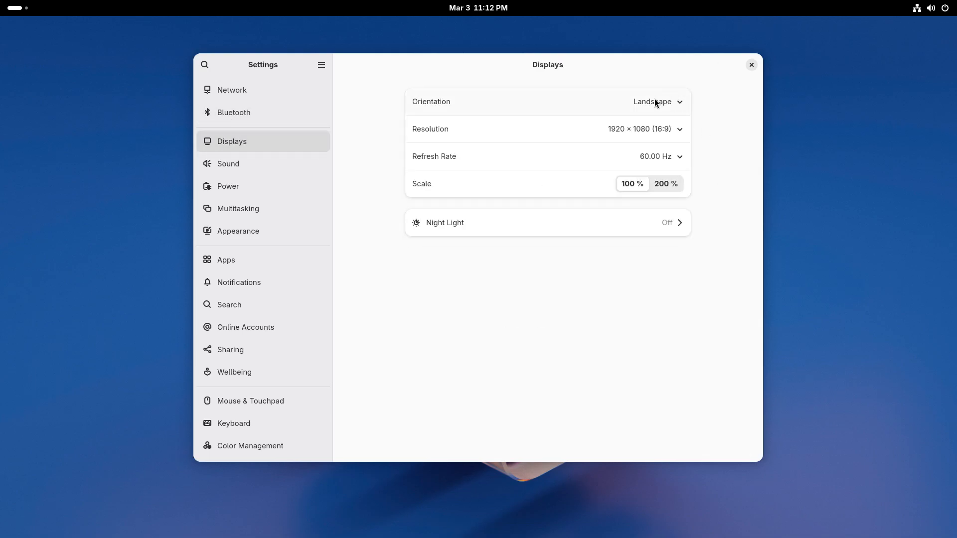
{"action": "mouse_move", "coordinate": [653, 154]}
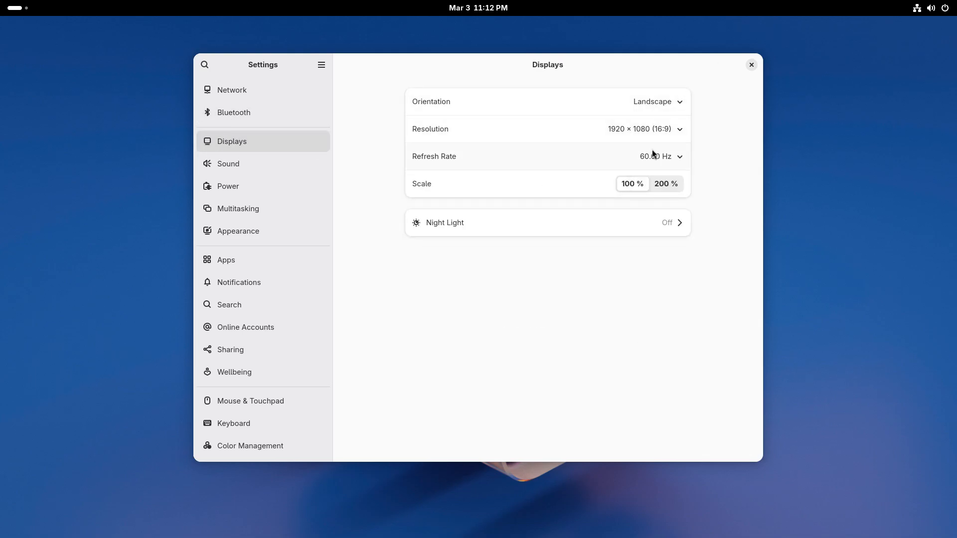
{"action": "left_click", "coordinate": [666, 184]}
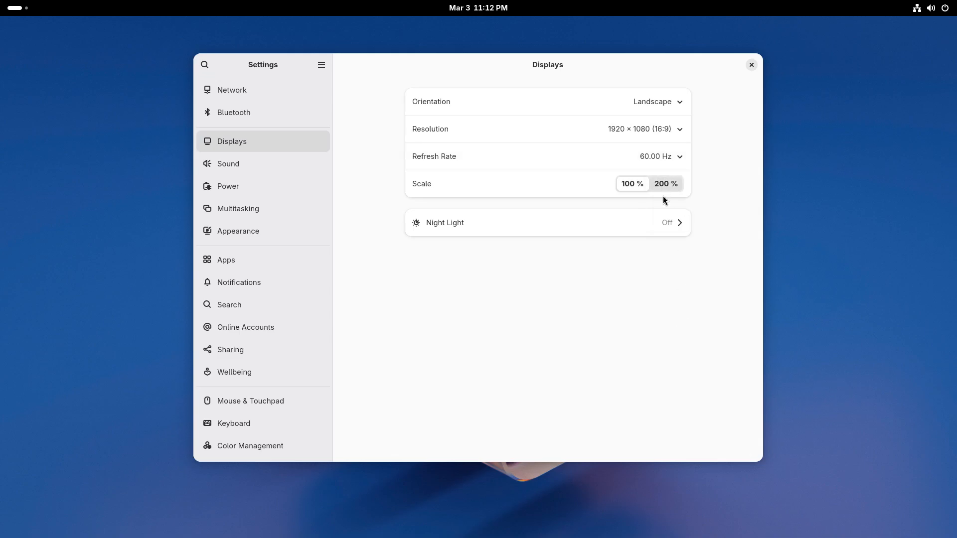
{"action": "left_click", "coordinate": [547, 223]}
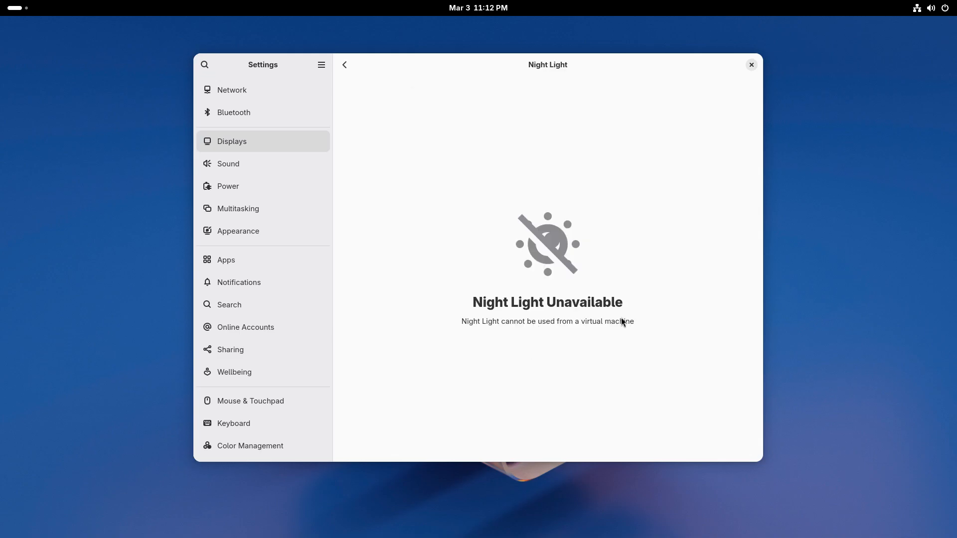
{"action": "left_click", "coordinate": [344, 65]}
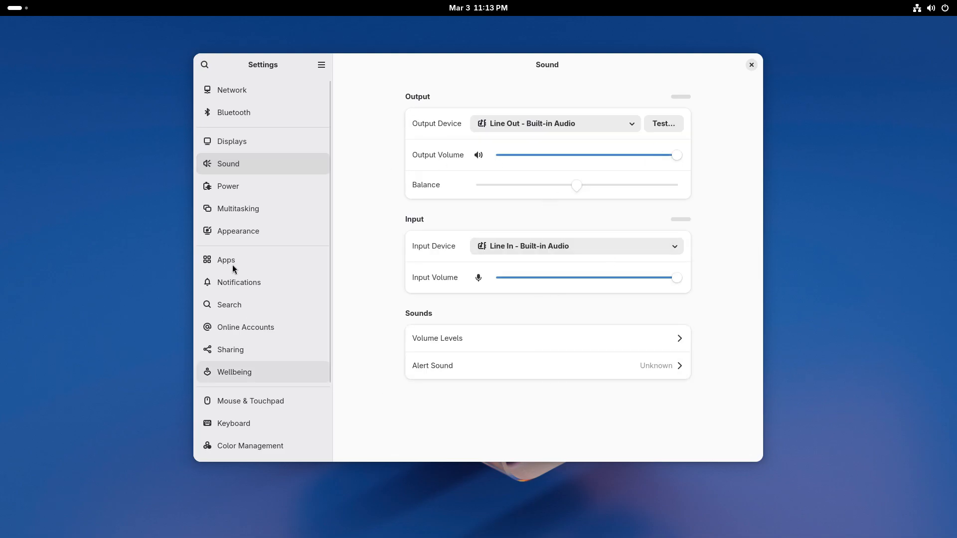
View the Power page, then scroll through Multitasking's hot corner, workspace and monitor options.
{"action": "left_click", "coordinate": [228, 186]}
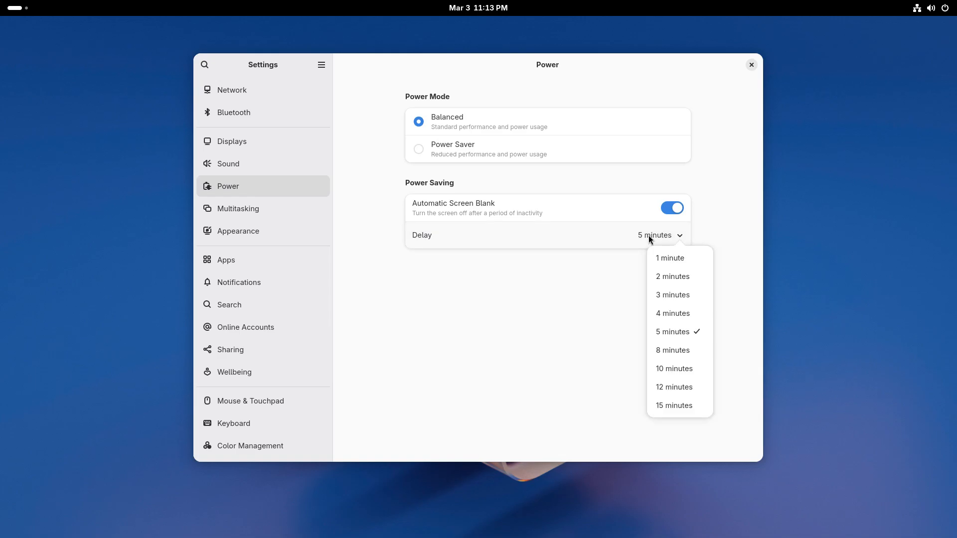
{"action": "left_click", "coordinate": [239, 208]}
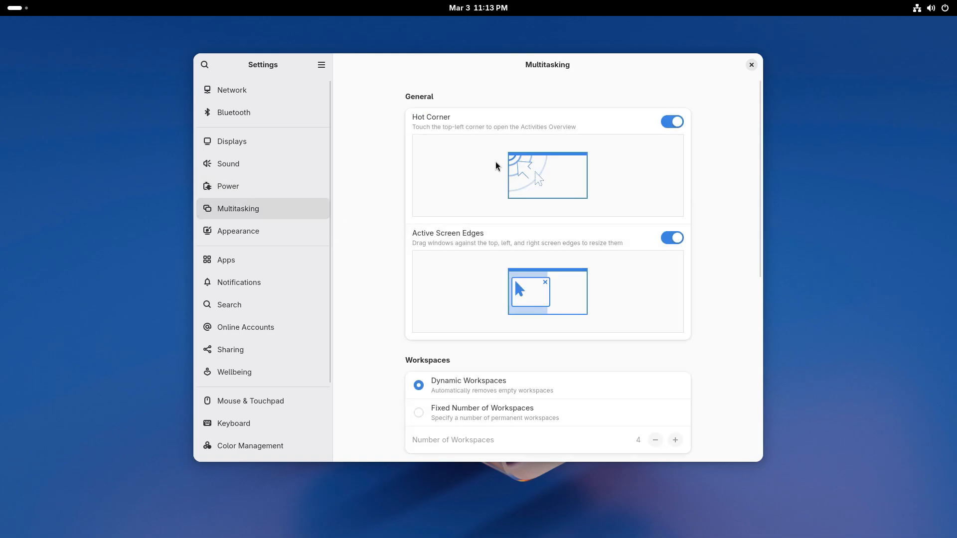
{"action": "mouse_move", "coordinate": [56, 19]}
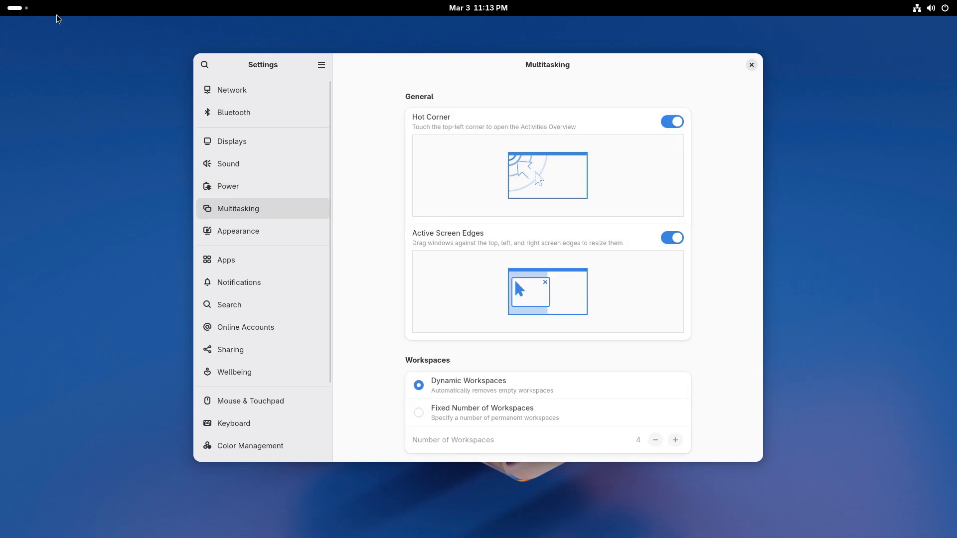
{"action": "scroll", "scroll_direction": "down", "scroll_amount": 3}
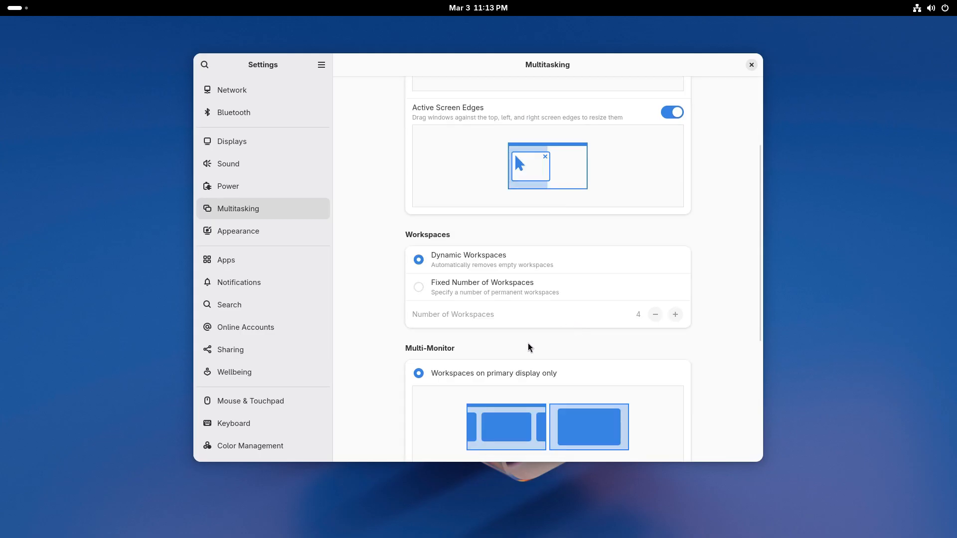
{"action": "scroll", "scroll_direction": "down", "scroll_amount": 3}
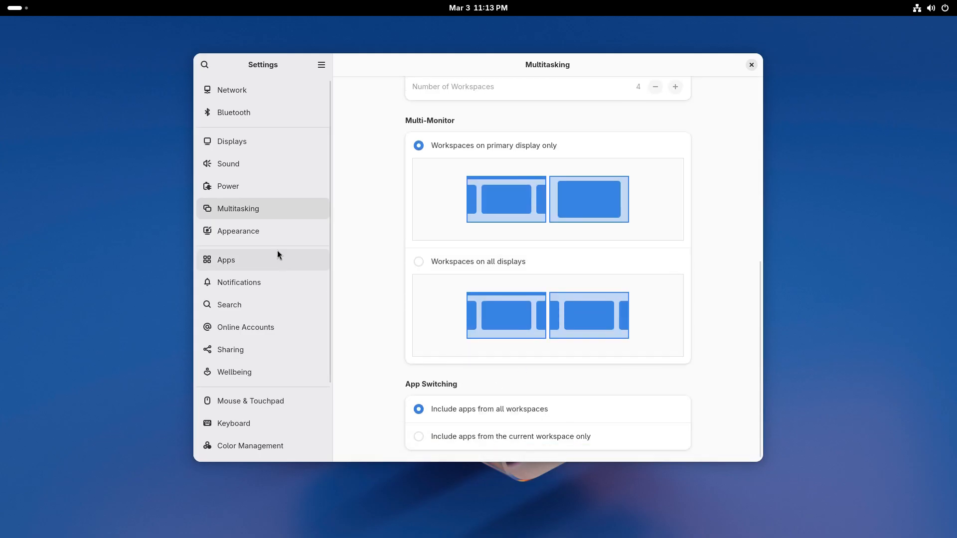
{"action": "left_click", "coordinate": [237, 231]}
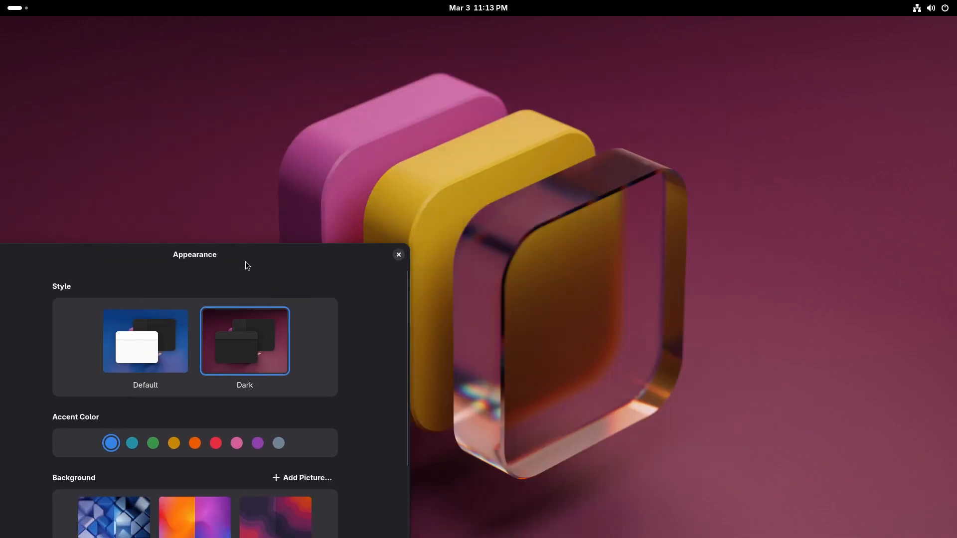
Browse the Apps list and Notifications, then scroll the Search page's list of search-result apps.
{"action": "left_click", "coordinate": [145, 341]}
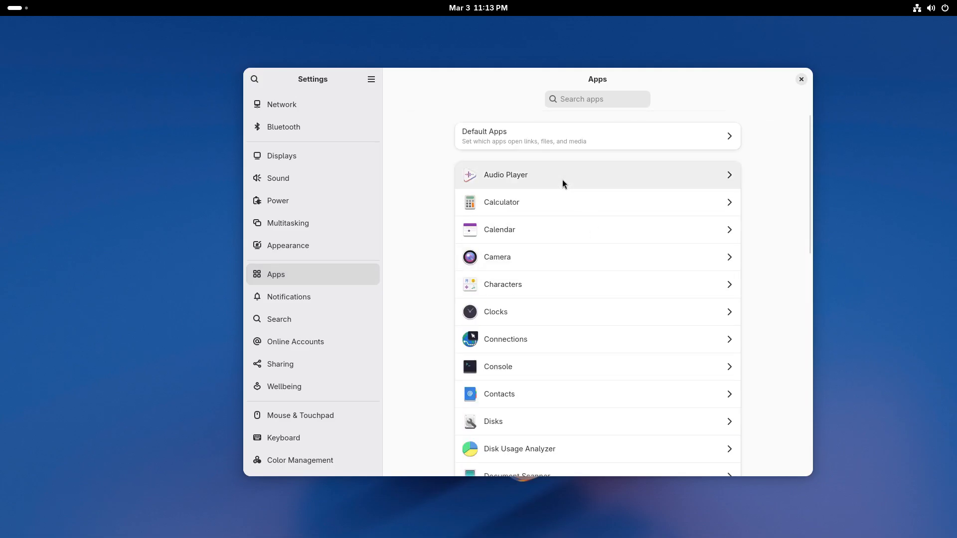
{"action": "mouse_move", "coordinate": [515, 215]}
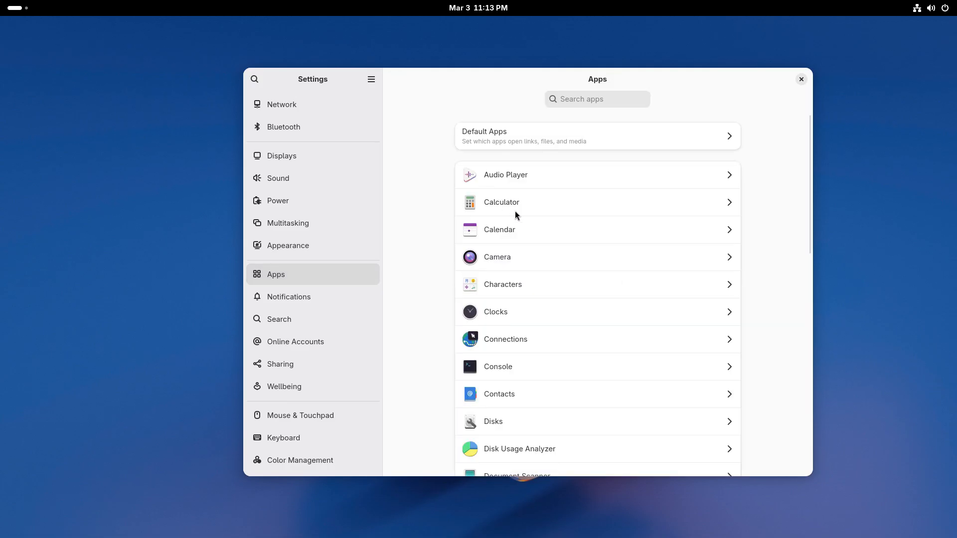
{"action": "scroll", "scroll_direction": "down", "scroll_amount": 3}
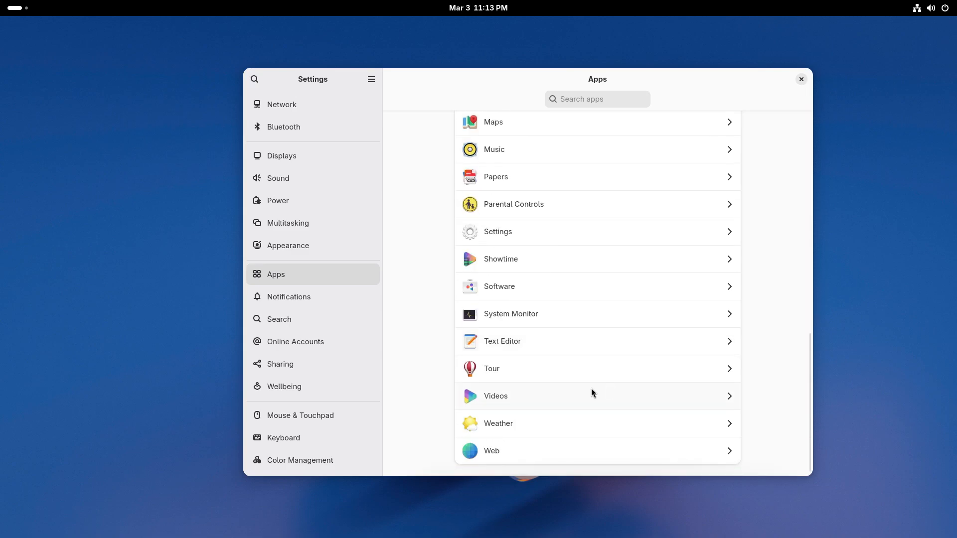
{"action": "left_click", "coordinate": [288, 297]}
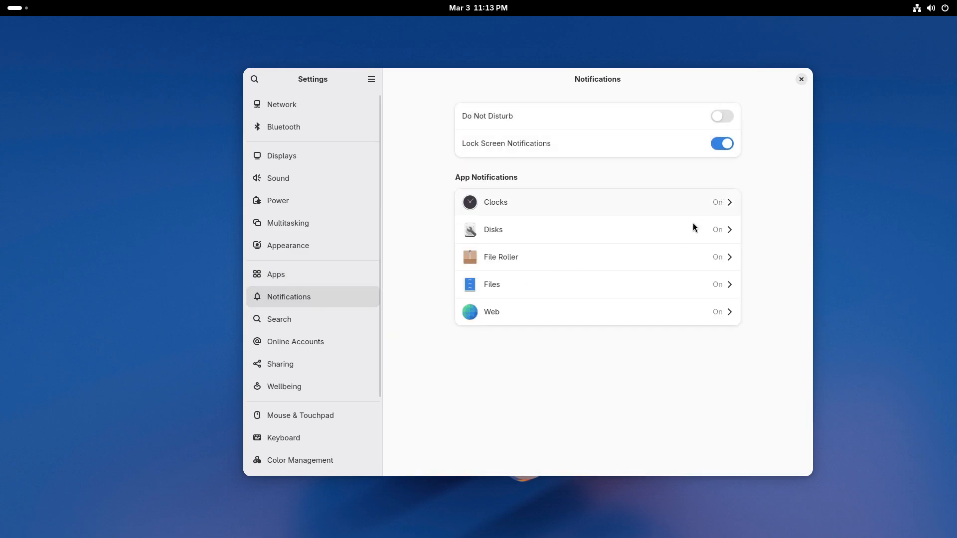
{"action": "left_click", "coordinate": [280, 318]}
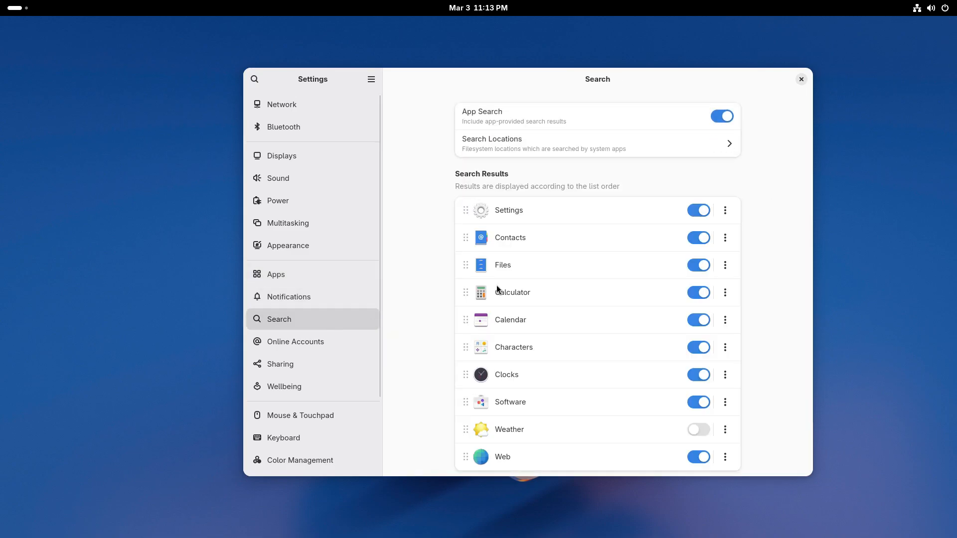
{"action": "scroll", "scroll_direction": "down", "scroll_amount": 3}
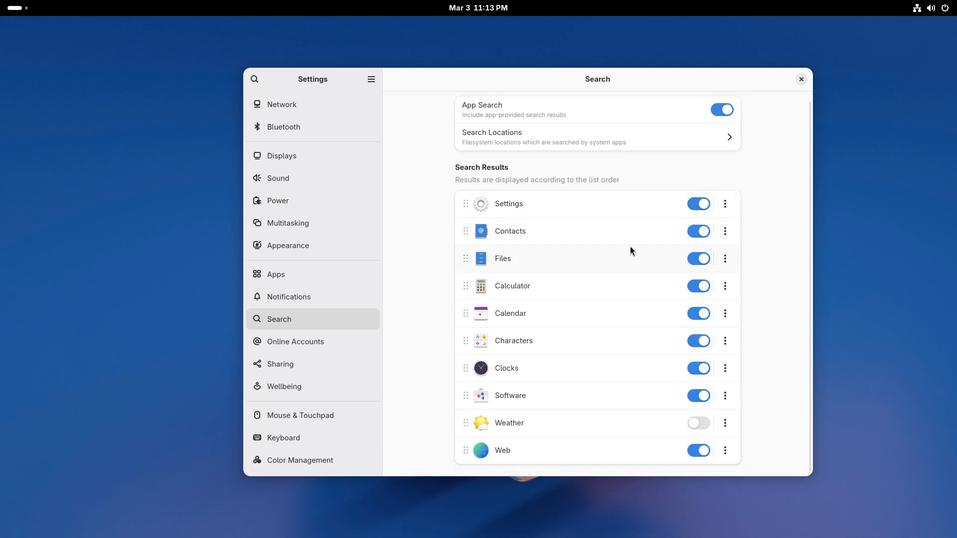
{"action": "left_click", "coordinate": [698, 231]}
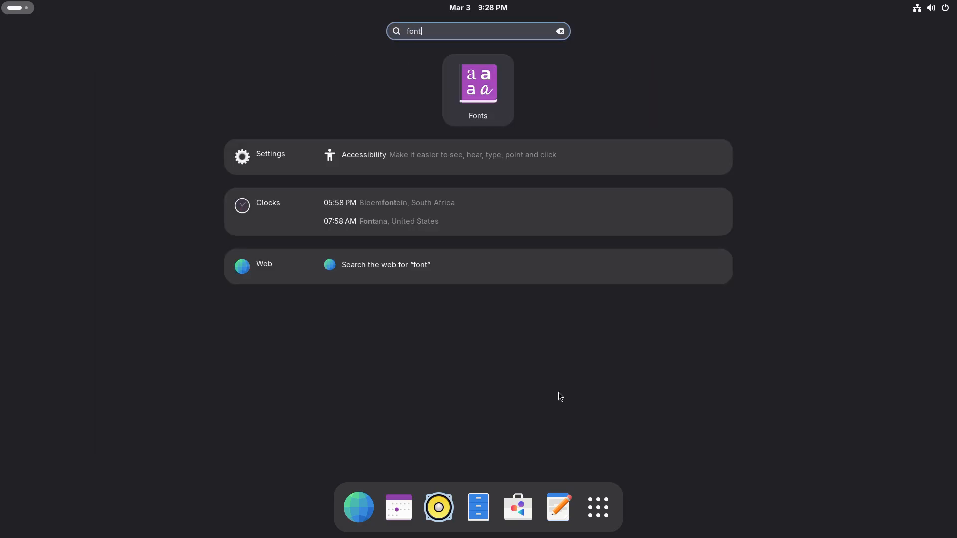
Preview Adwaita Sans Regular in Fonts, view its details, and return to All Fonts.
{"action": "left_click", "coordinate": [477, 84]}
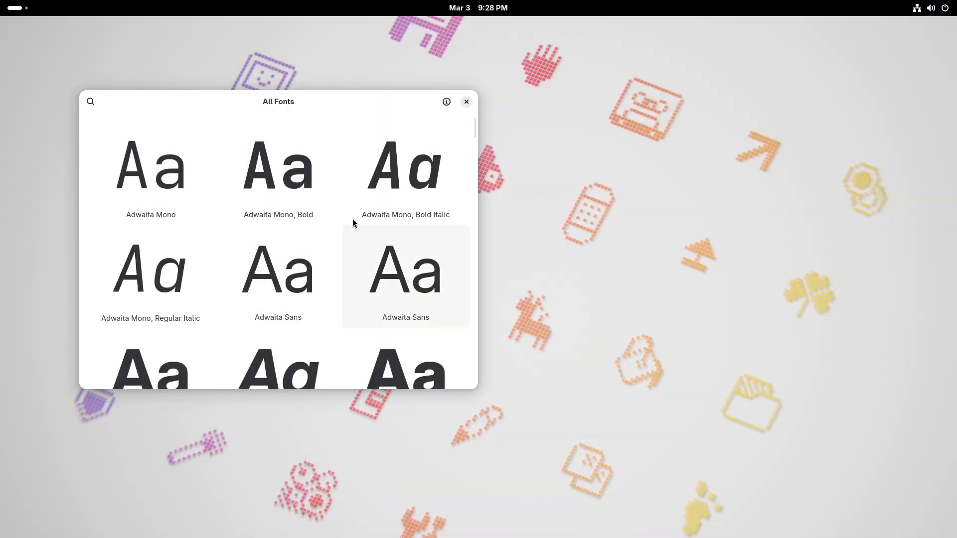
{"action": "left_click", "coordinate": [404, 270]}
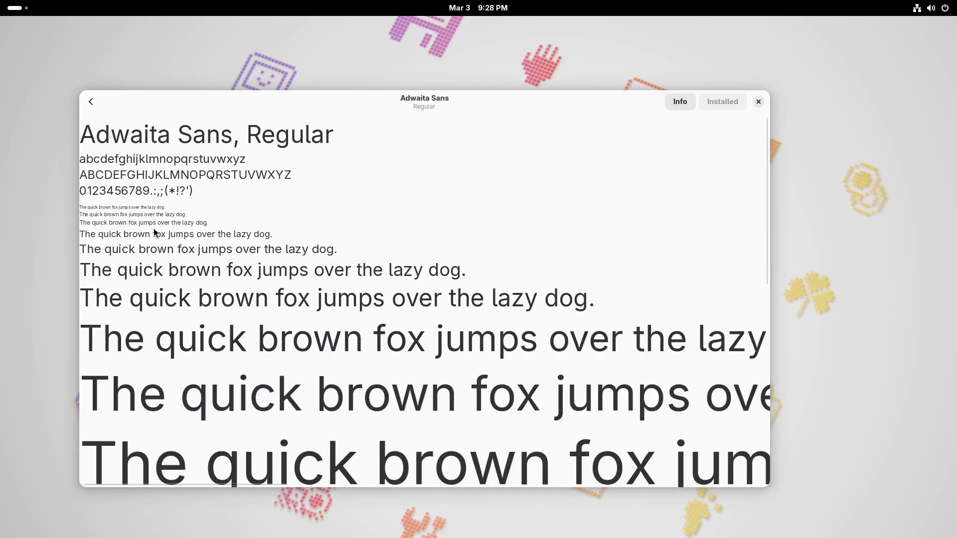
{"action": "mouse_move", "coordinate": [177, 175]}
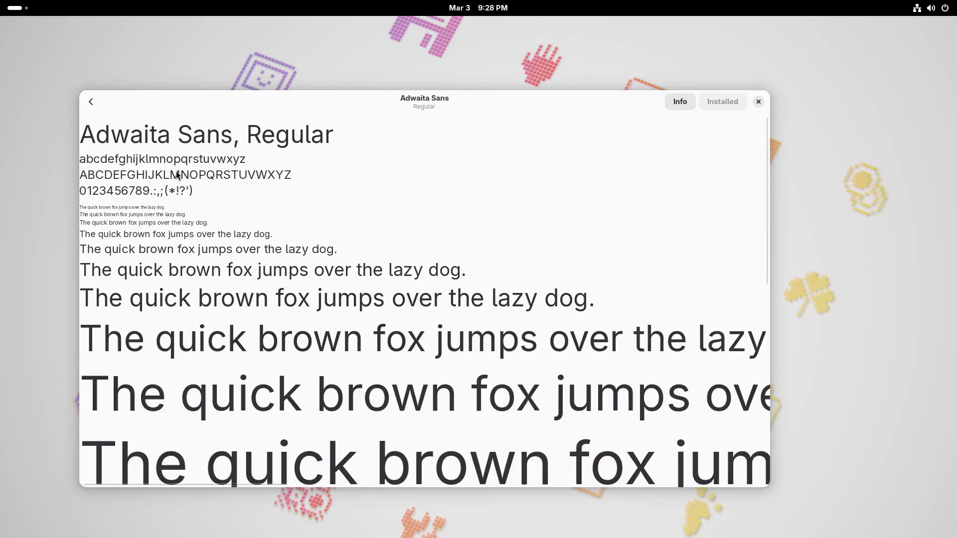
{"action": "mouse_move", "coordinate": [477, 380]}
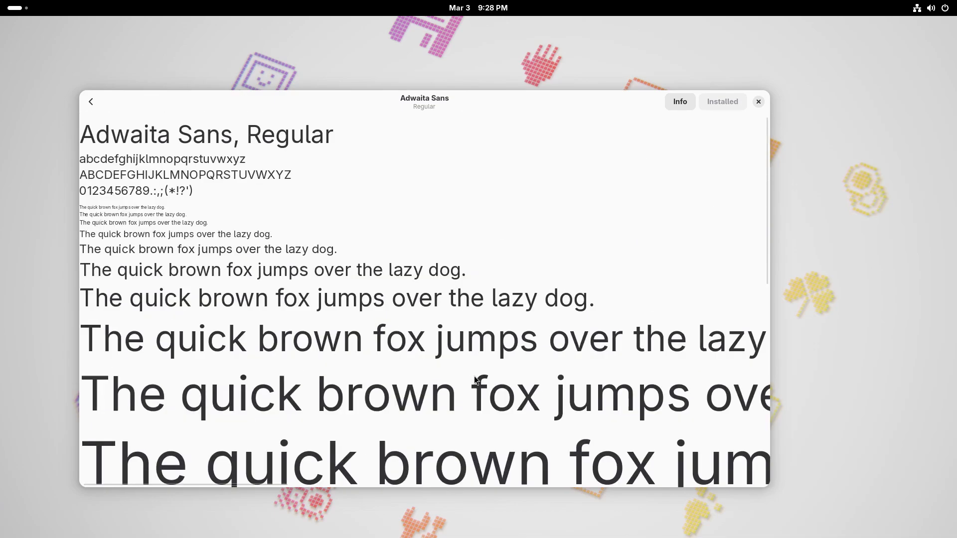
{"action": "left_click", "coordinate": [679, 102]}
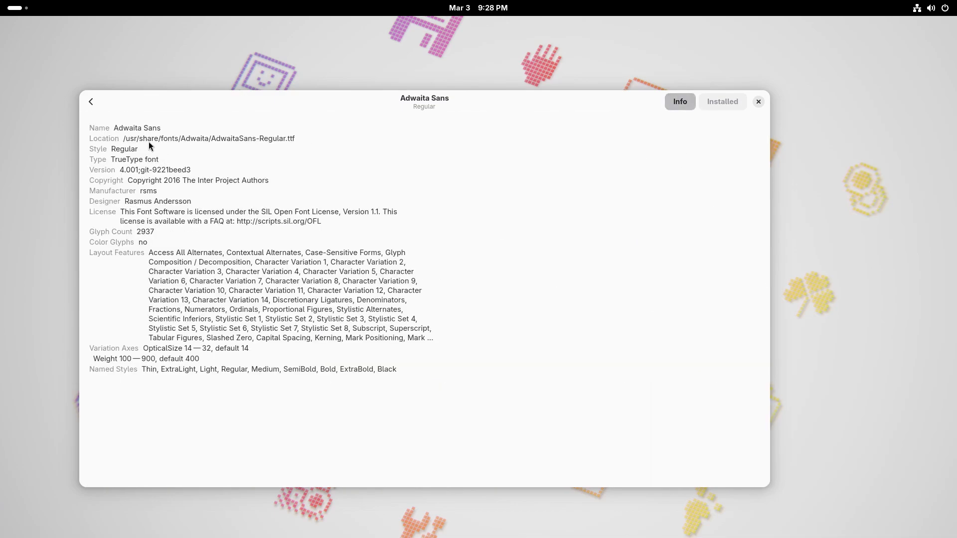
{"action": "double_click", "coordinate": [136, 128]}
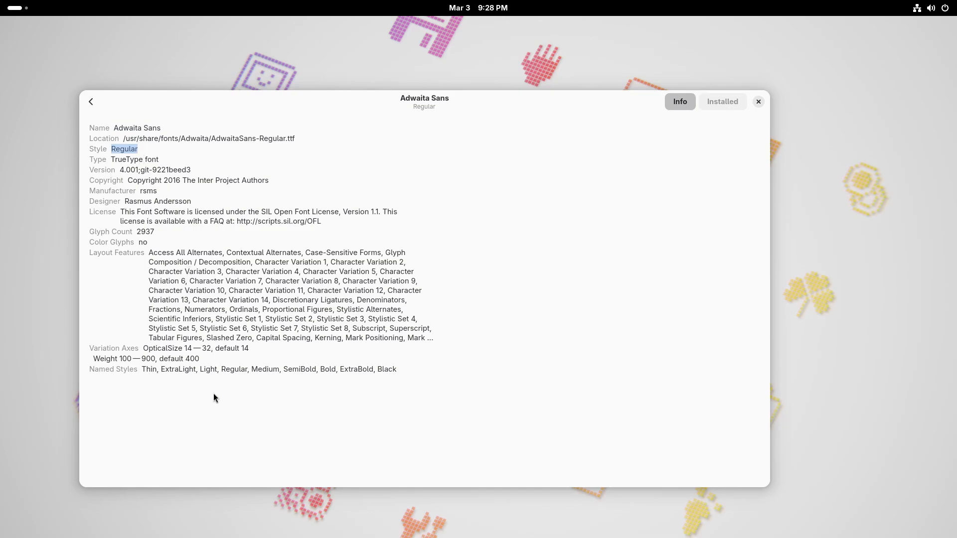
{"action": "mouse_move", "coordinate": [435, 128]}
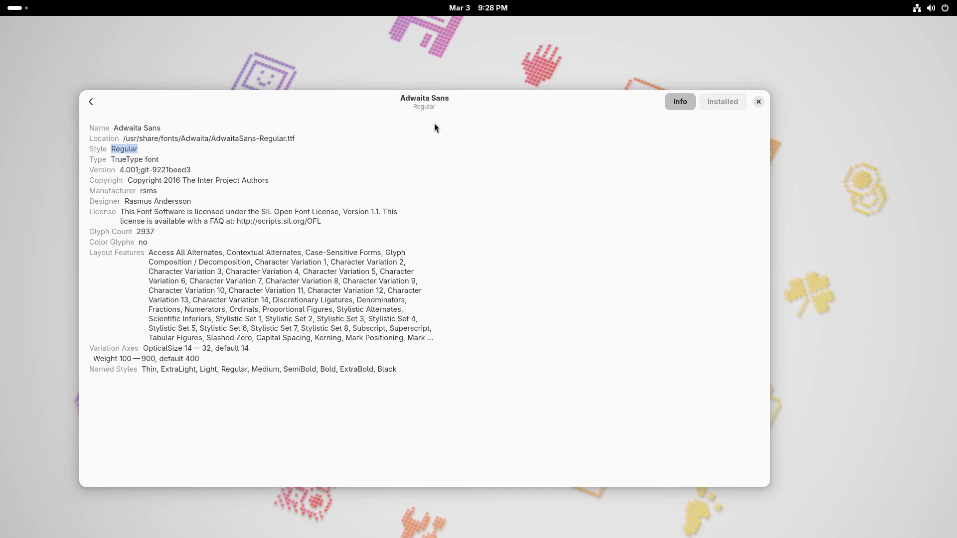
{"action": "left_click", "coordinate": [91, 101]}
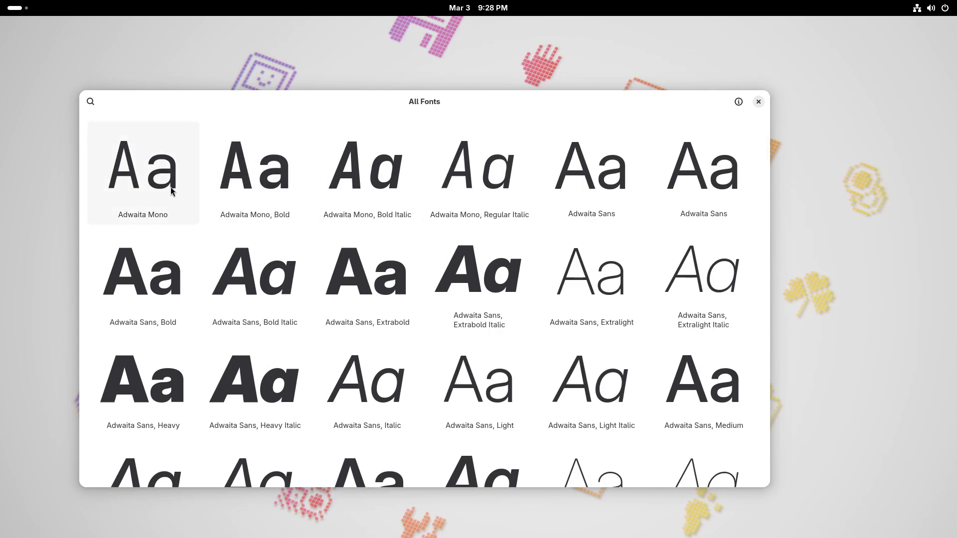
Preview Adwaita Mono Regular and its details, then scroll the All Fonts grid.
{"action": "left_click", "coordinate": [143, 173]}
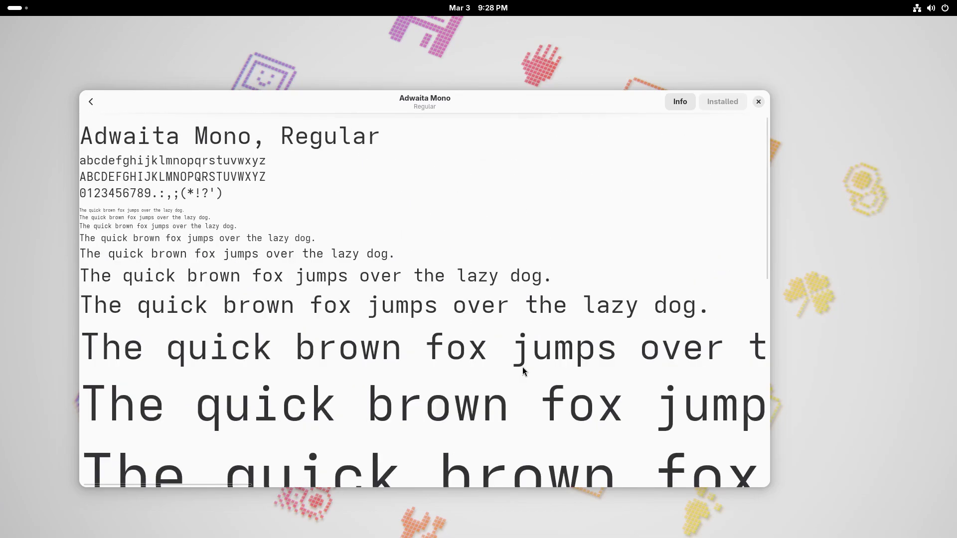
{"action": "mouse_move", "coordinate": [309, 163]}
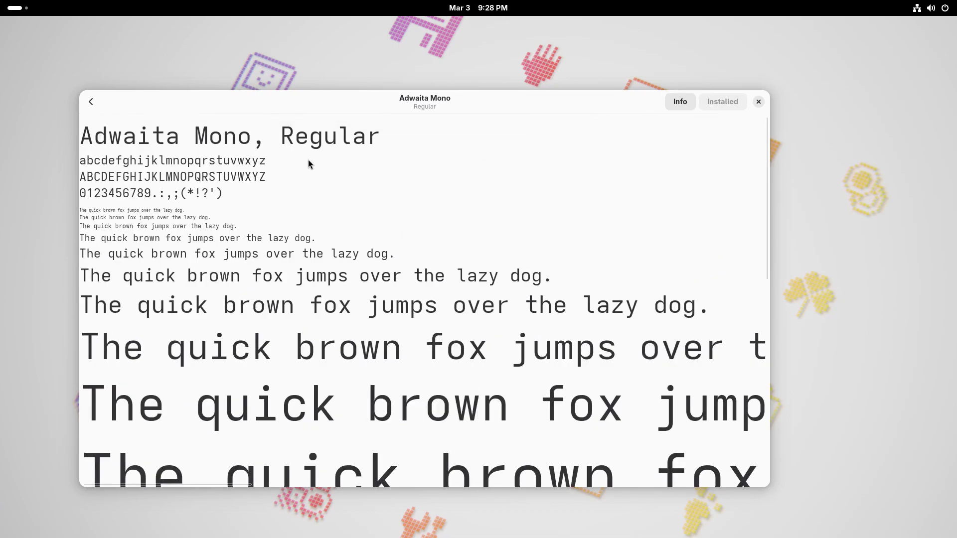
{"action": "left_click", "coordinate": [679, 101]}
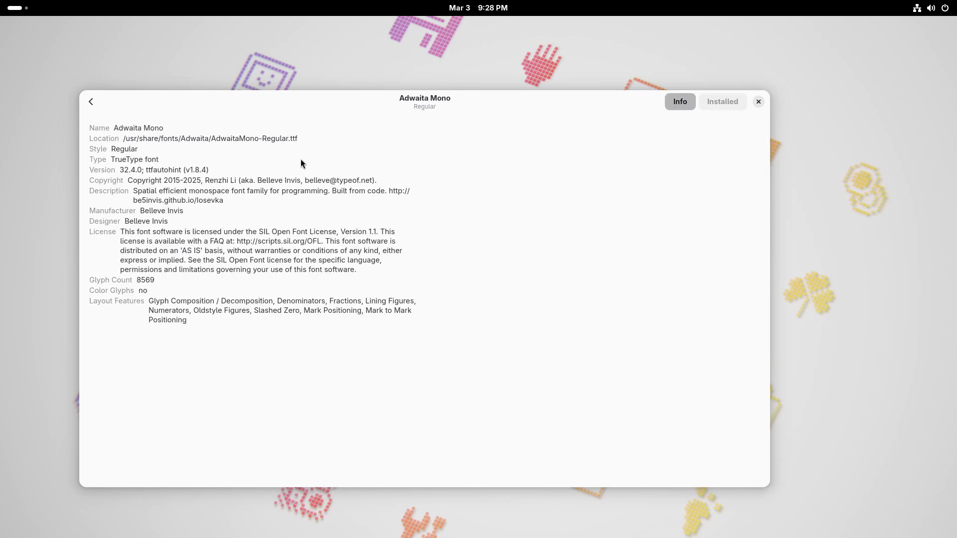
{"action": "mouse_move", "coordinate": [71, 146]}
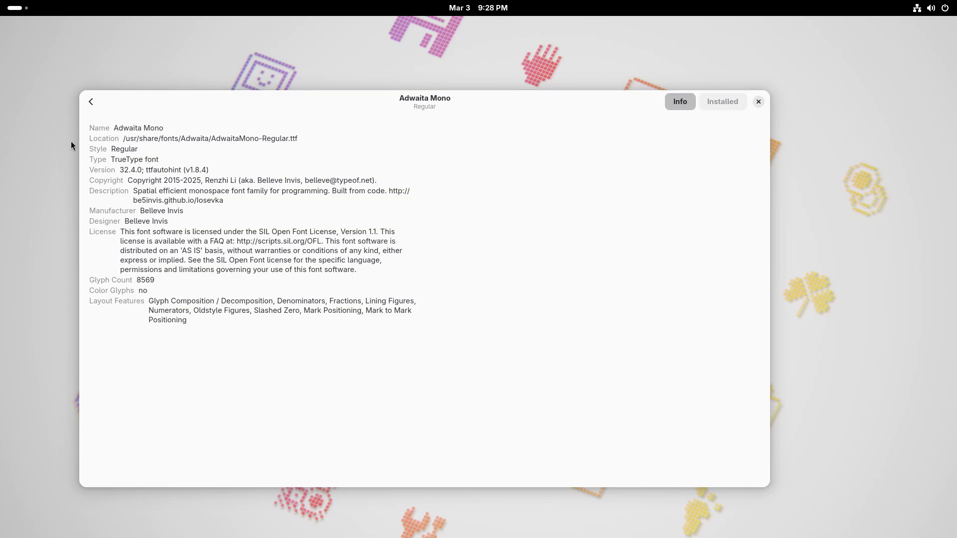
{"action": "left_click", "coordinate": [91, 101]}
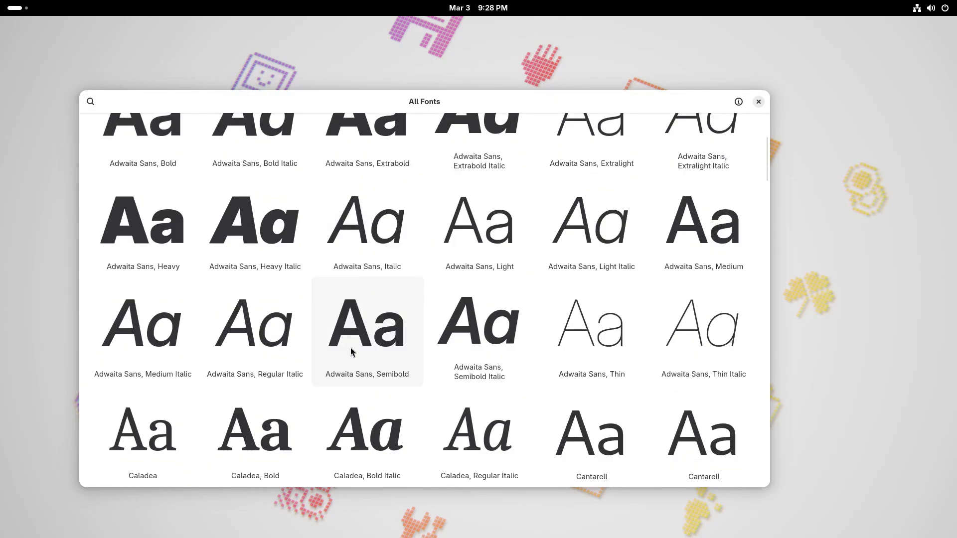
{"action": "scroll", "scroll_direction": "down", "scroll_amount": 3}
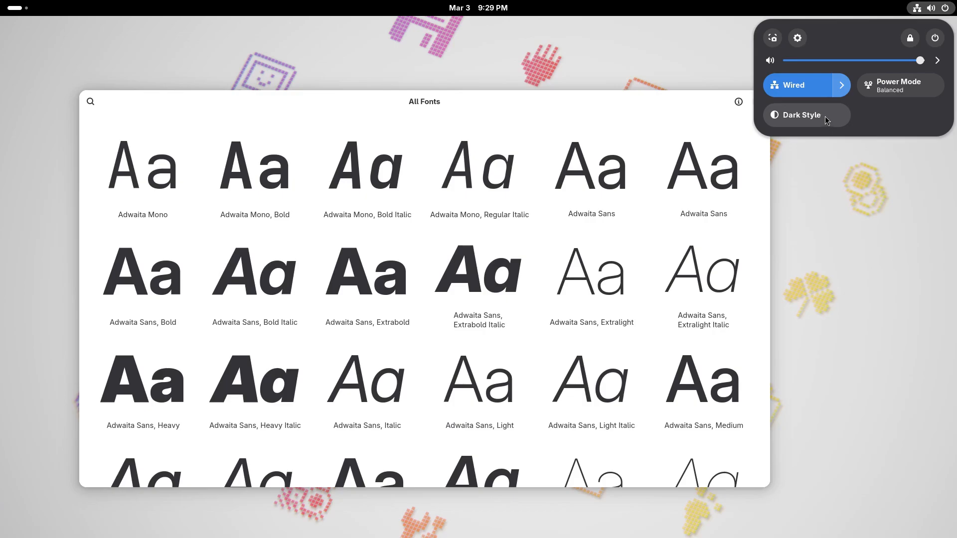
Toggle Dark Style in Quick Settings so the desktop turns dark.
{"action": "left_click", "coordinate": [805, 114]}
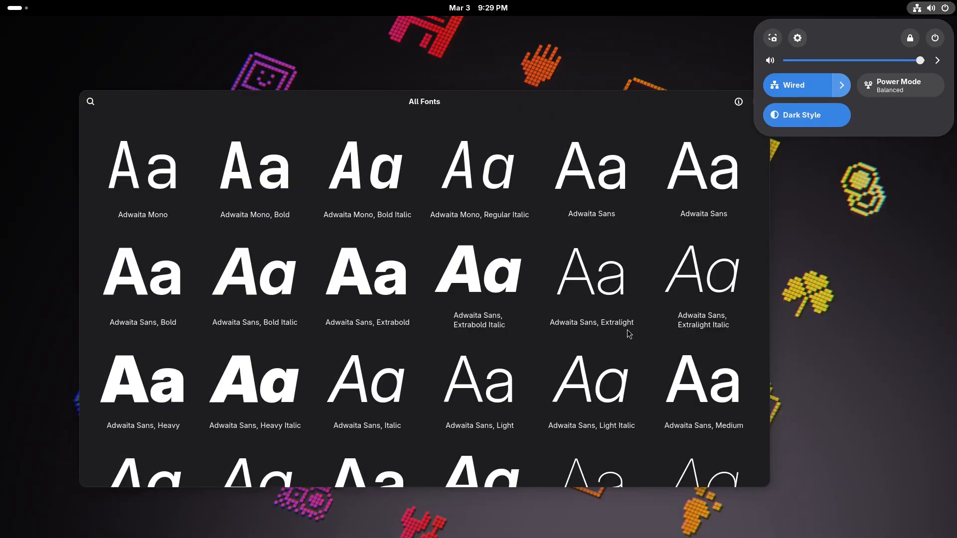
{"action": "left_click", "coordinate": [806, 115]}
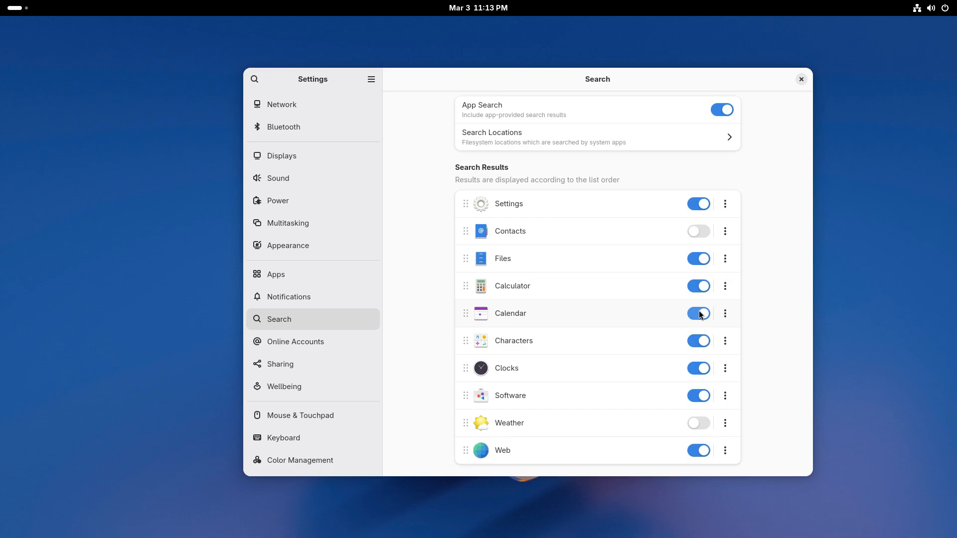
Exclude Calendar from search, visit Online Accounts, then open Sharing's File Sharing options.
{"action": "left_click", "coordinate": [698, 313]}
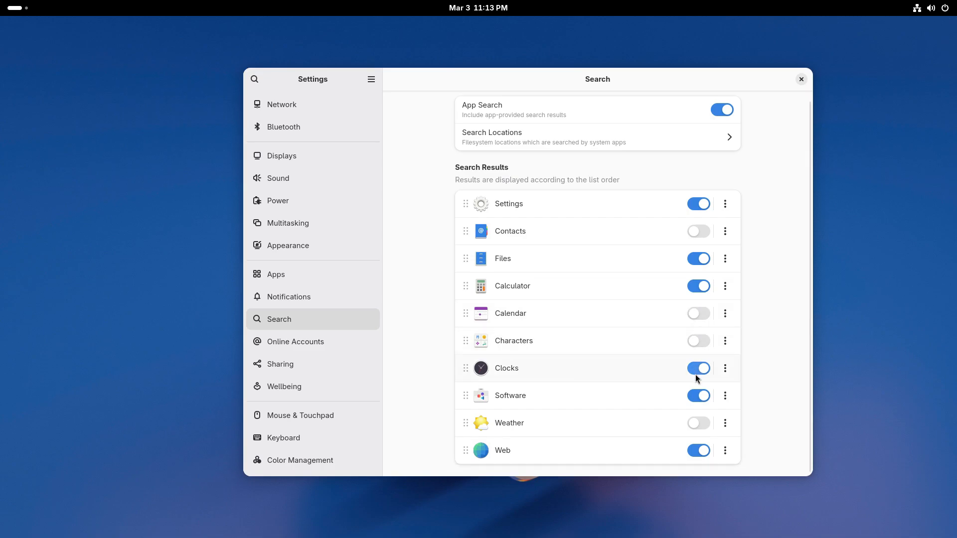
{"action": "left_click", "coordinate": [698, 368]}
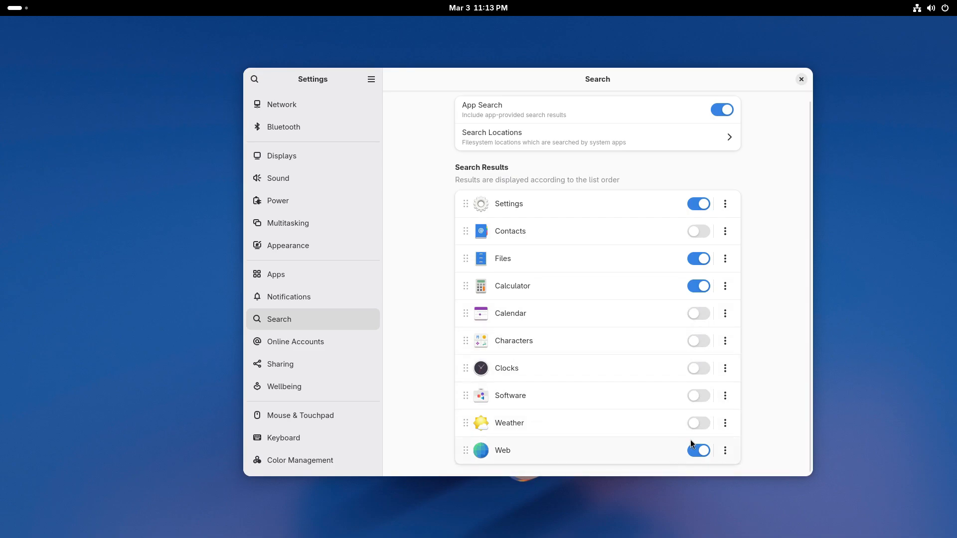
{"action": "left_click", "coordinate": [294, 341]}
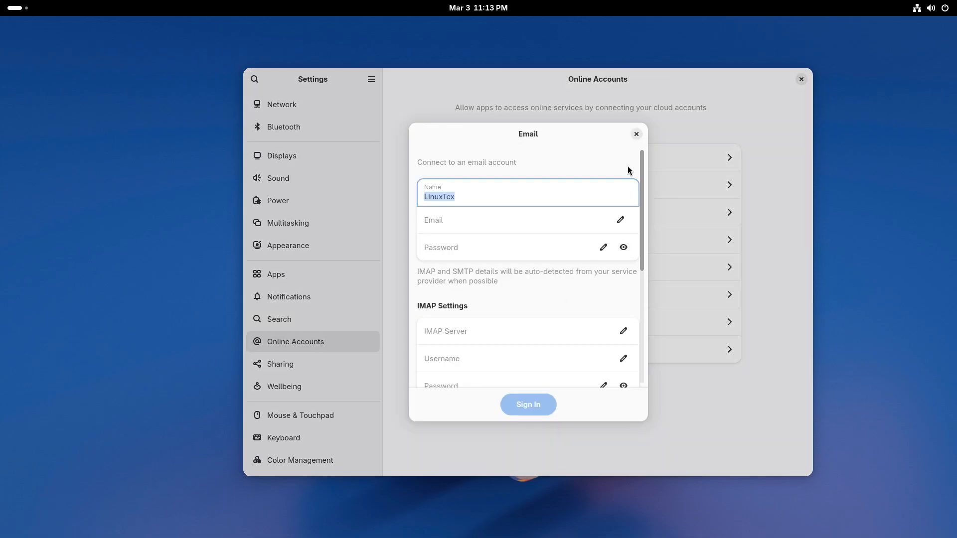
{"action": "left_click", "coordinate": [280, 364]}
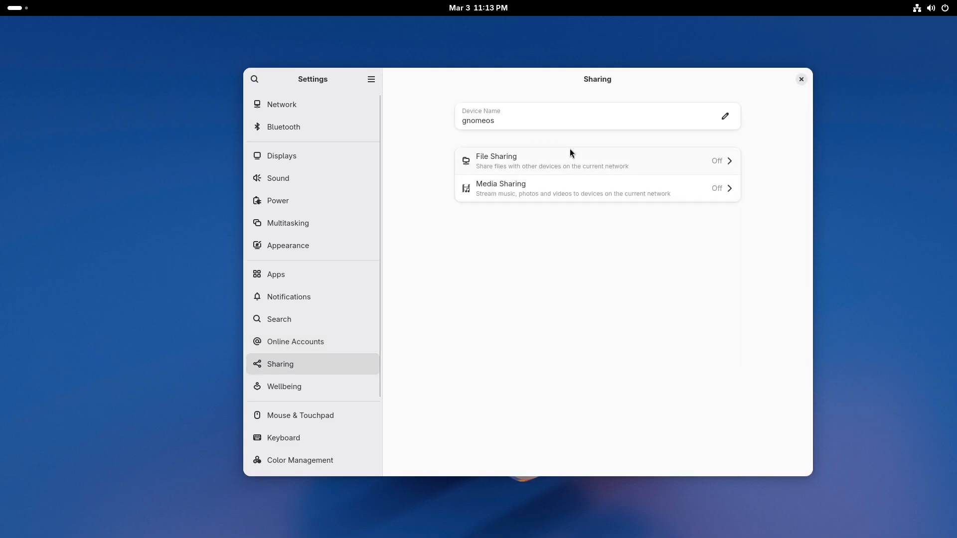
{"action": "left_click", "coordinate": [596, 160]}
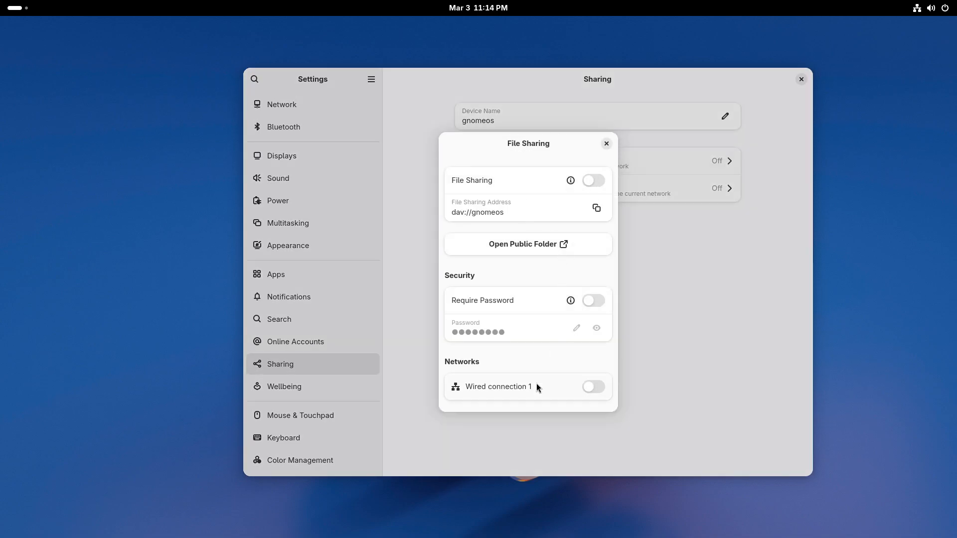
Close File Sharing, view and close Media Sharing options, then show the Keyboard page.
{"action": "left_click", "coordinate": [605, 144]}
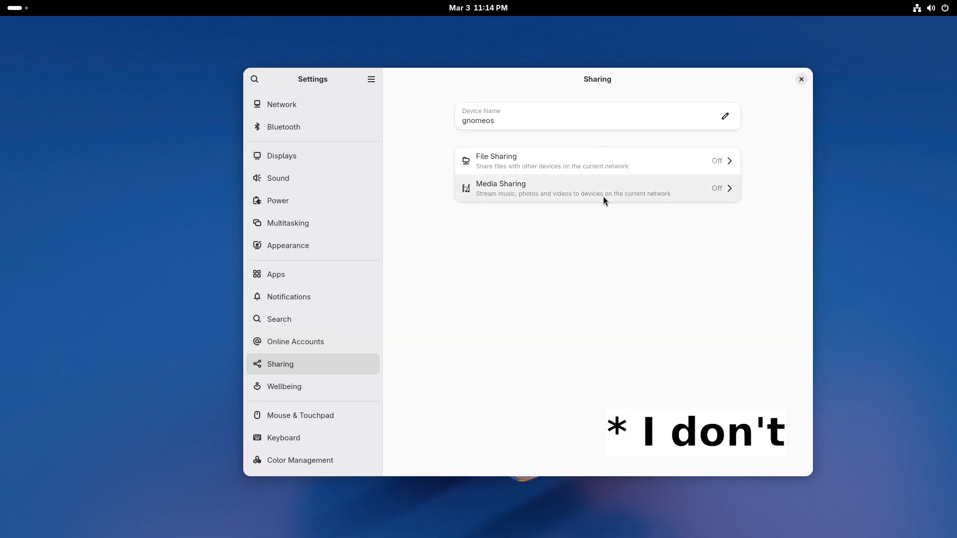
{"action": "left_click", "coordinate": [573, 188]}
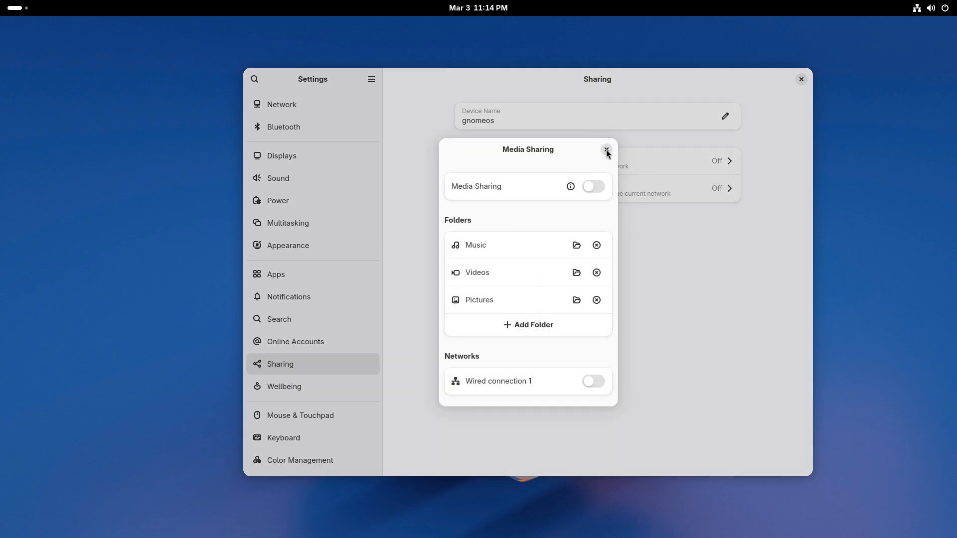
{"action": "left_click", "coordinate": [283, 386]}
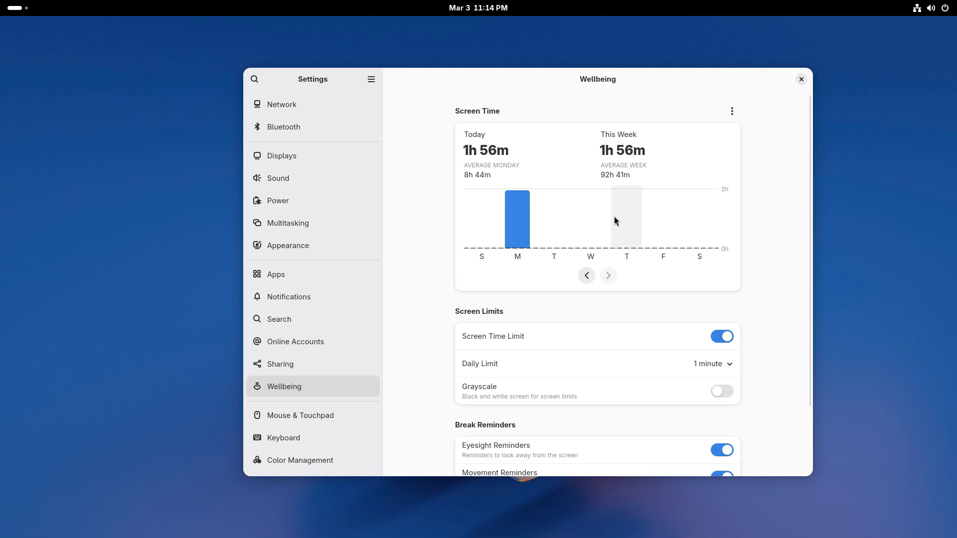
{"action": "left_click", "coordinate": [283, 437]}
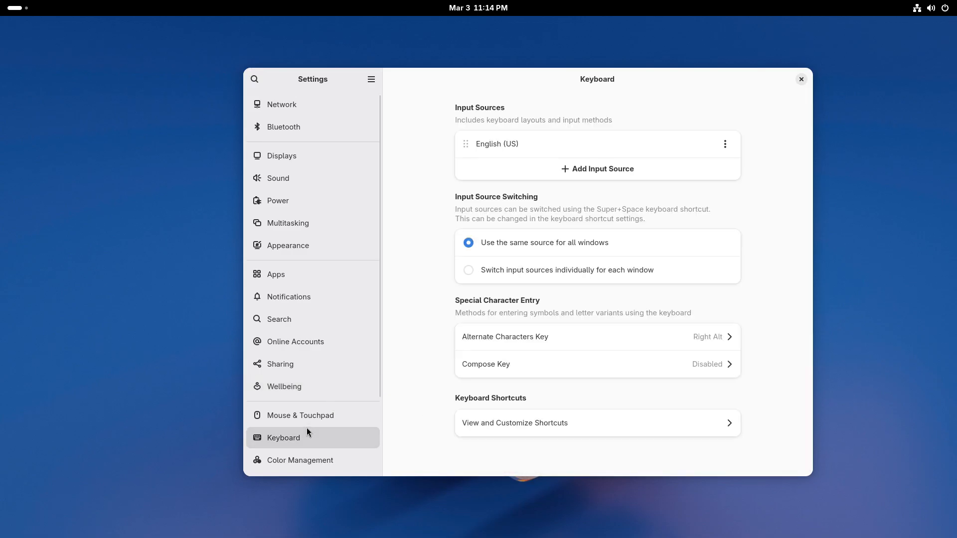
Show the Mouse & Touchpad page with mouse acceleration and scrolling options.
{"action": "left_click", "coordinate": [300, 415]}
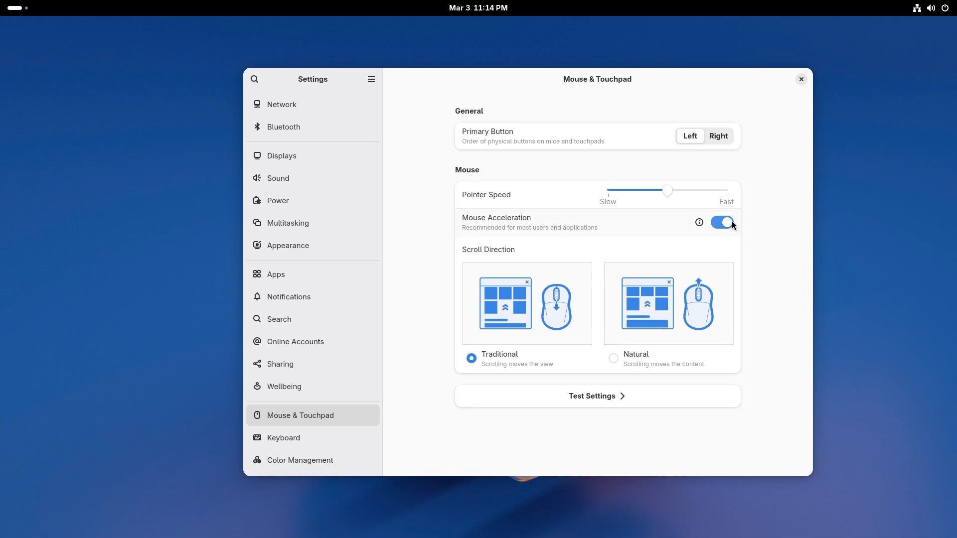
{"action": "mouse_move", "coordinate": [699, 221]}
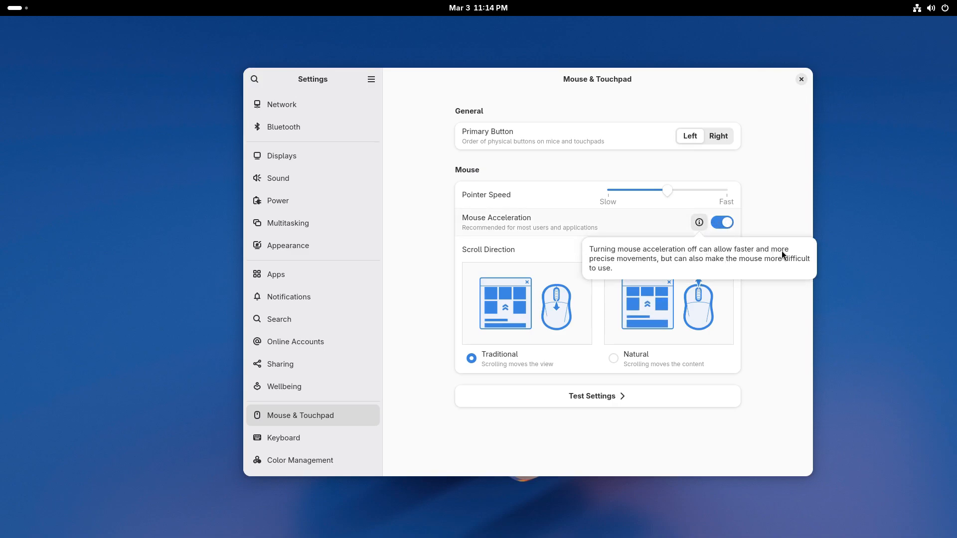
{"action": "mouse_move", "coordinate": [773, 328]}
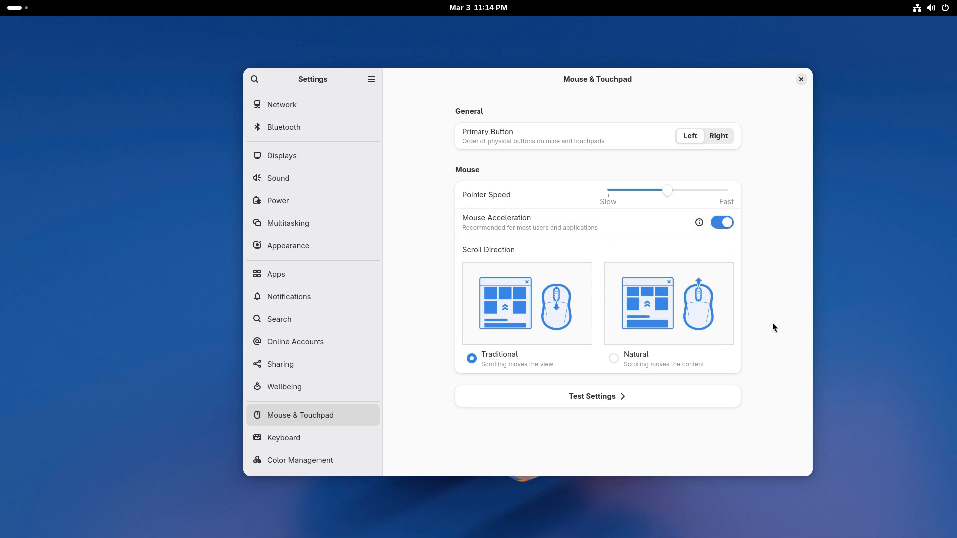
{"action": "mouse_move", "coordinate": [698, 221]}
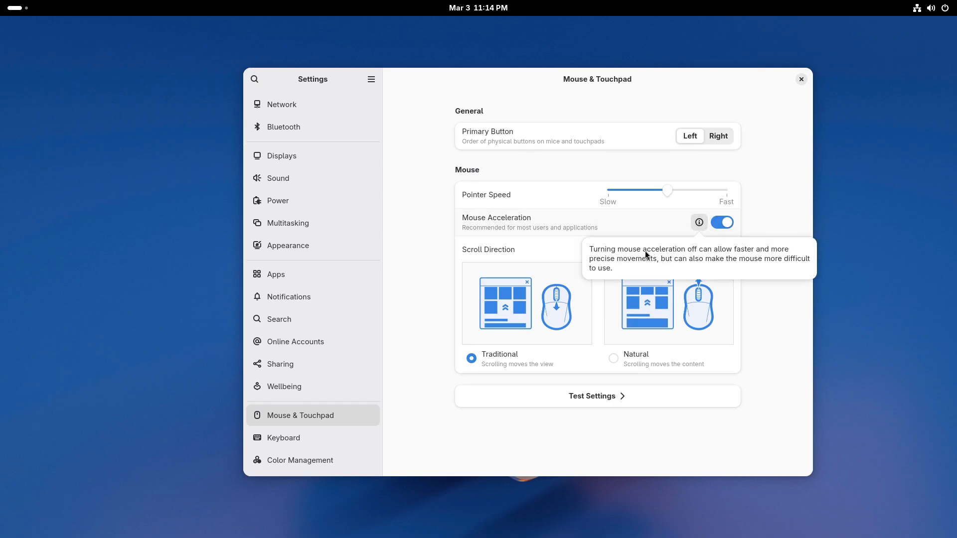
{"action": "mouse_move", "coordinate": [683, 266]}
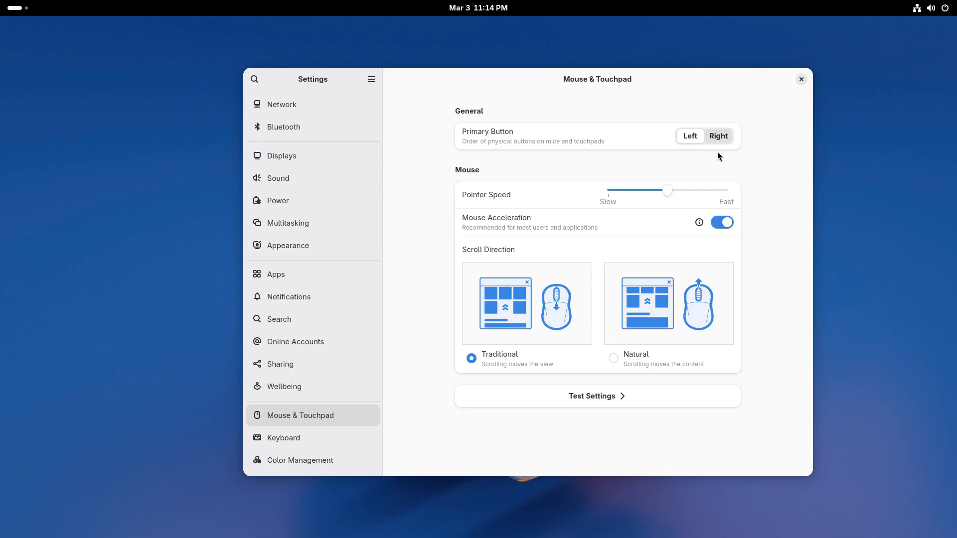
Run the mouse input test with secondary and primary clicks, then switch to Scrolling.
{"action": "left_click", "coordinate": [597, 395]}
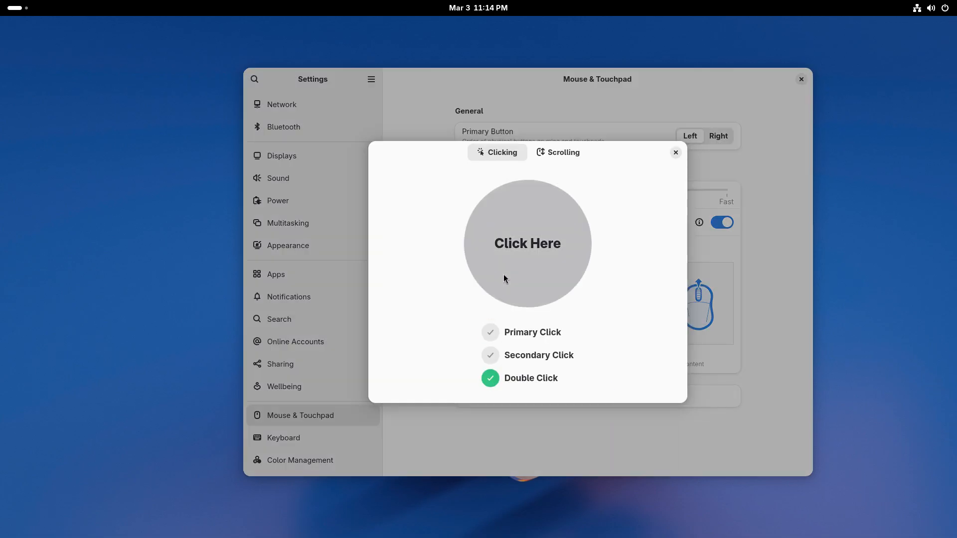
{"action": "right_click", "coordinate": [528, 275]}
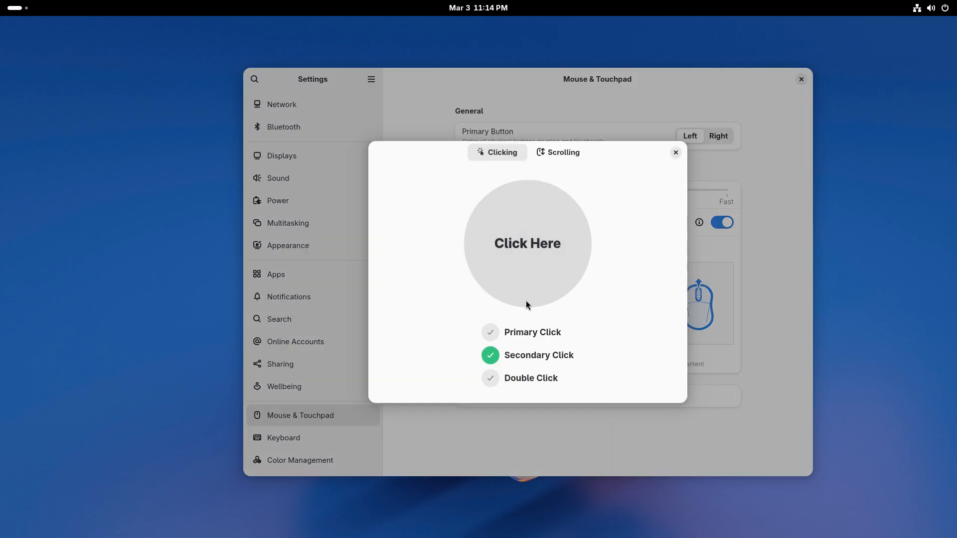
{"action": "left_click", "coordinate": [528, 243]}
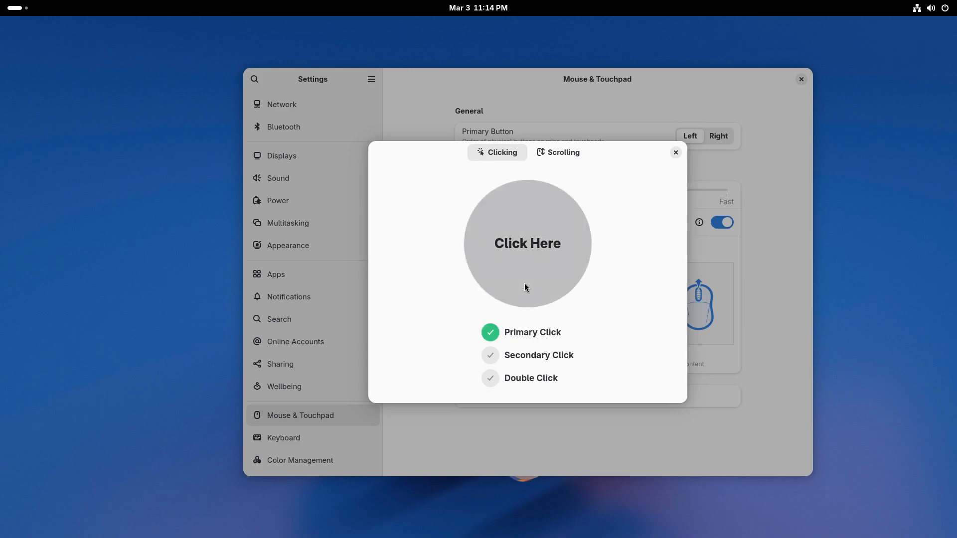
{"action": "left_click", "coordinate": [557, 152]}
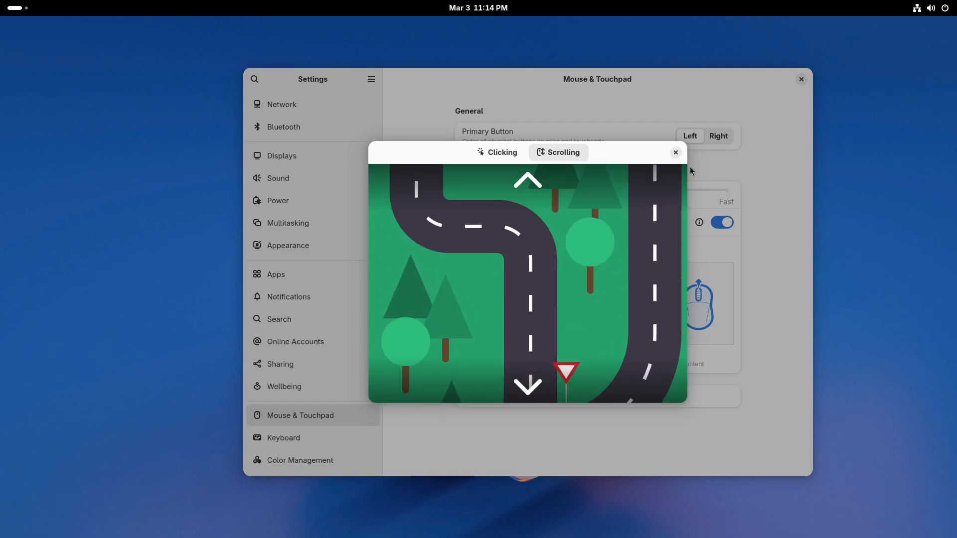
Close the input test and view Keyboard, Color Management, Printers, Accessibility, then Privacy & Security.
{"action": "left_click", "coordinate": [675, 151]}
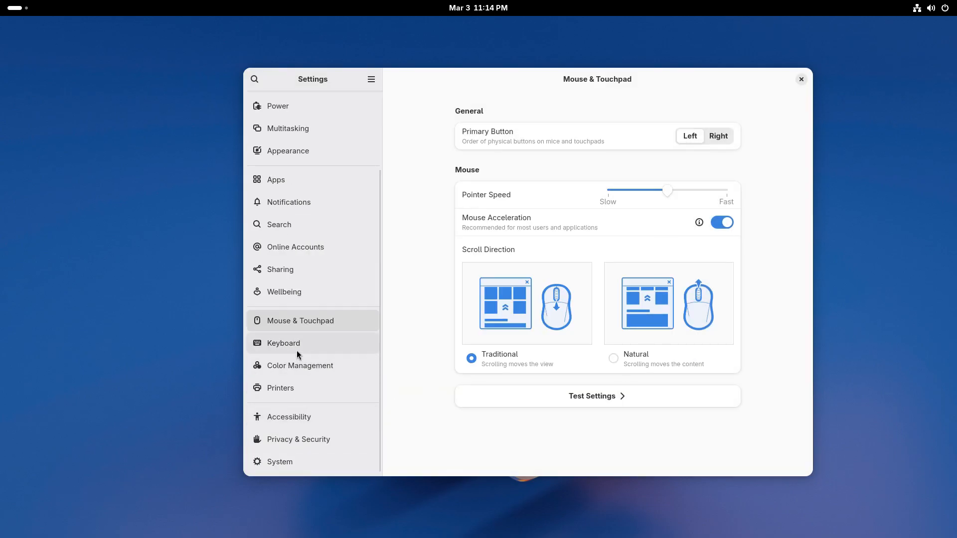
{"action": "left_click", "coordinate": [283, 343]}
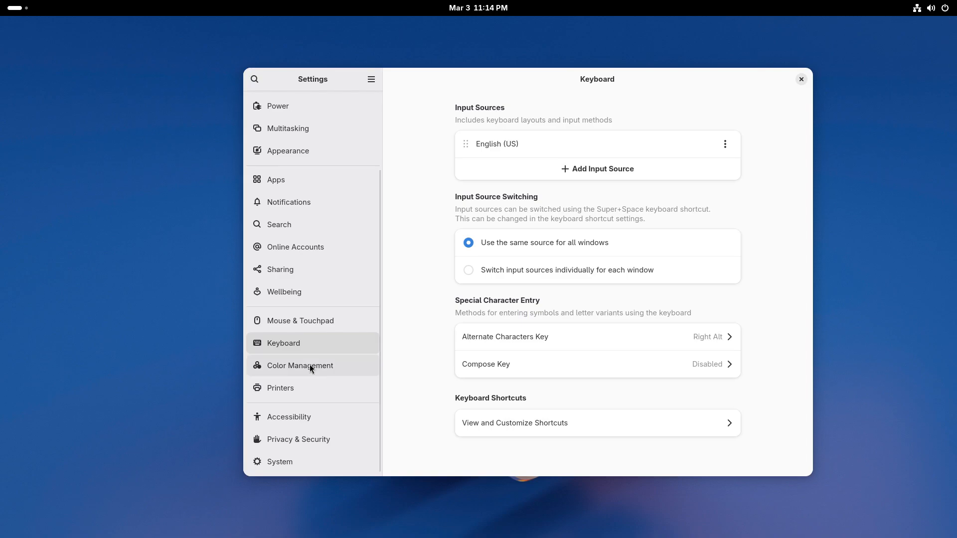
{"action": "left_click", "coordinate": [300, 365]}
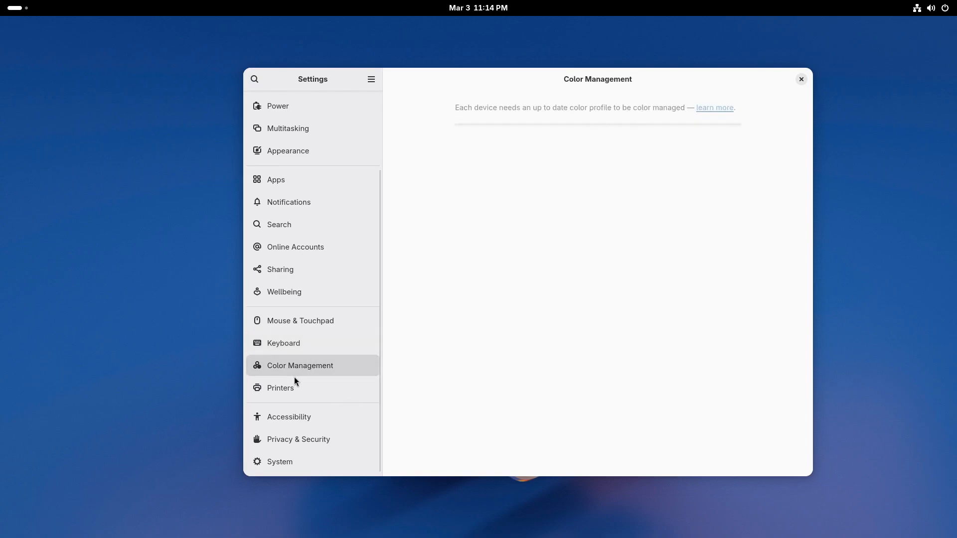
{"action": "left_click", "coordinate": [280, 388]}
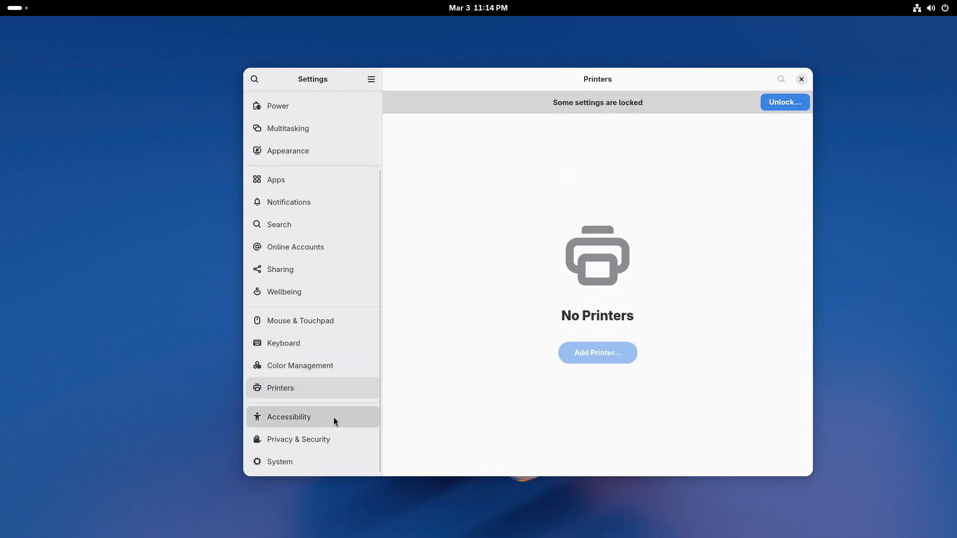
{"action": "left_click", "coordinate": [288, 417]}
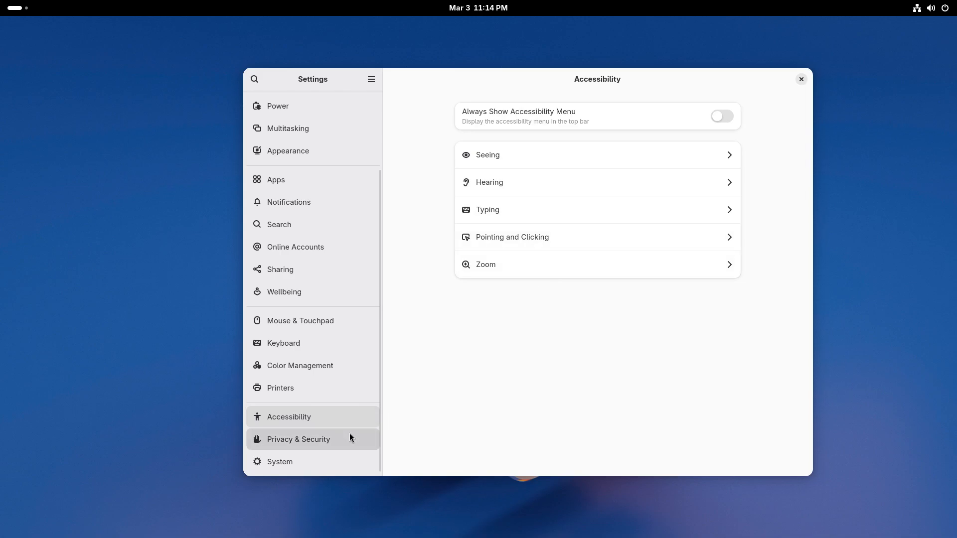
{"action": "left_click", "coordinate": [298, 438]}
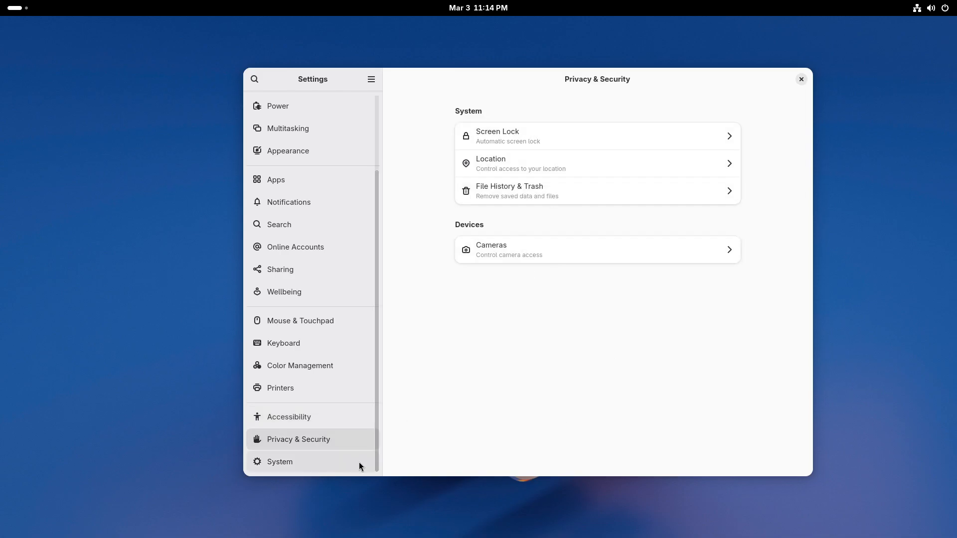
Open System, view About and its System Details, then return to the System overview.
{"action": "left_click", "coordinate": [280, 461]}
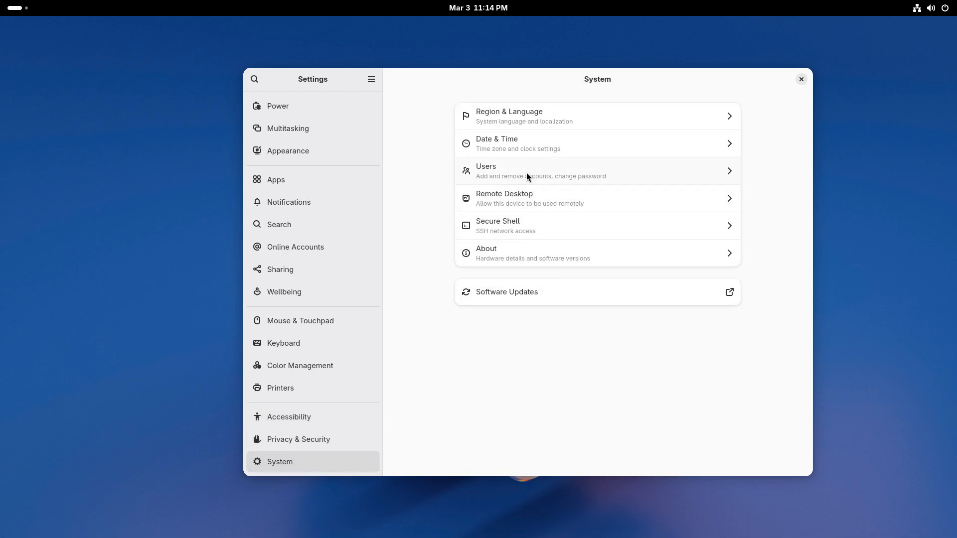
{"action": "mouse_move", "coordinate": [571, 252]}
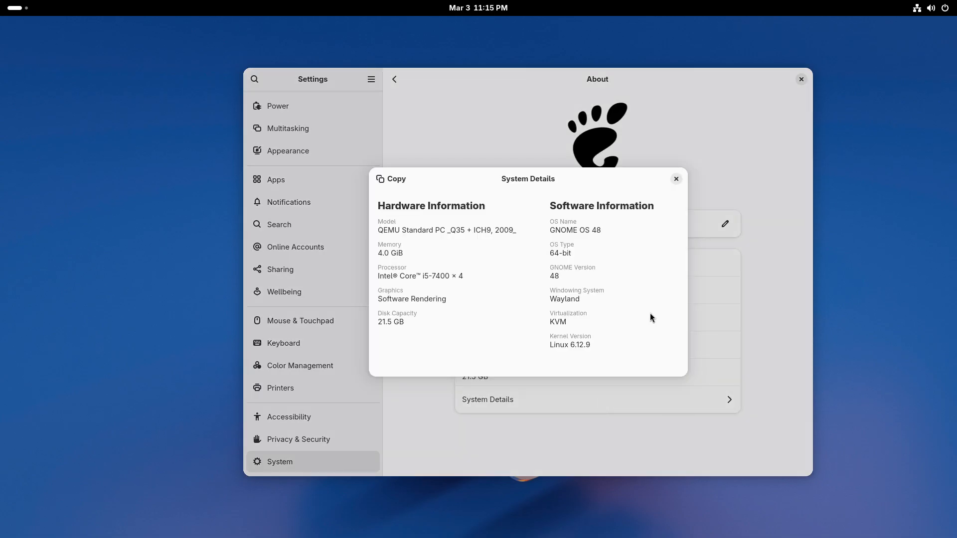
{"action": "mouse_move", "coordinate": [599, 333]}
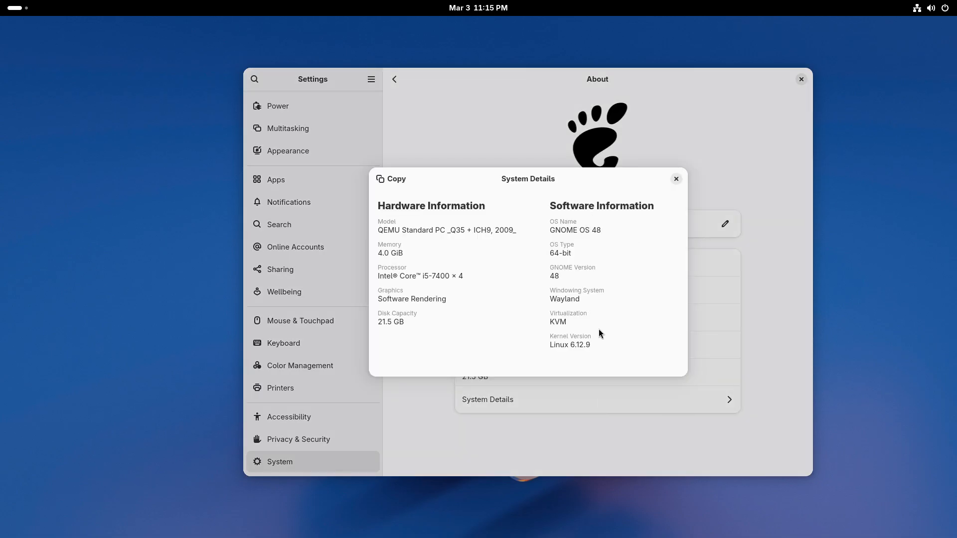
{"action": "mouse_move", "coordinate": [455, 348]}
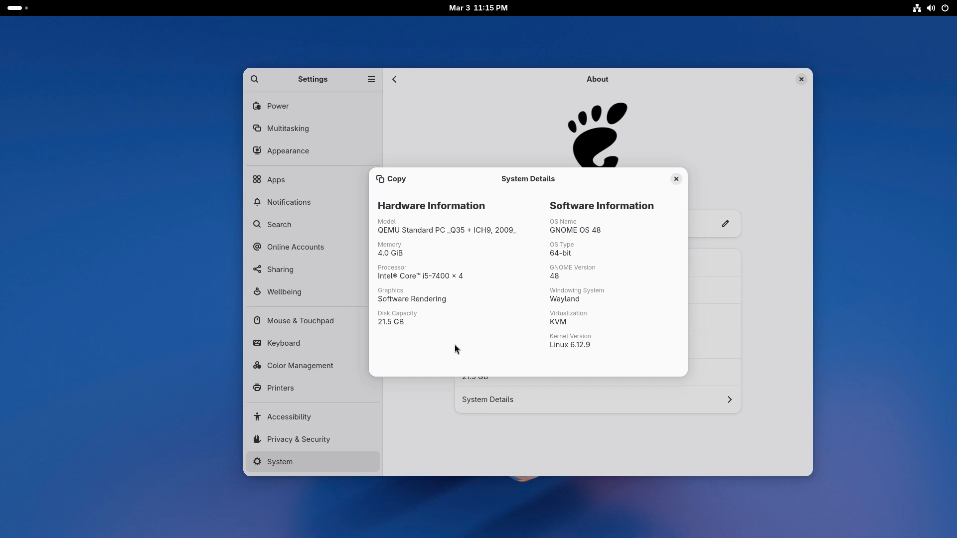
{"action": "mouse_move", "coordinate": [594, 346]}
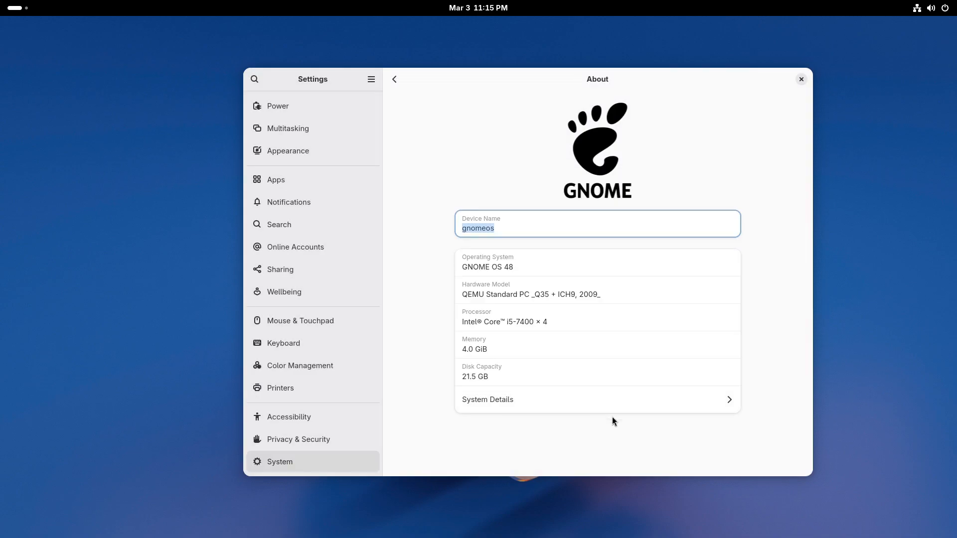
{"action": "left_click", "coordinate": [394, 78]}
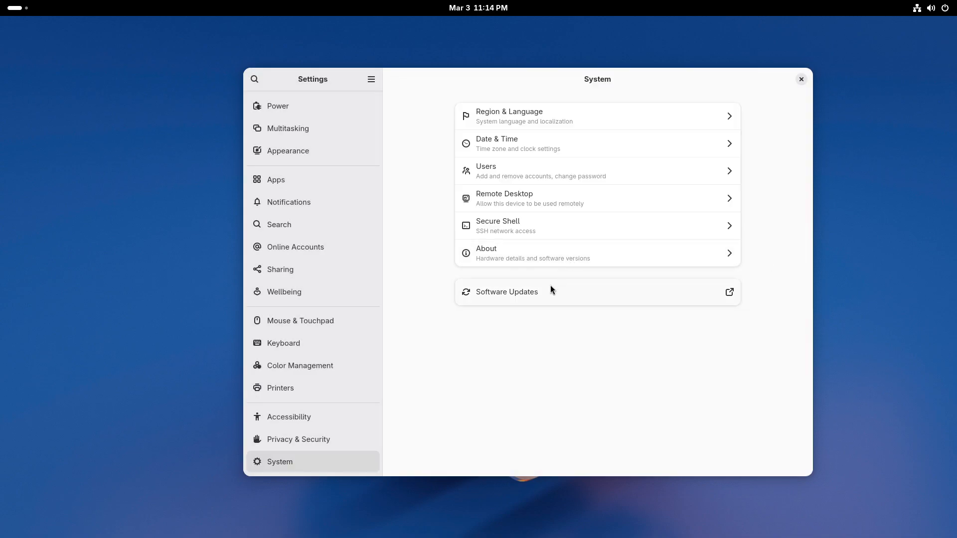
{"action": "mouse_move", "coordinate": [544, 285]}
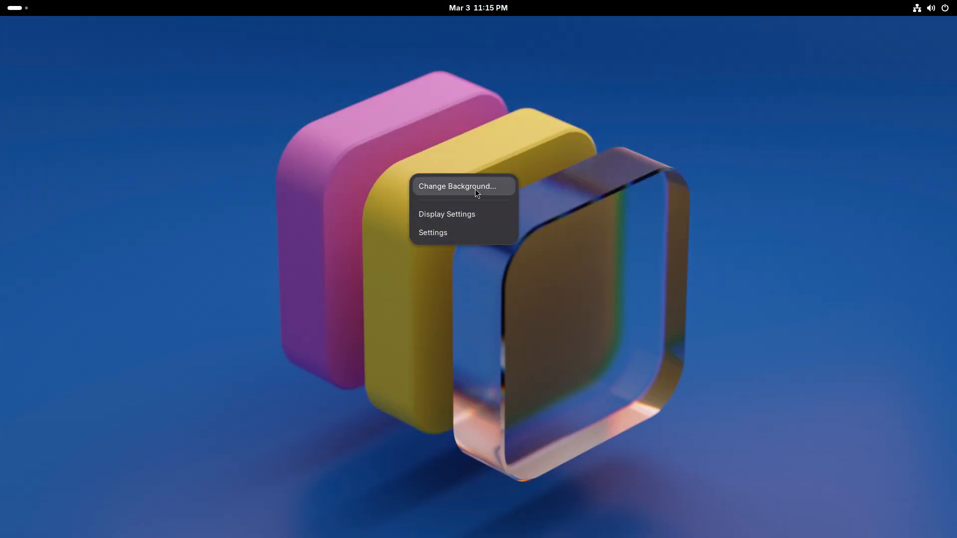
Open Background settings from the desktop, try the blue cube wallpaper, then apply the orange gradient.
{"action": "left_click", "coordinate": [456, 185]}
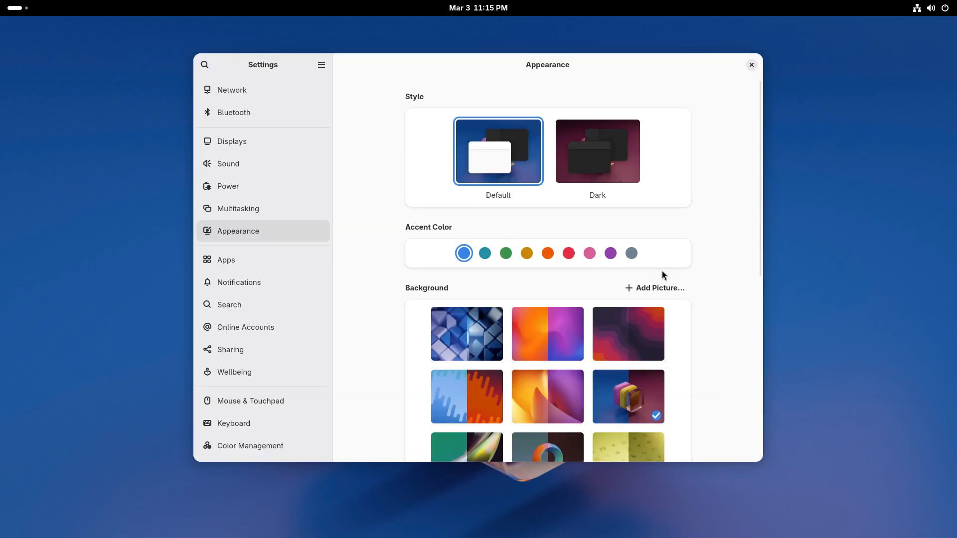
{"action": "left_click", "coordinate": [467, 333]}
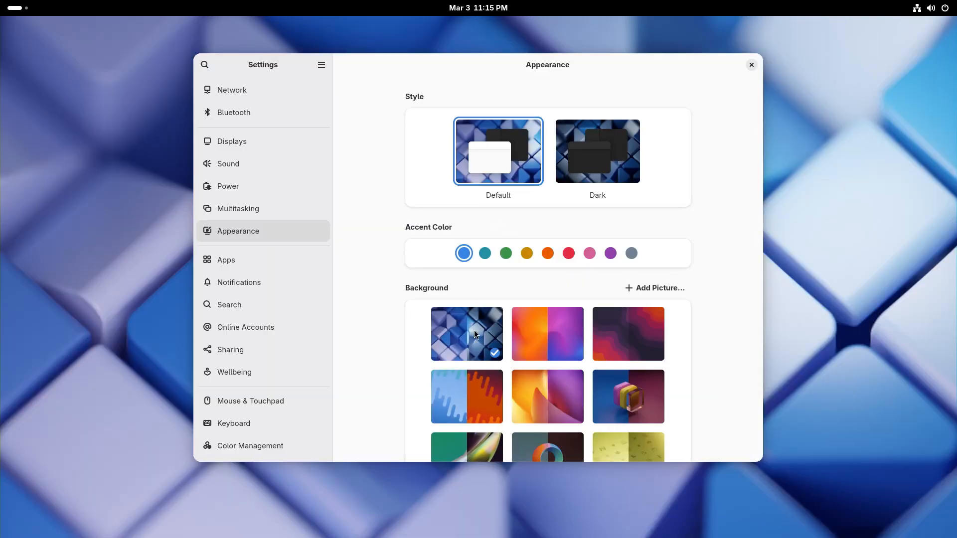
{"action": "left_click", "coordinate": [466, 334]}
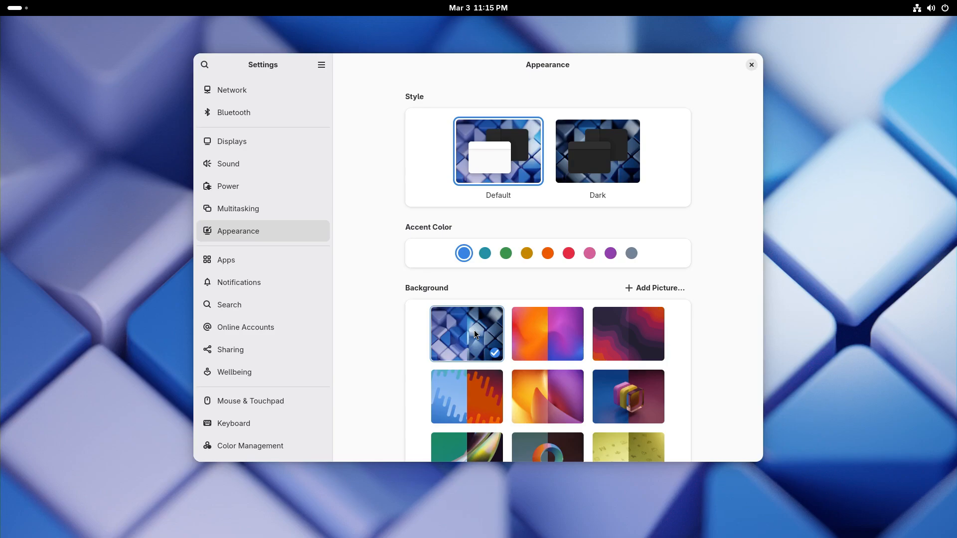
{"action": "left_click", "coordinate": [546, 334]}
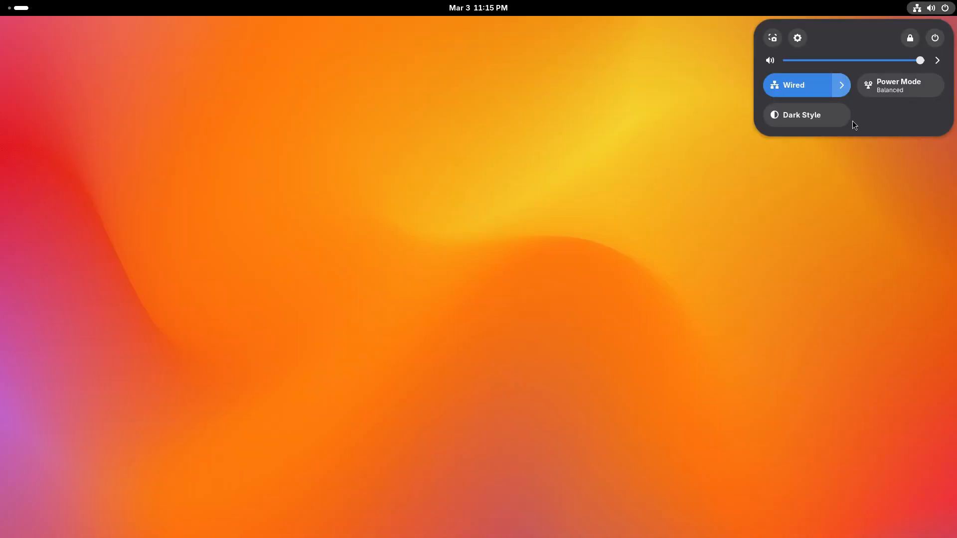
Toggle dark style on and off to preview the ribbon wallpaper's dark variant.
{"action": "left_click", "coordinate": [801, 115]}
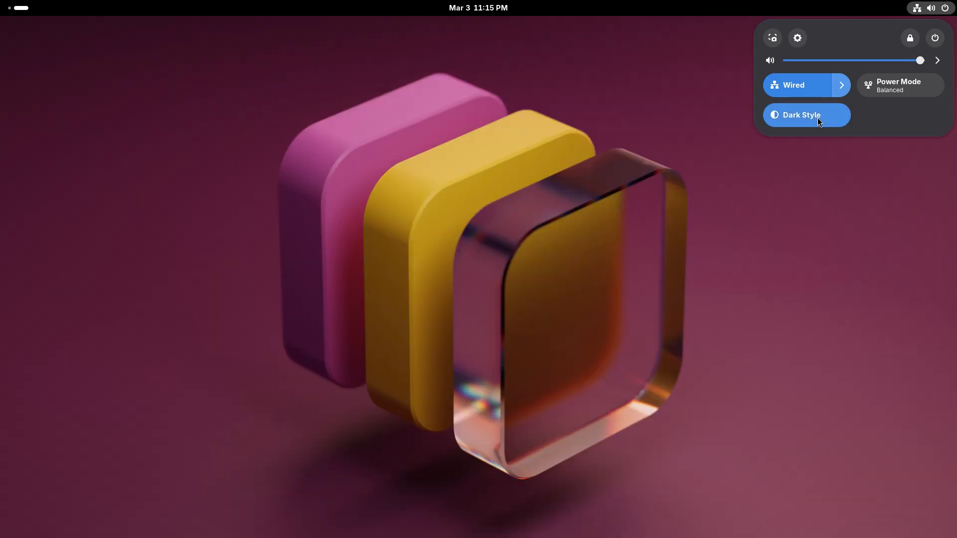
{"action": "left_click", "coordinate": [805, 115]}
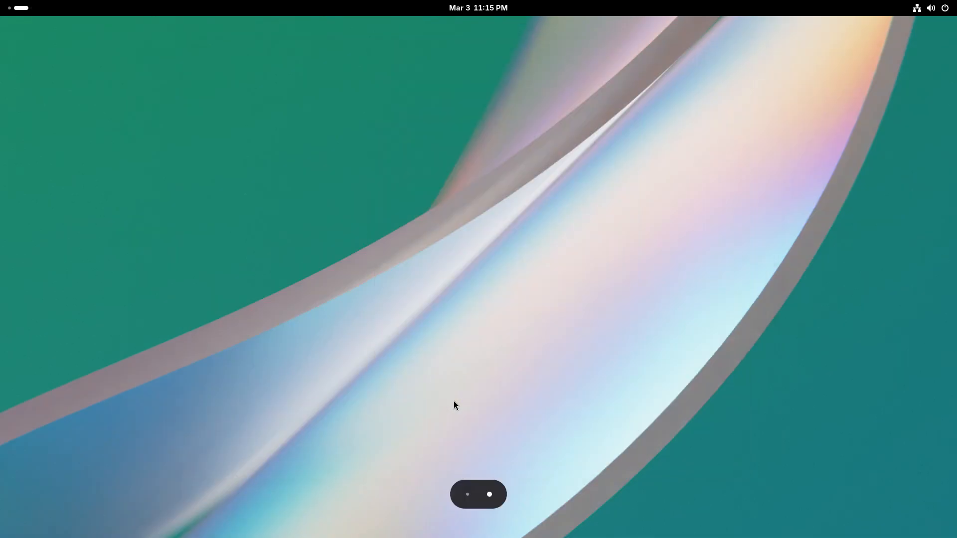
{"action": "left_click", "coordinate": [930, 7]}
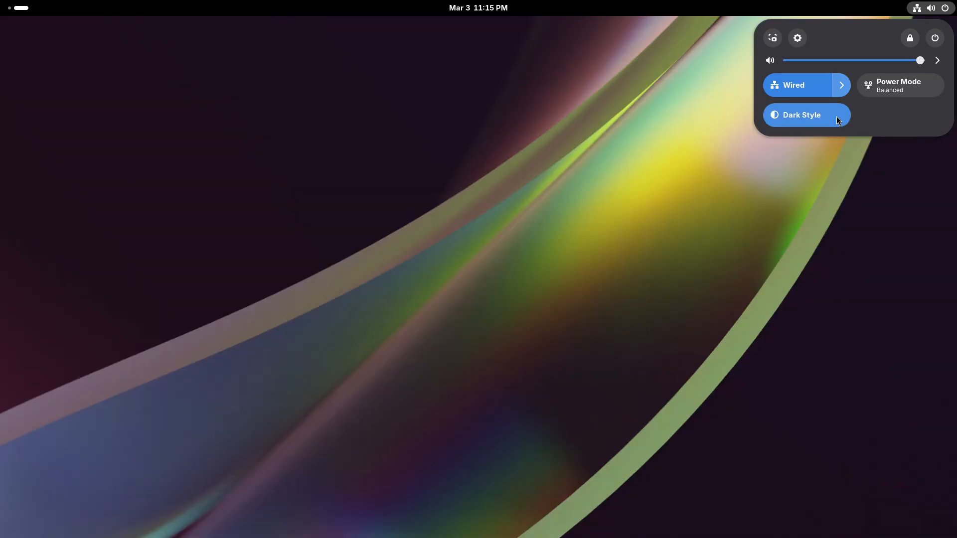
{"action": "left_click", "coordinate": [797, 37]}
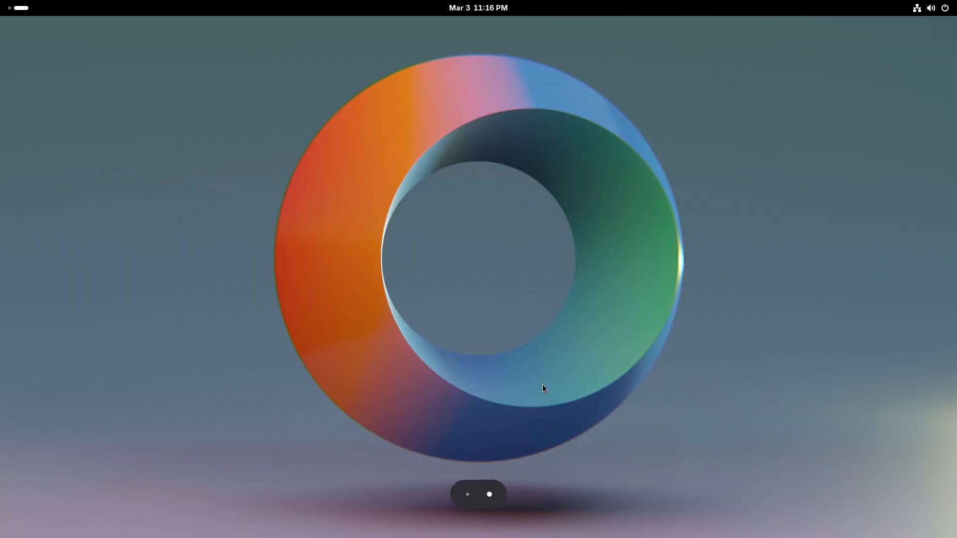
Switch dark style back on and return to the wallpaper choices in Settings.
{"action": "left_click", "coordinate": [932, 8]}
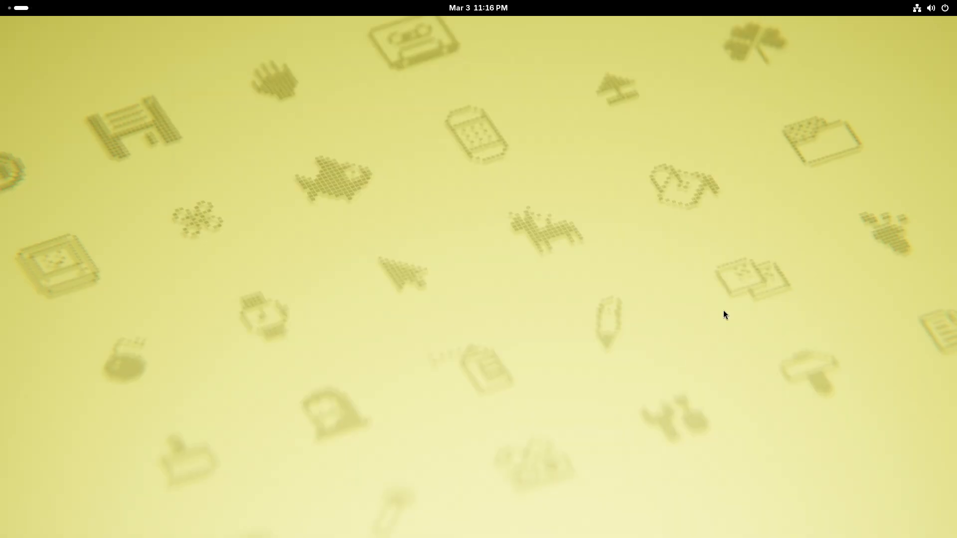
{"action": "left_click", "coordinate": [932, 7]}
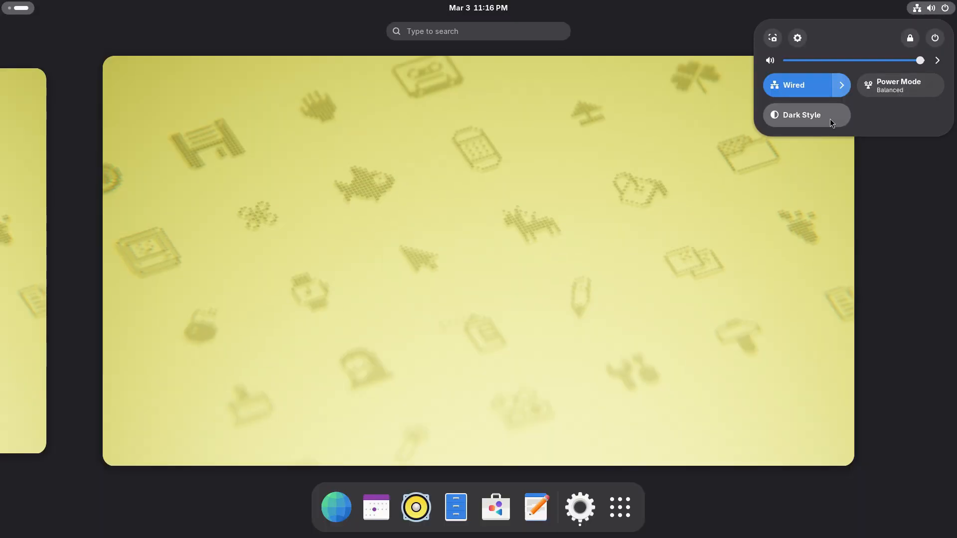
{"action": "left_click", "coordinate": [801, 115]}
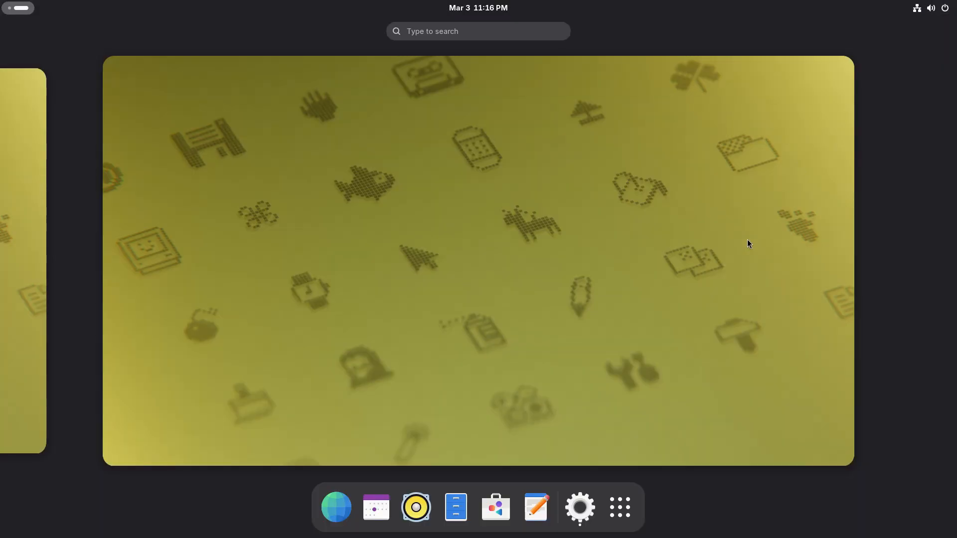
{"action": "left_click", "coordinate": [930, 8]}
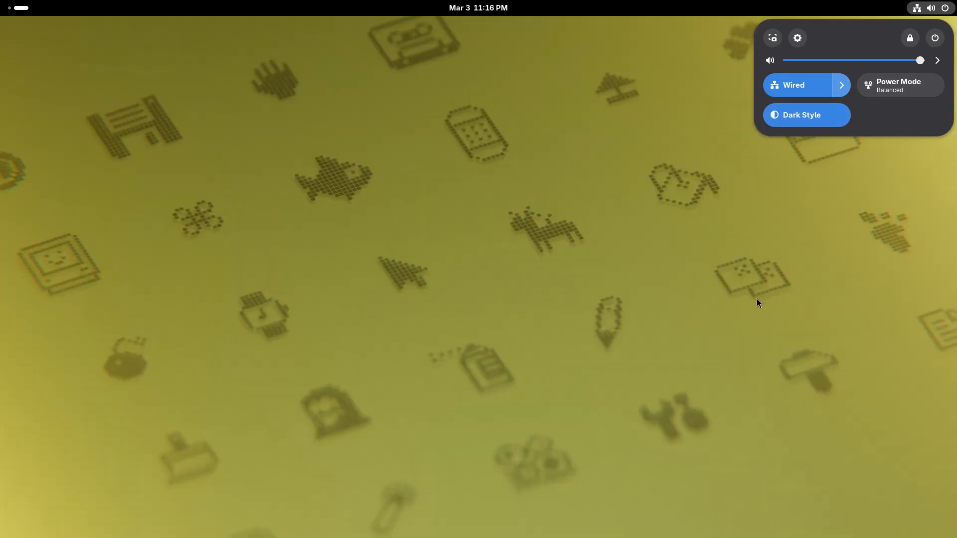
{"action": "left_click", "coordinate": [478, 8]}
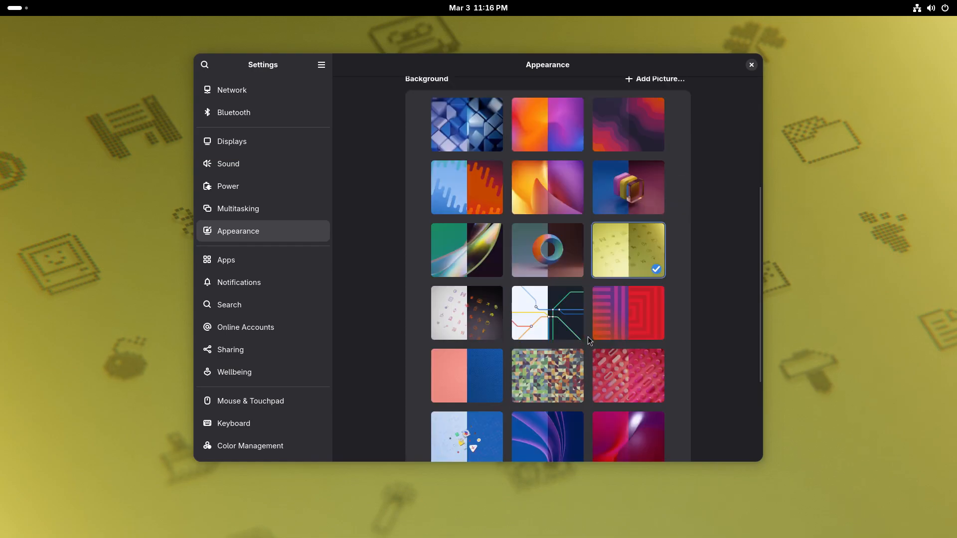
Apply the pixel-icon wallpaper, then preview the metro map wallpaper in dark style.
{"action": "left_click", "coordinate": [751, 64]}
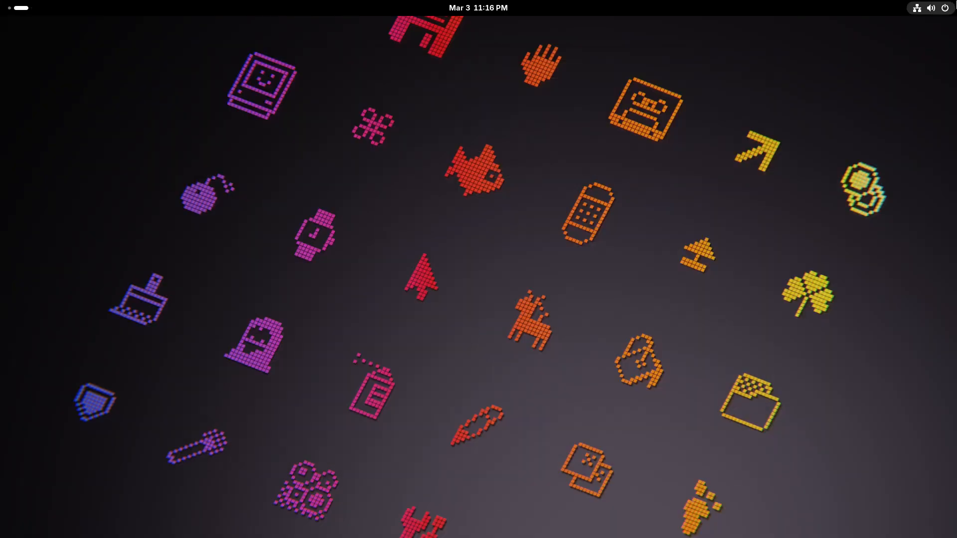
{"action": "left_click", "coordinate": [931, 7]}
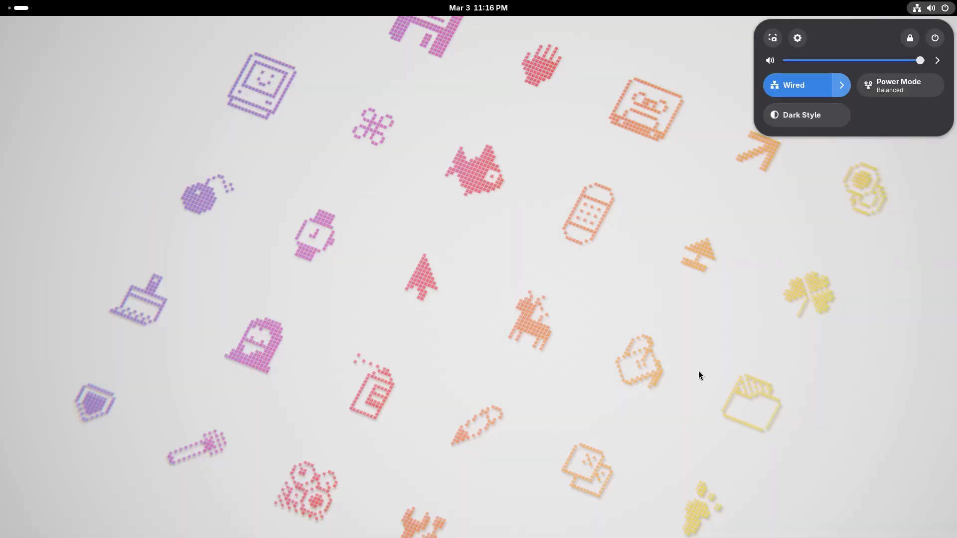
{"action": "left_click", "coordinate": [805, 115]}
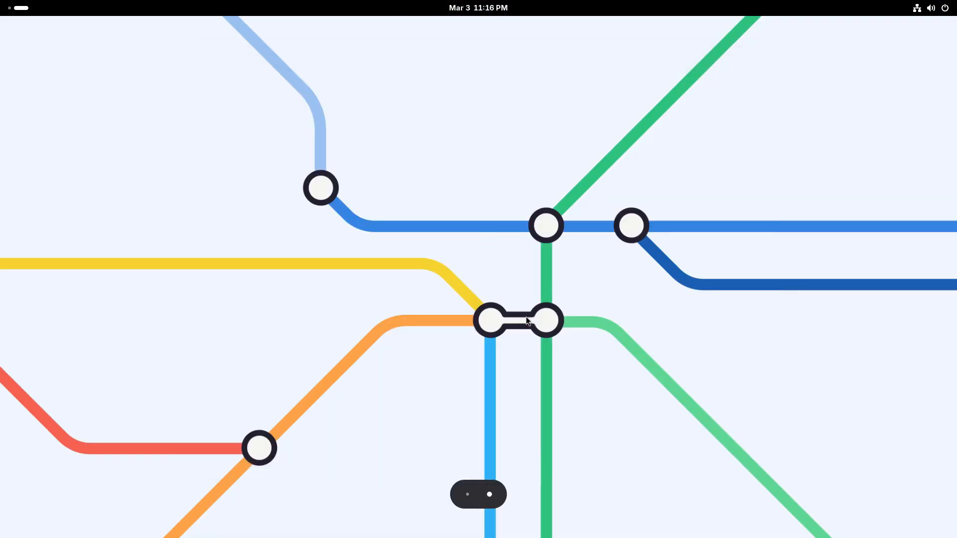
{"action": "left_click", "coordinate": [929, 7]}
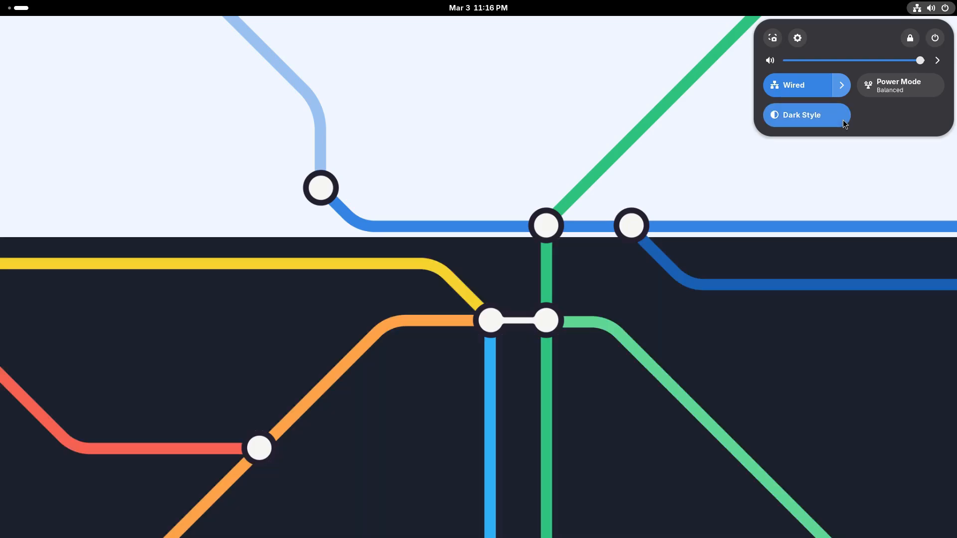
Choose the magenta striped wallpaper and view it on the desktop without Settings in front.
{"action": "left_click", "coordinate": [802, 115]}
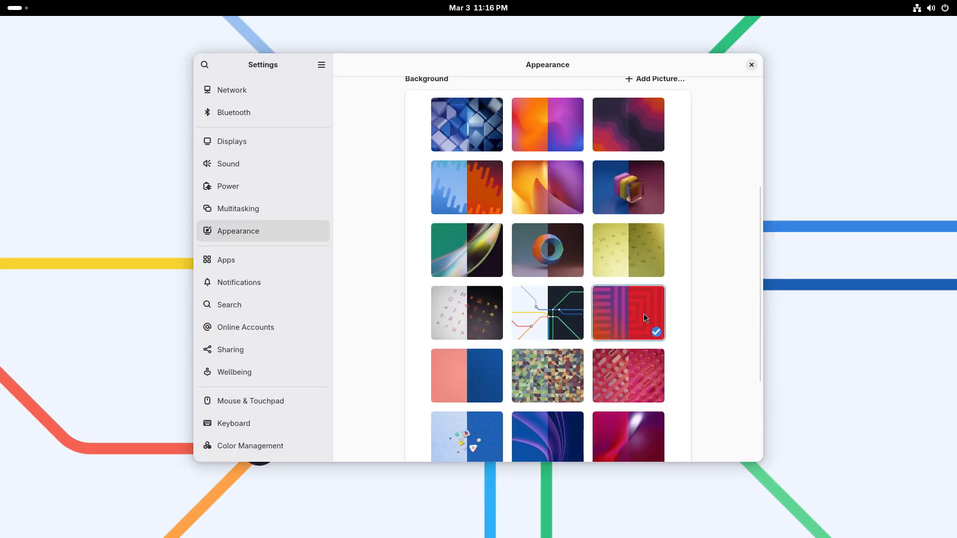
{"action": "left_click", "coordinate": [750, 65]}
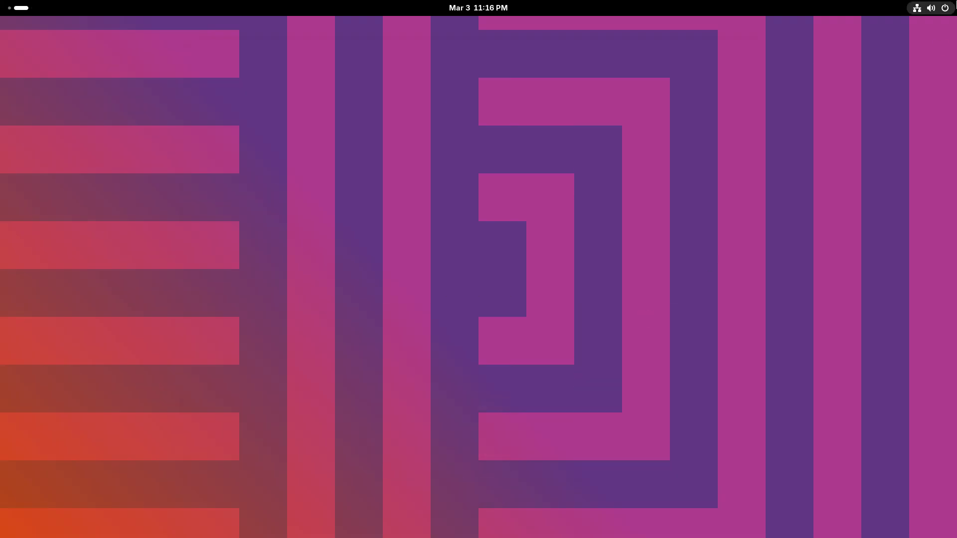
{"action": "left_click", "coordinate": [930, 8]}
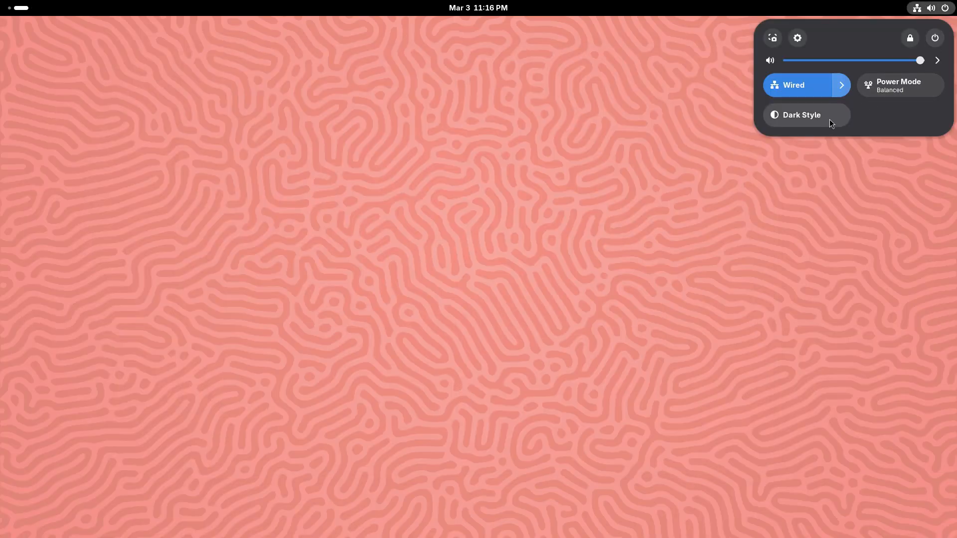
{"action": "left_click", "coordinate": [805, 114]}
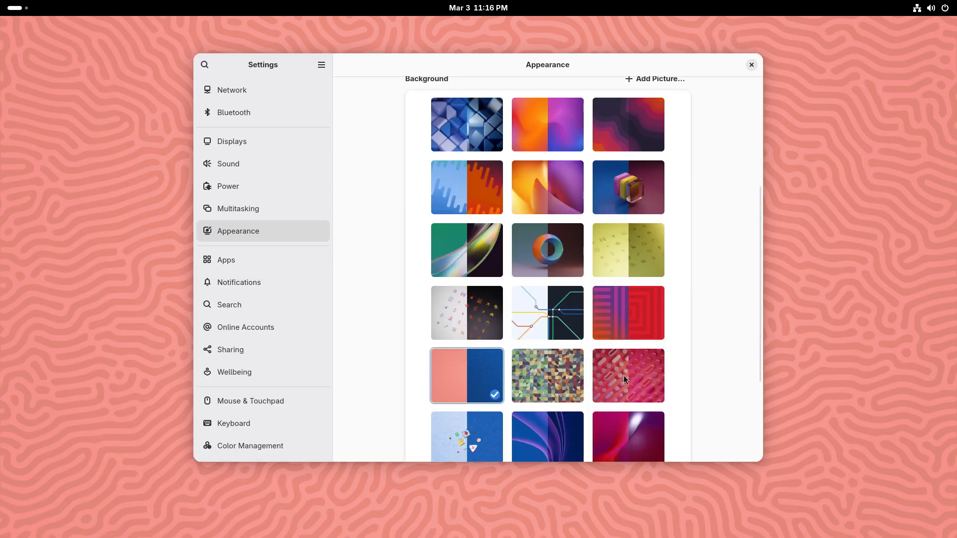
Apply the multicolour mosaic wallpaper and view it with dark style on and off.
{"action": "left_click", "coordinate": [547, 376]}
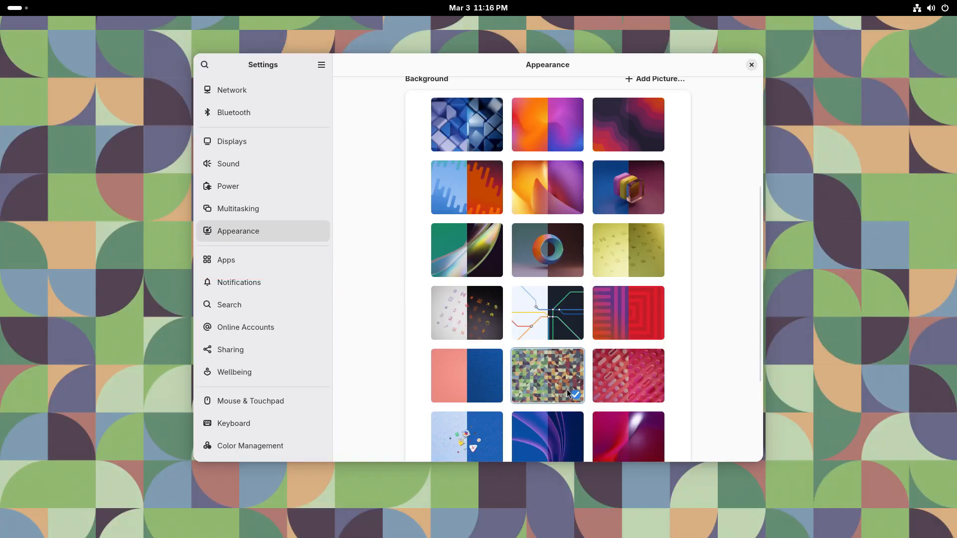
{"action": "left_click", "coordinate": [751, 65]}
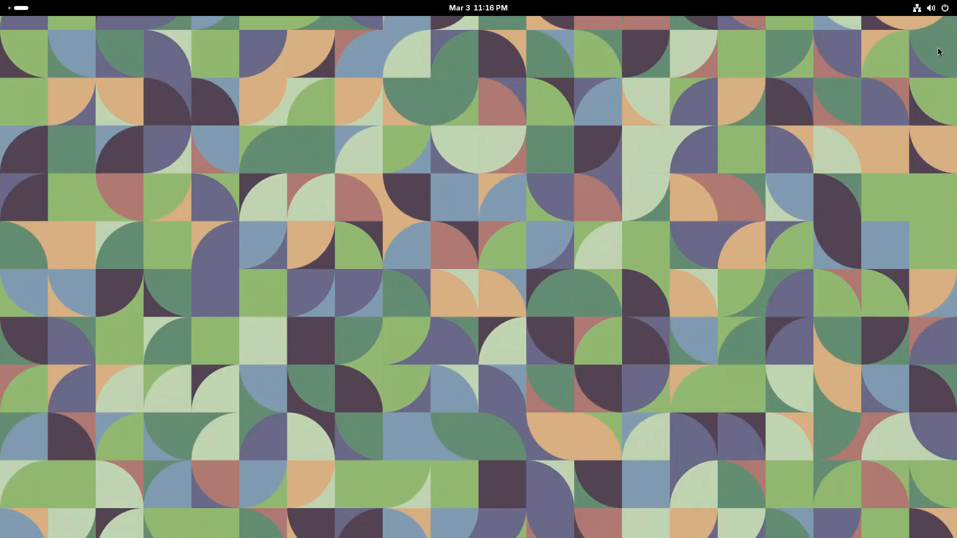
{"action": "left_click", "coordinate": [930, 7]}
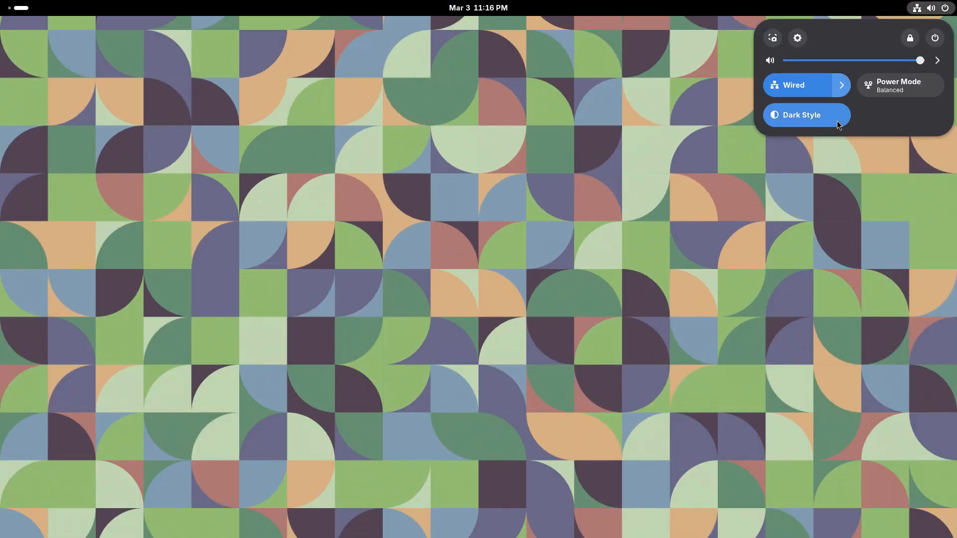
{"action": "left_click", "coordinate": [805, 115]}
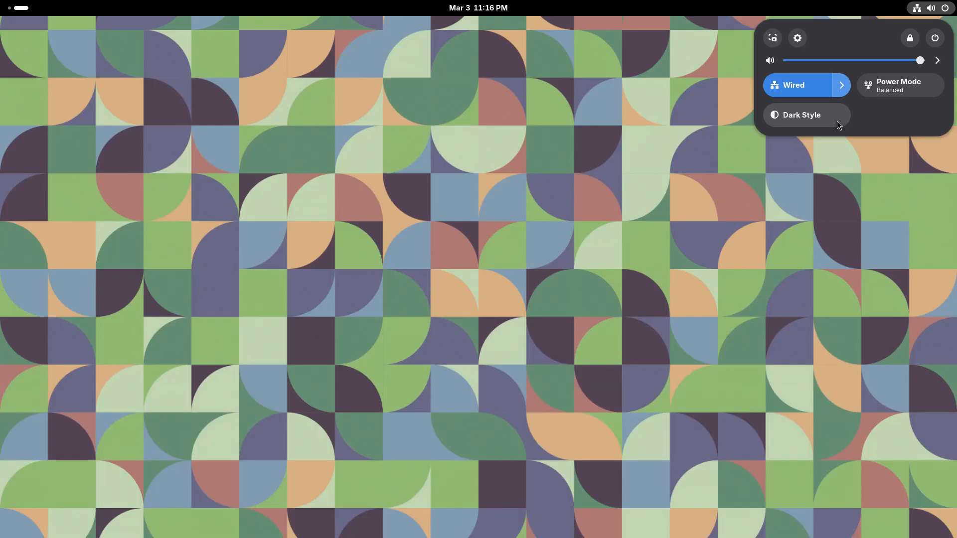
Try the pink pill-shapes and app-icon wallpapers in dark style, then apply the blue-and-violet swirl.
{"action": "left_click", "coordinate": [718, 294]}
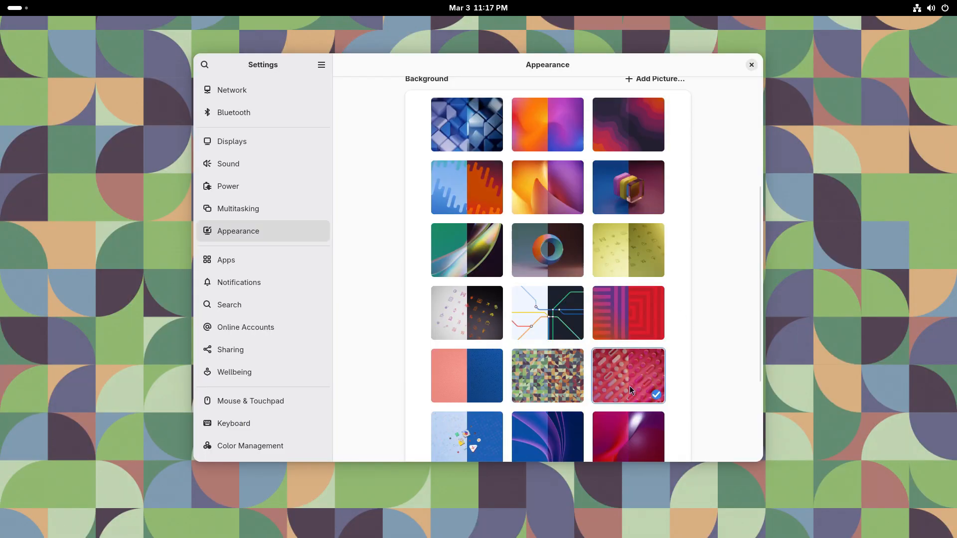
{"action": "left_click", "coordinate": [751, 65]}
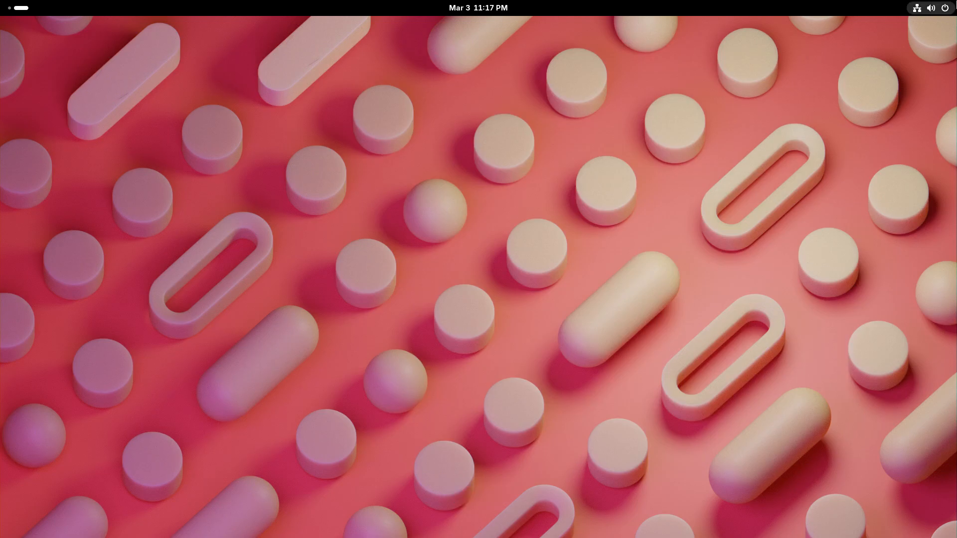
{"action": "left_click", "coordinate": [930, 8]}
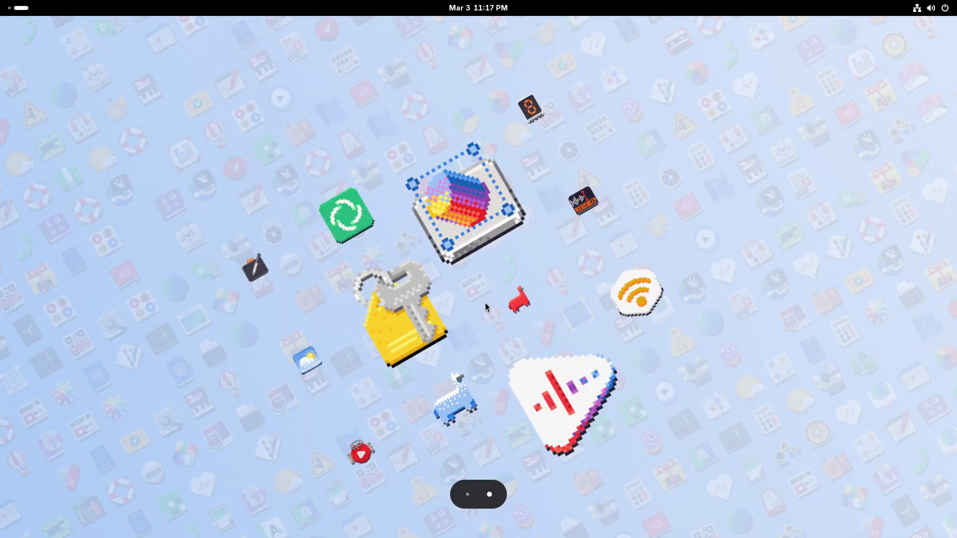
{"action": "left_click", "coordinate": [930, 7]}
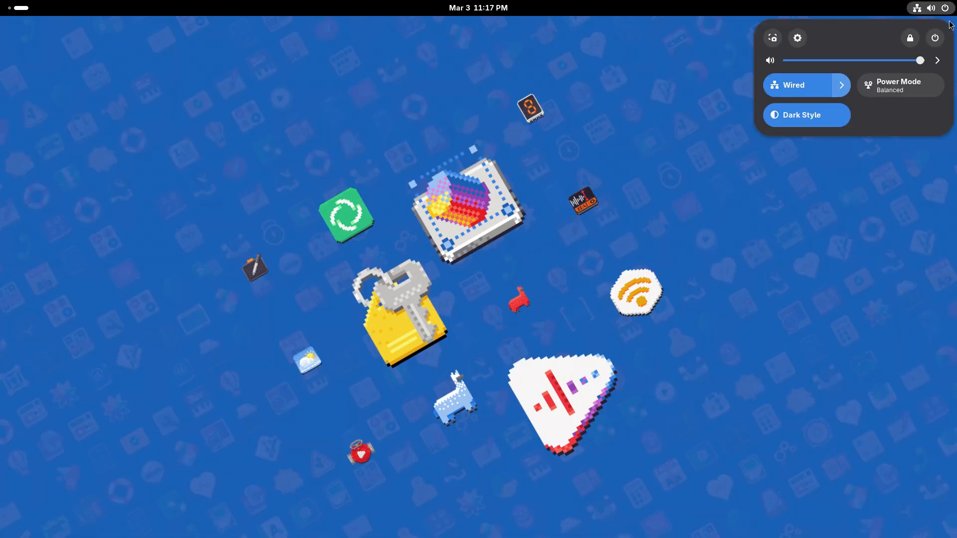
{"action": "left_click", "coordinate": [805, 114]}
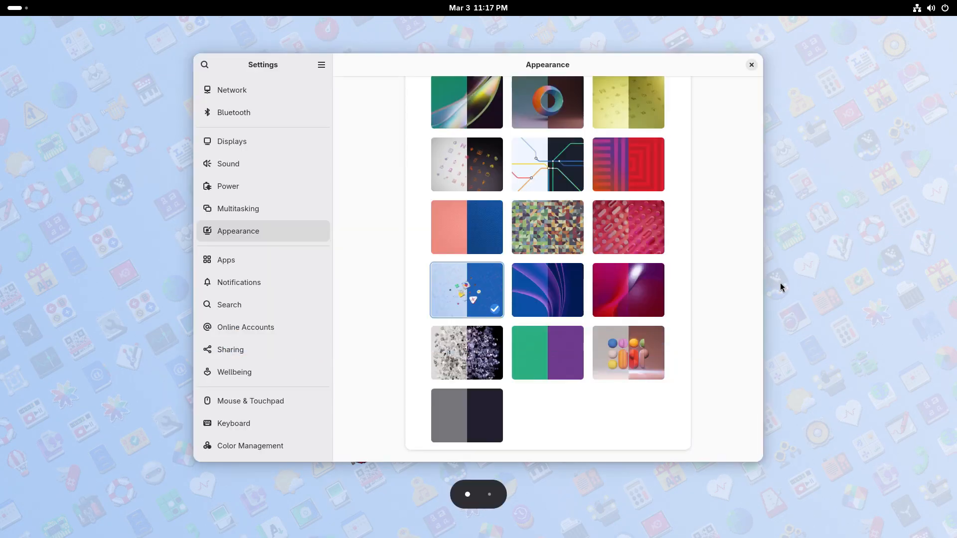
{"action": "left_click", "coordinate": [547, 290]}
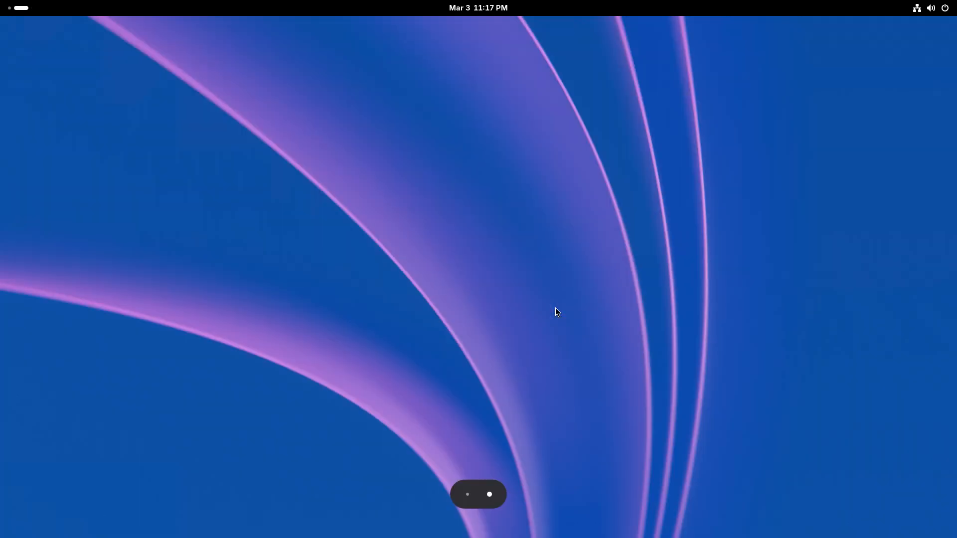
{"action": "left_click", "coordinate": [930, 8]}
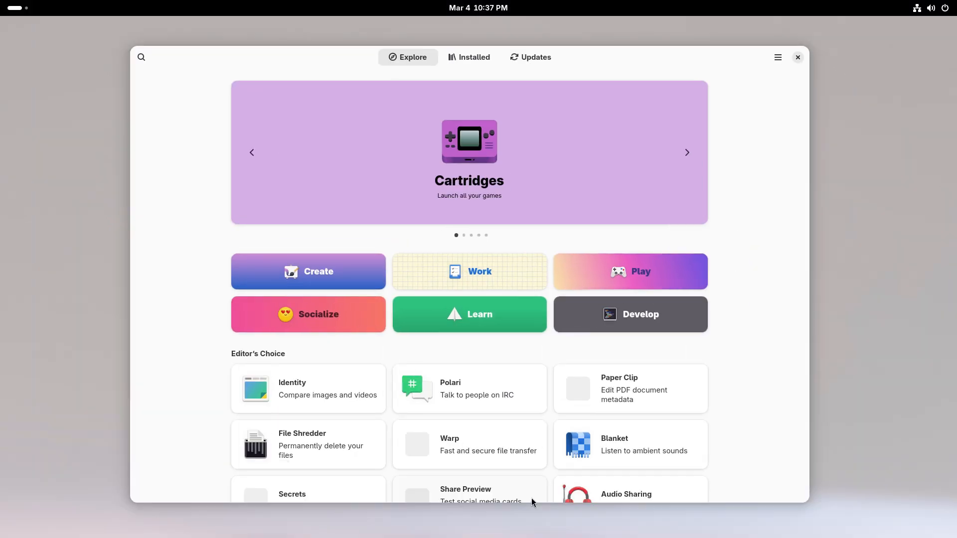
Open the featured Cartridges app page and browse its screenshots.
{"action": "left_click", "coordinate": [468, 152]}
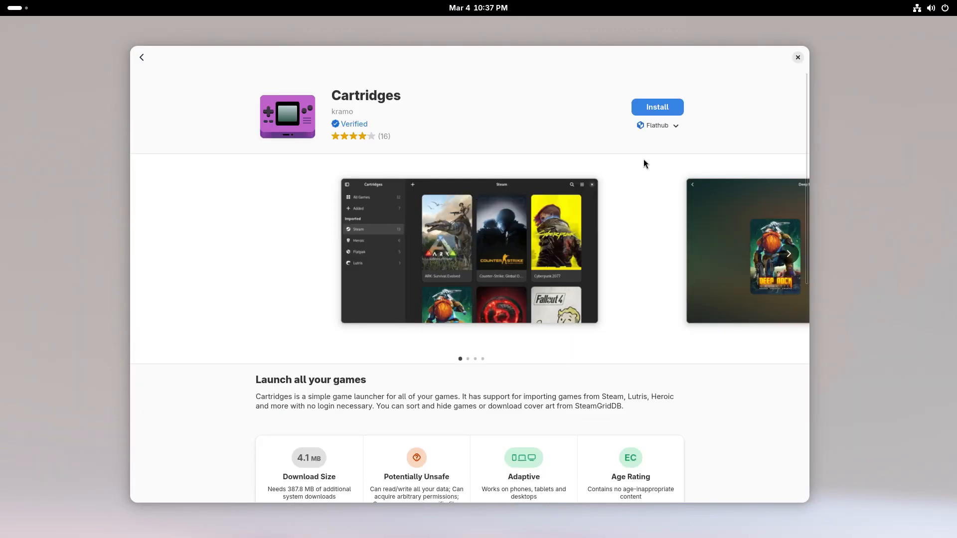
{"action": "scroll", "scroll_direction": "down", "scroll_amount": 3}
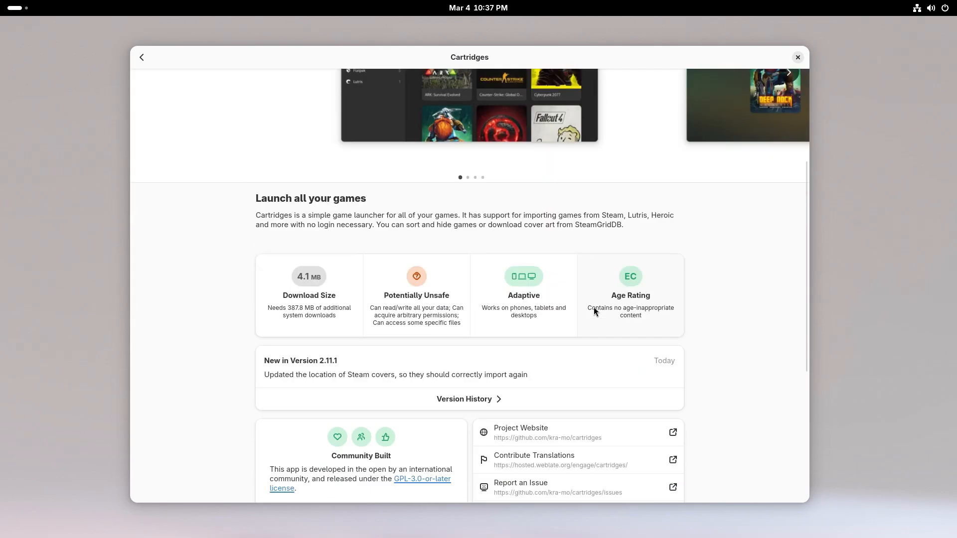
{"action": "scroll", "scroll_direction": "down", "scroll_amount": 3}
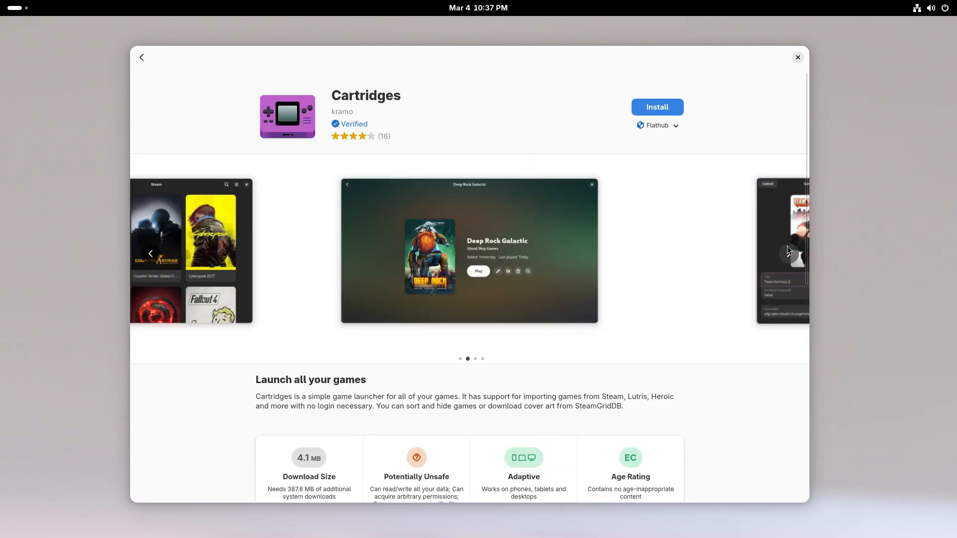
{"action": "left_click", "coordinate": [787, 253]}
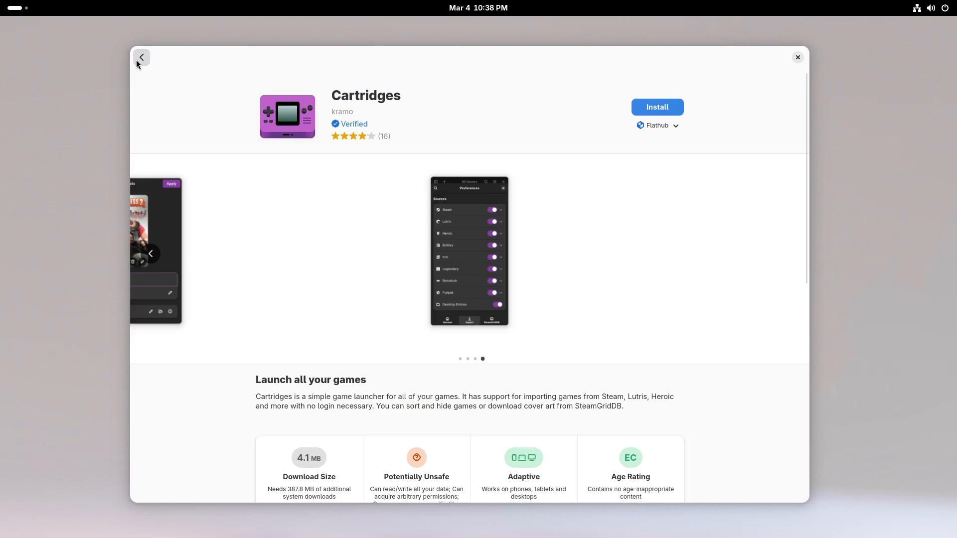
{"action": "left_click", "coordinate": [141, 57]}
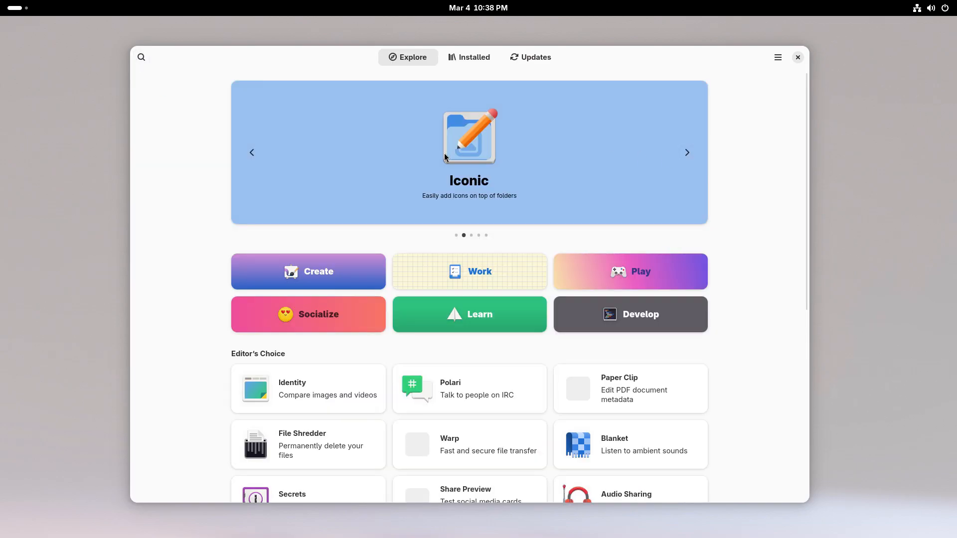
Browse the Iconic app page and its screenshots, then return to Explore.
{"action": "left_click", "coordinate": [469, 152]}
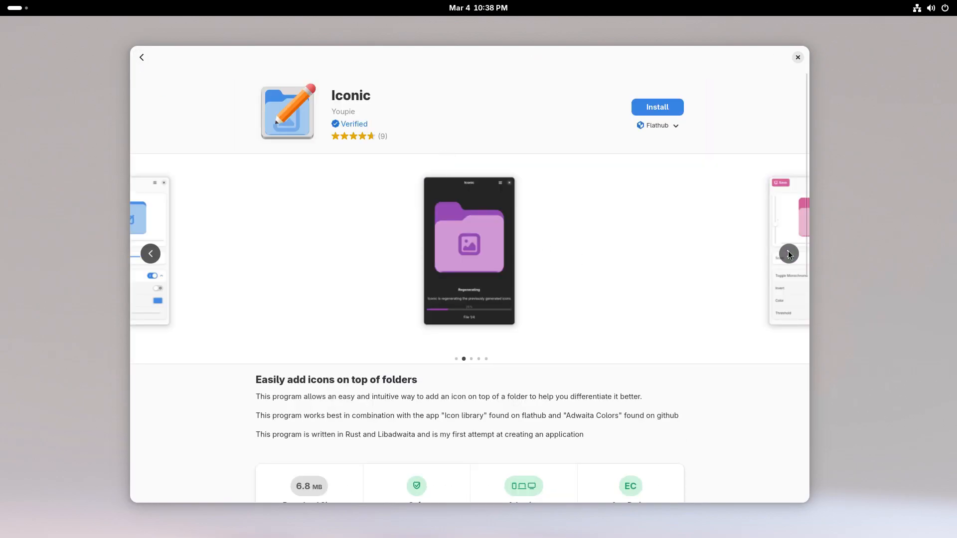
{"action": "left_click", "coordinate": [787, 254]}
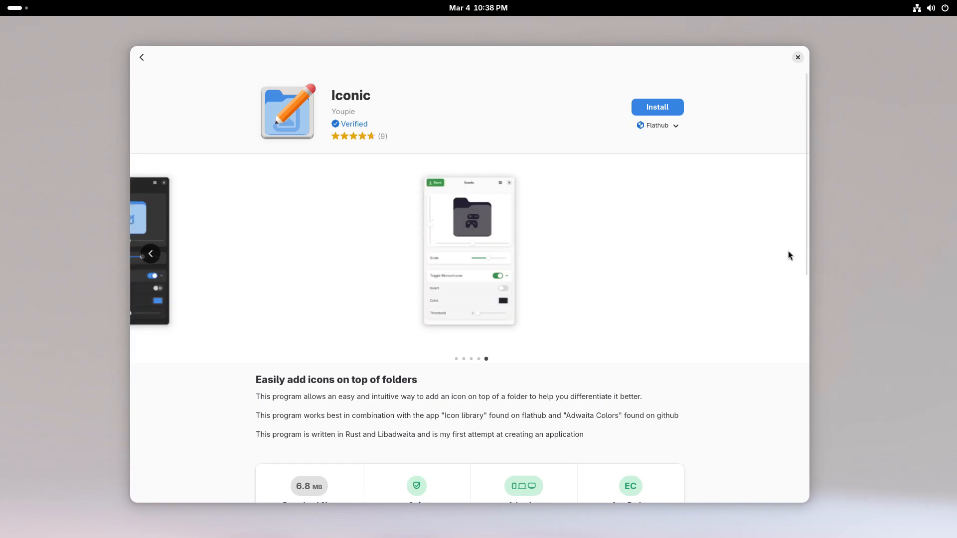
{"action": "scroll", "scroll_direction": "down", "scroll_amount": 3}
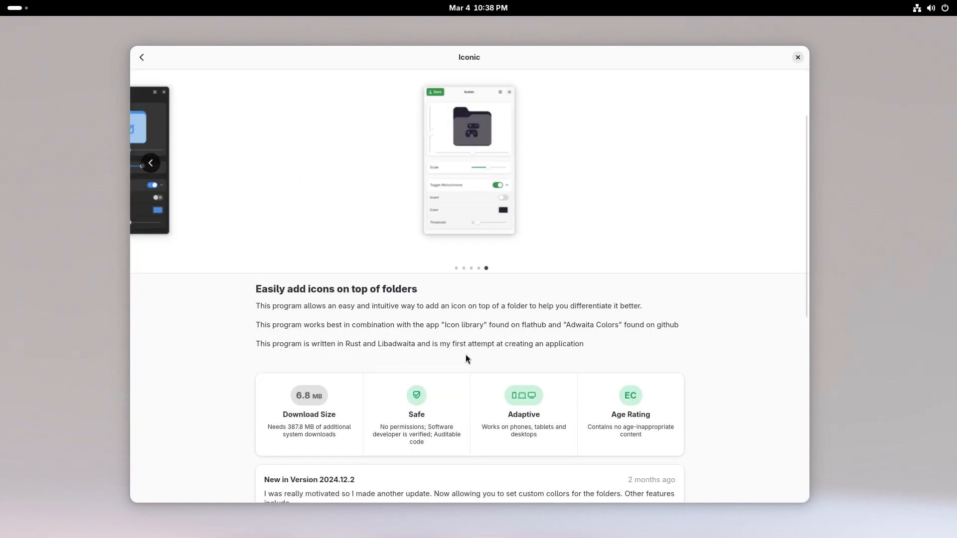
{"action": "scroll", "scroll_direction": "down", "scroll_amount": 3}
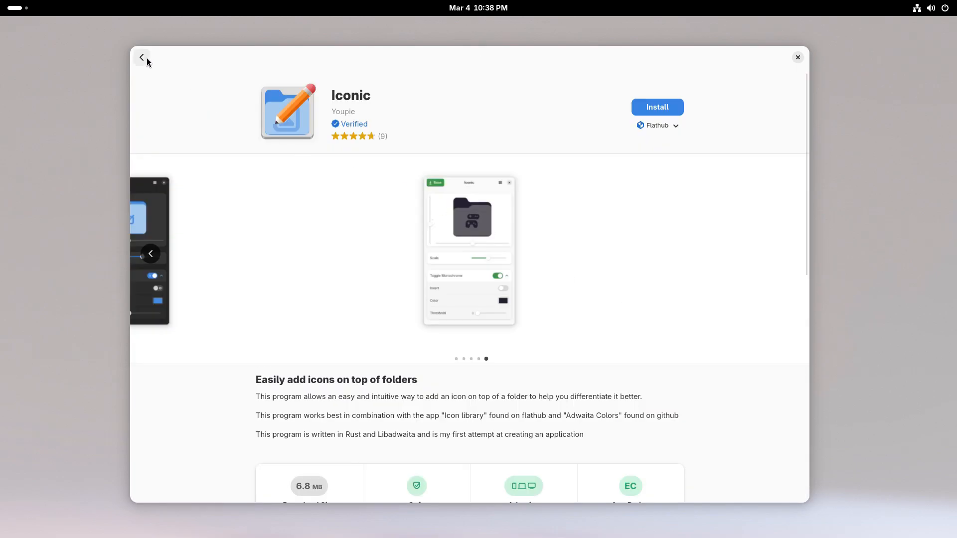
{"action": "left_click", "coordinate": [141, 57]}
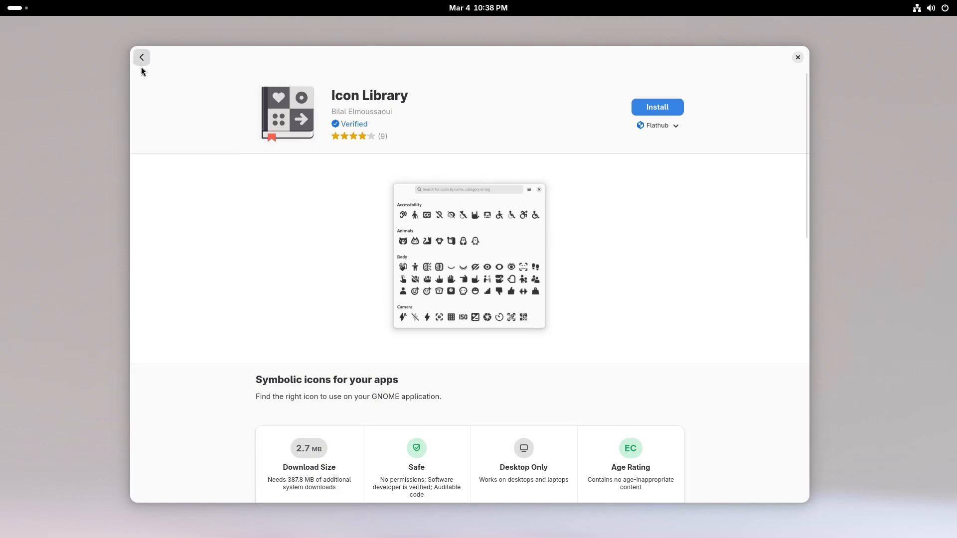
{"action": "left_click", "coordinate": [141, 56]}
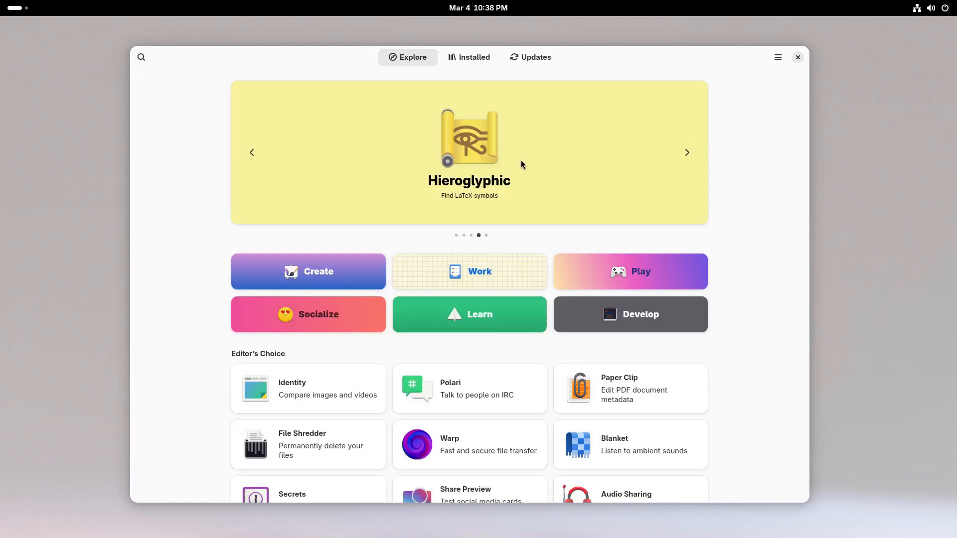
Open Hieroglyphic's details, then browse Kotatogram's screenshots and go back.
{"action": "left_click", "coordinate": [468, 146]}
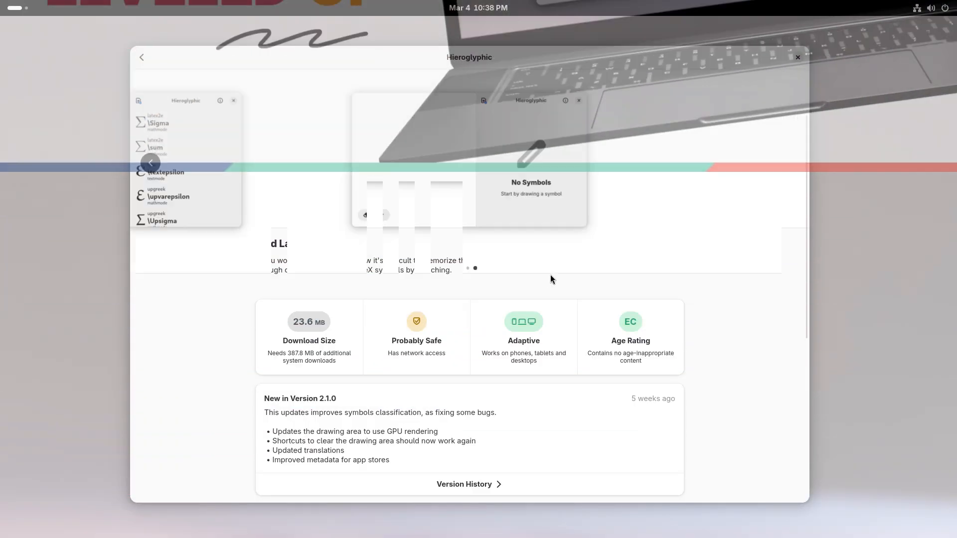
{"action": "scroll", "scroll_direction": "down", "scroll_amount": 3}
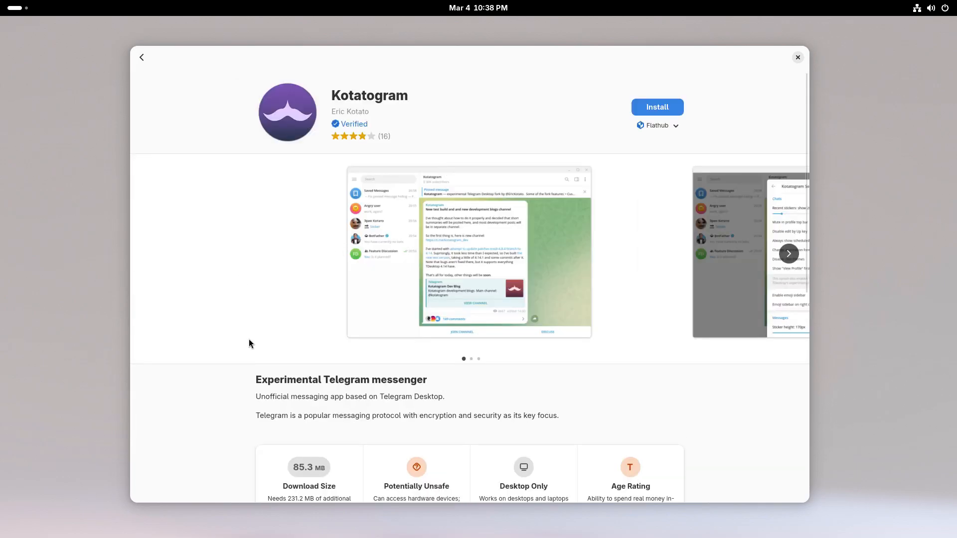
{"action": "left_click", "coordinate": [788, 253]}
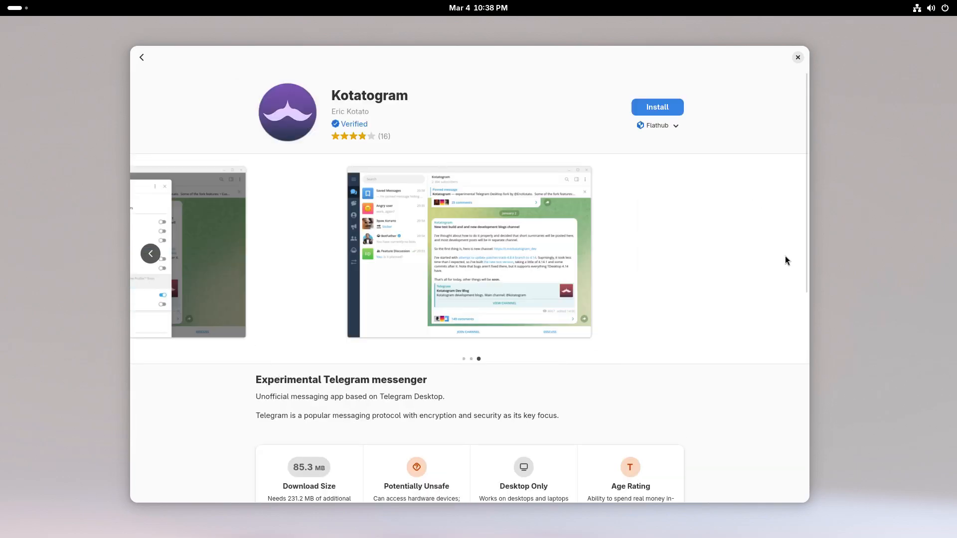
{"action": "left_click", "coordinate": [141, 58]}
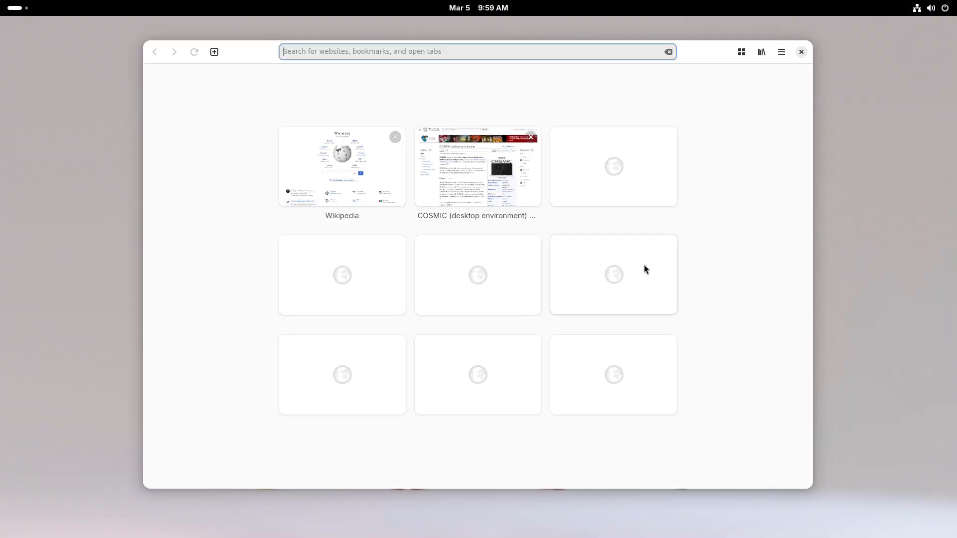
View GNOME Web's browsing history, then open the bookmark and password import/export options.
{"action": "left_click", "coordinate": [761, 51]}
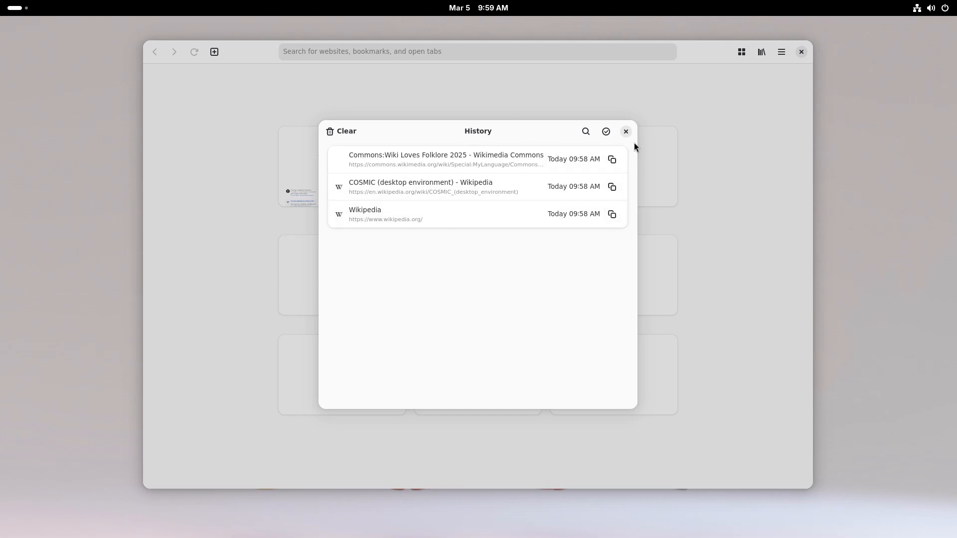
{"action": "left_click", "coordinate": [605, 131]}
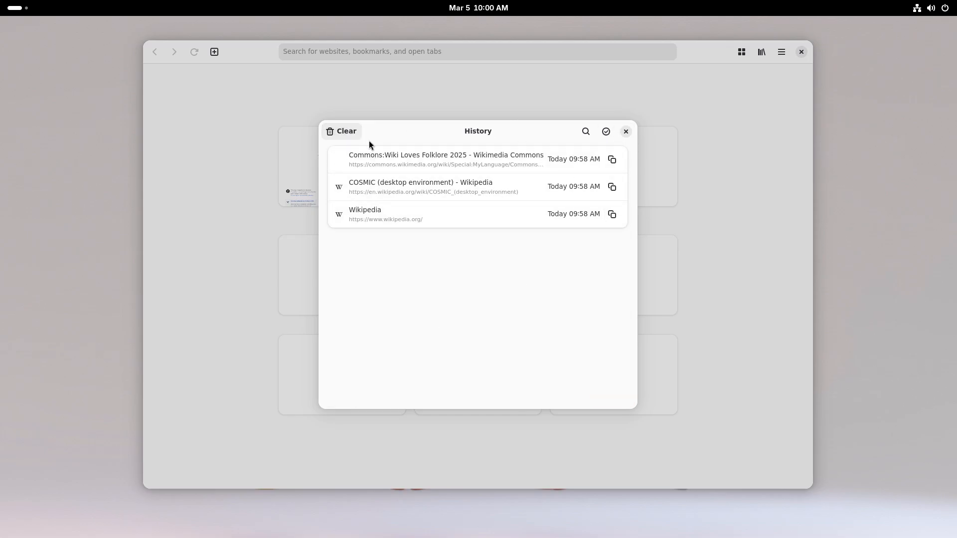
{"action": "left_click", "coordinate": [625, 131]}
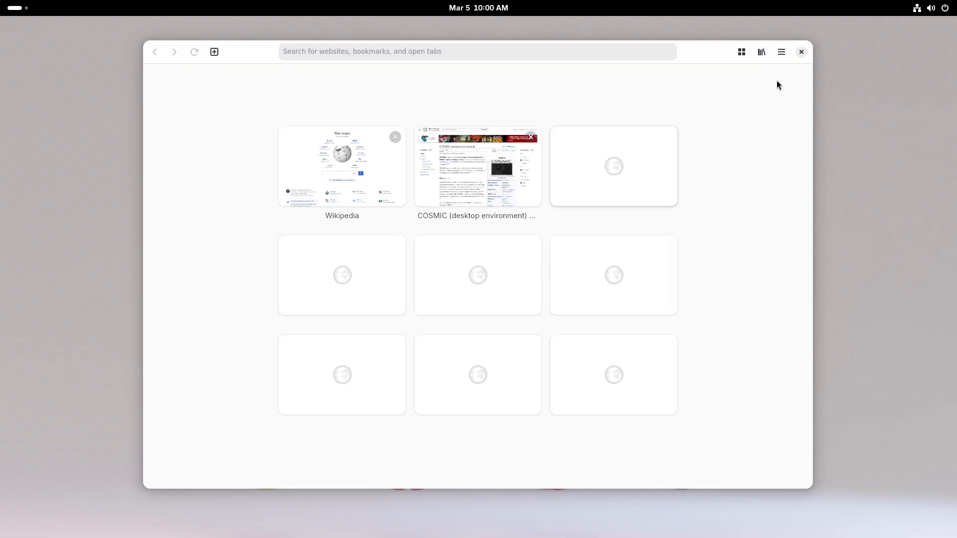
{"action": "left_click", "coordinate": [781, 51]}
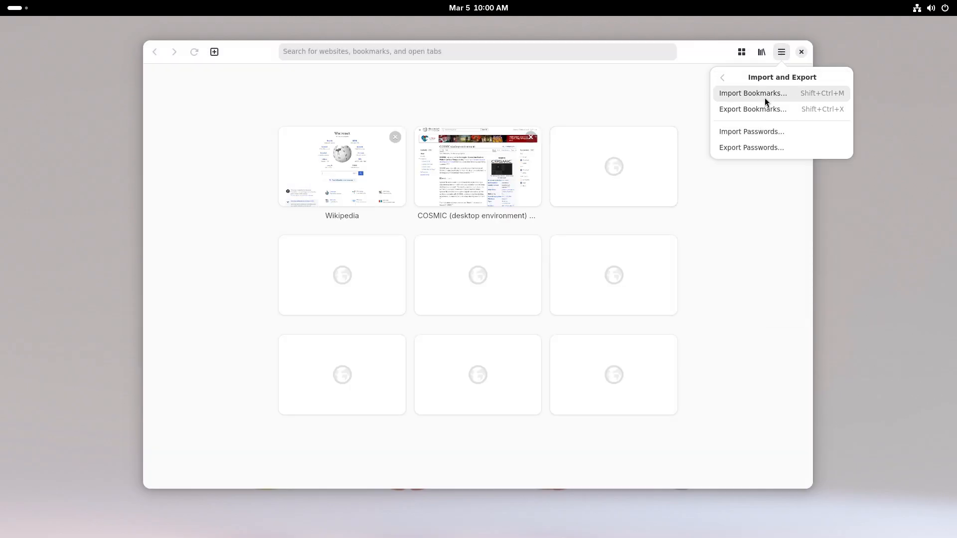
{"action": "left_click", "coordinate": [752, 93]}
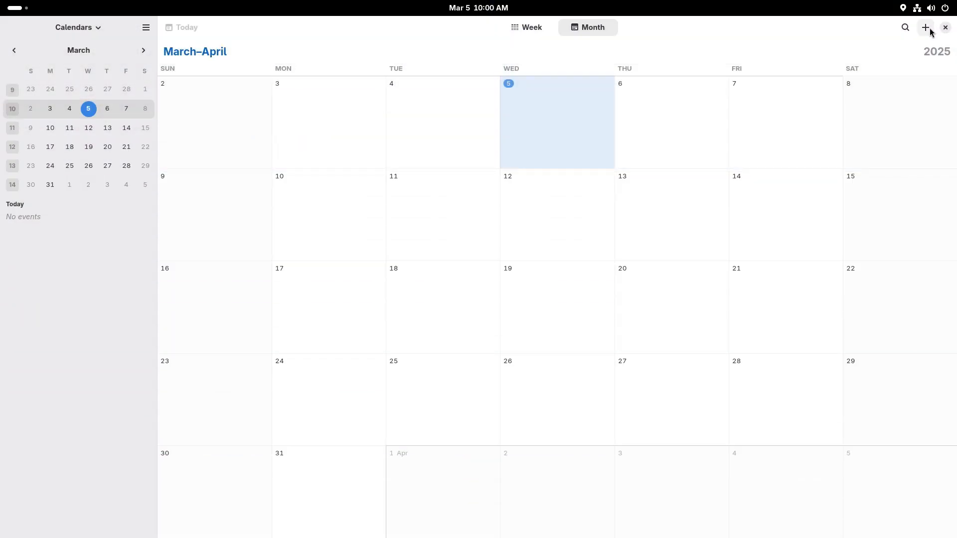
{"action": "left_click", "coordinate": [925, 28]}
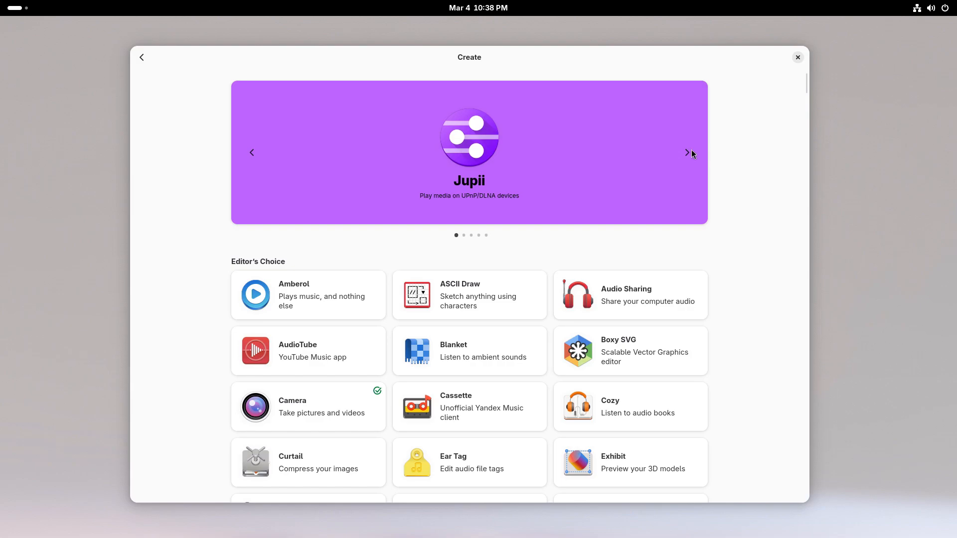
Page through the Create carousel, scroll its app list, then go back and open Work.
{"action": "left_click", "coordinate": [687, 152]}
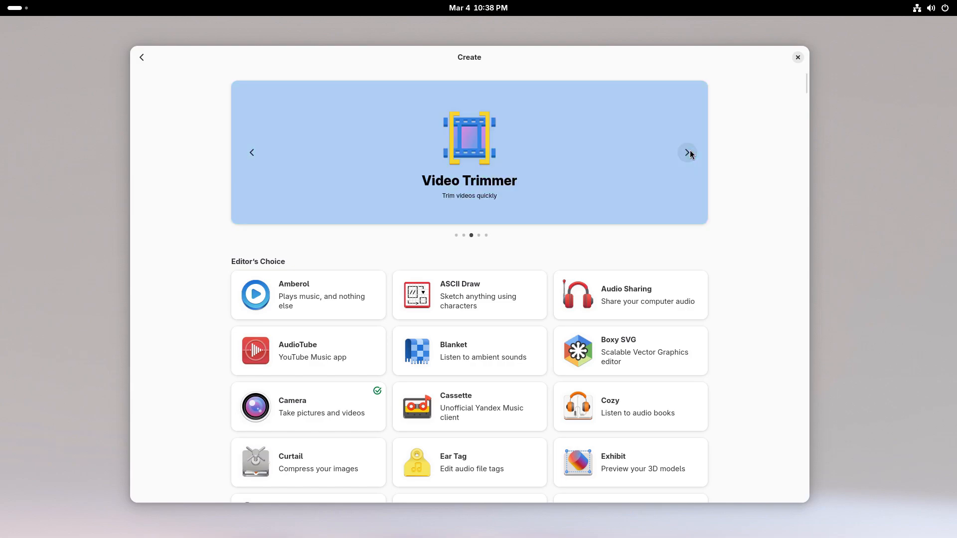
{"action": "left_click", "coordinate": [687, 153]}
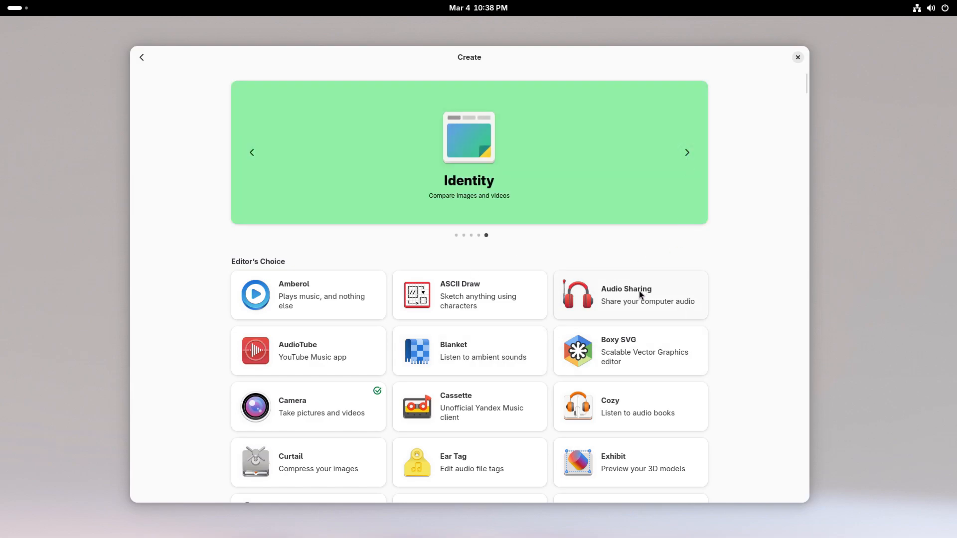
{"action": "scroll", "scroll_direction": "down", "scroll_amount": 3}
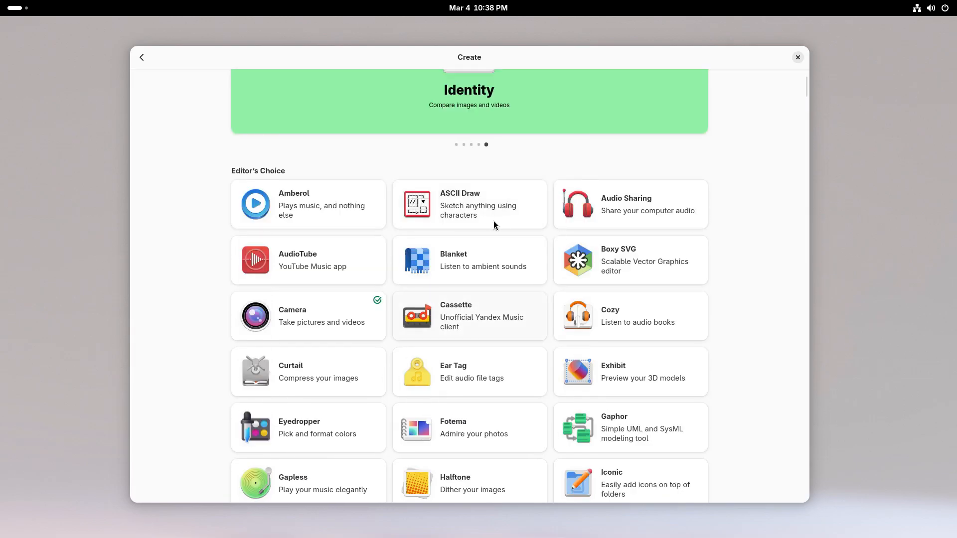
{"action": "scroll", "scroll_direction": "down", "scroll_amount": 3}
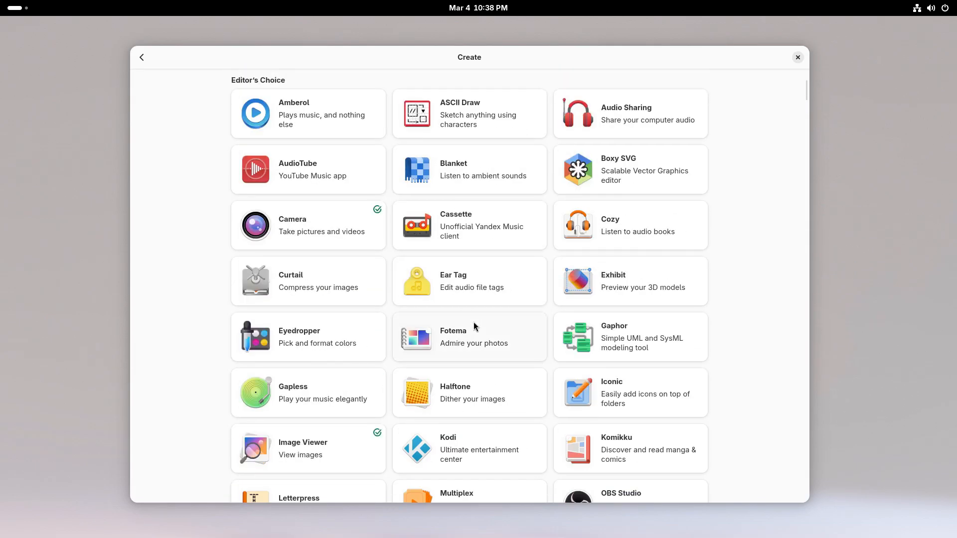
{"action": "scroll", "scroll_direction": "down", "scroll_amount": 3}
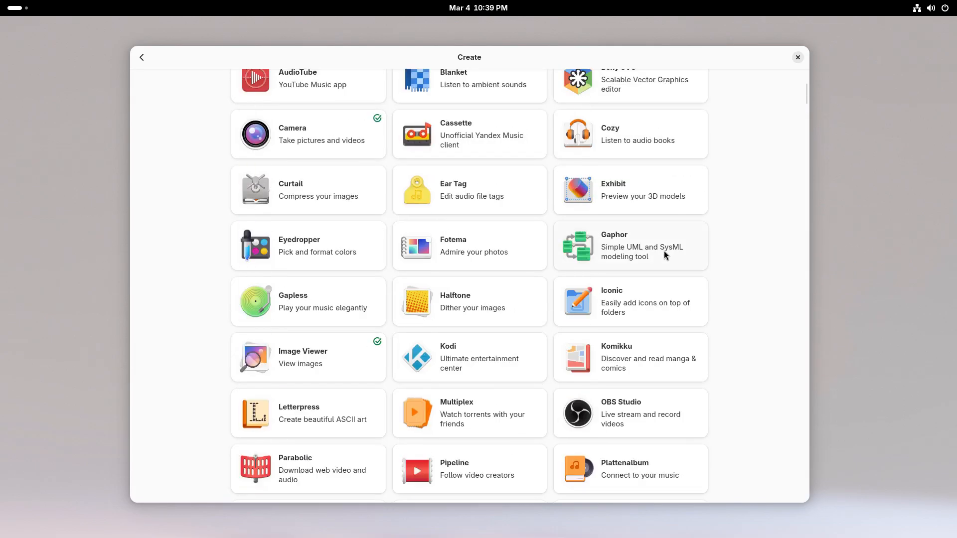
{"action": "scroll", "scroll_direction": "down", "scroll_amount": 3}
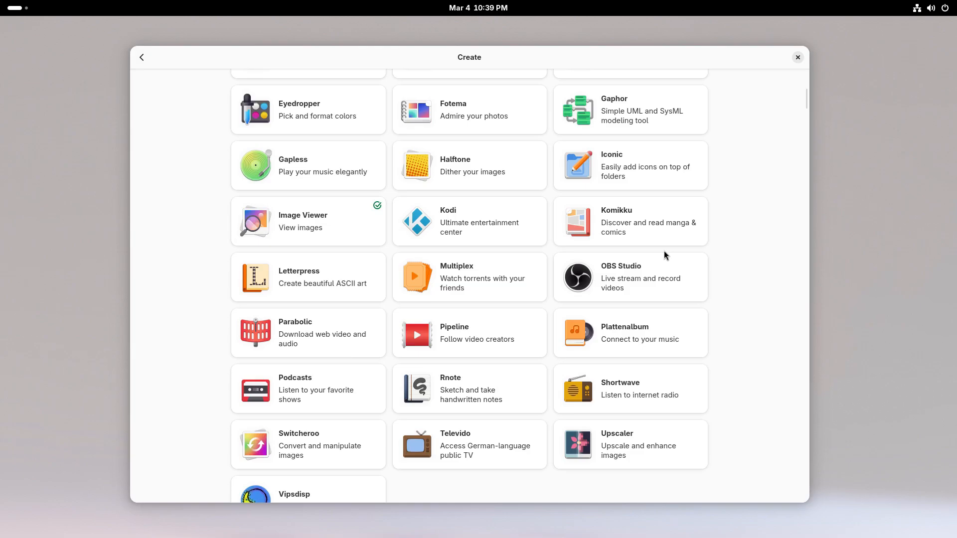
{"action": "scroll", "scroll_direction": "up", "scroll_amount": 3}
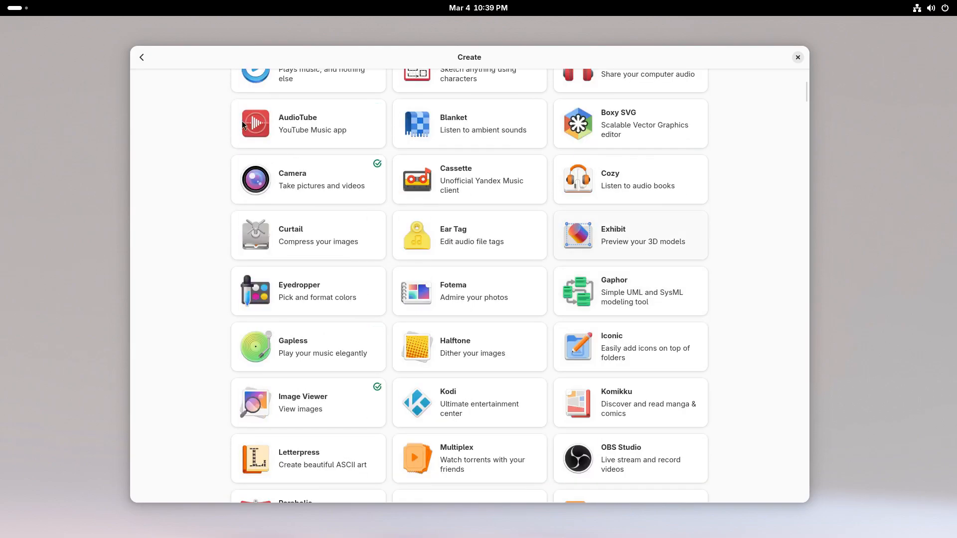
{"action": "left_click", "coordinate": [142, 56]}
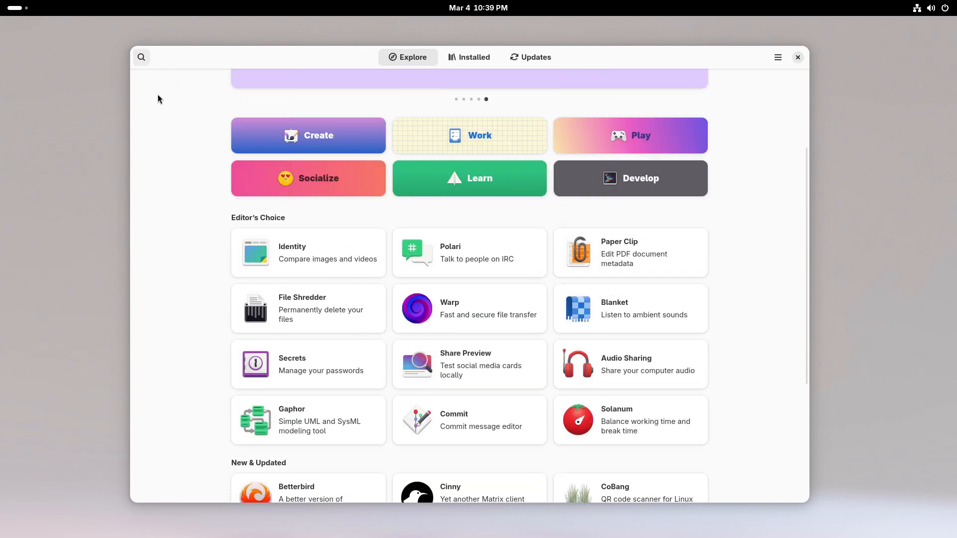
{"action": "left_click", "coordinate": [470, 136]}
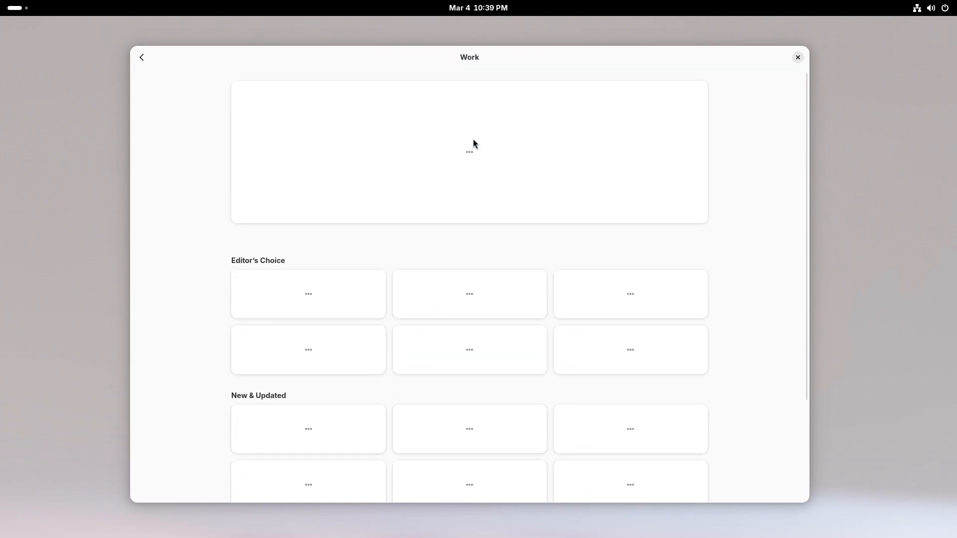